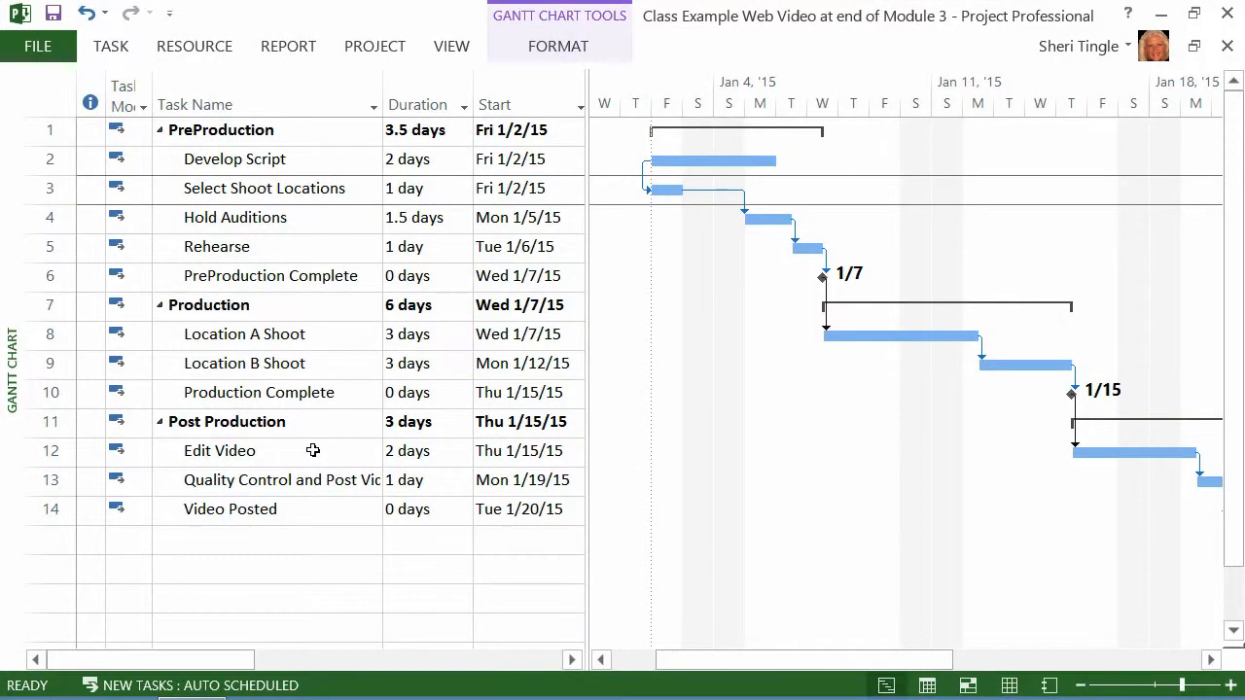
{"action": "mouse_move", "coordinate": [626, 256]}
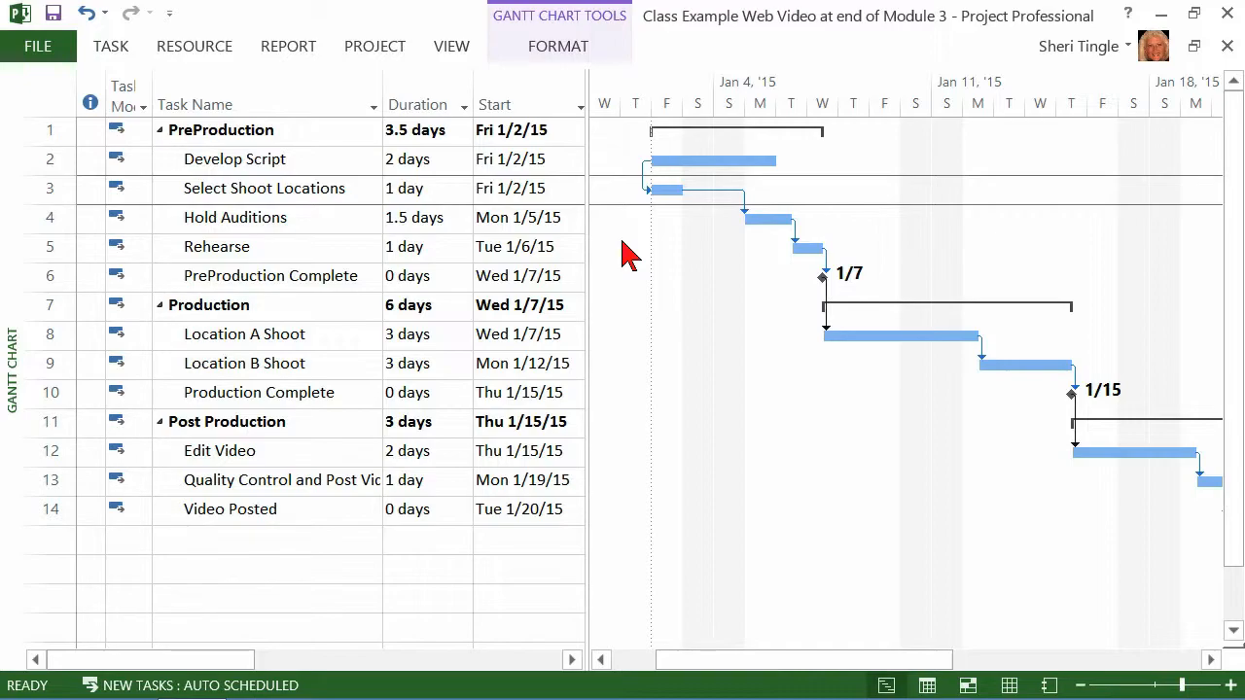
{"action": "mouse_move", "coordinate": [250, 255]}
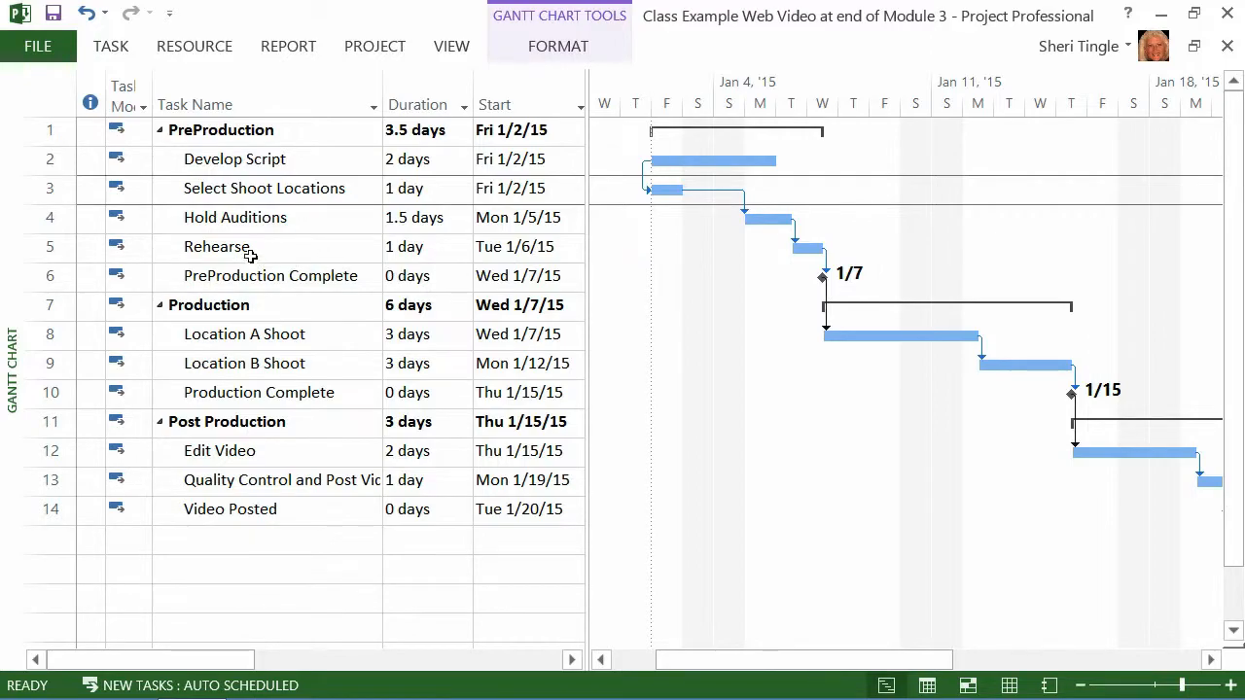
Select Hold Auditions, then open and close its task details without changes.
{"action": "left_click", "coordinate": [233, 217]}
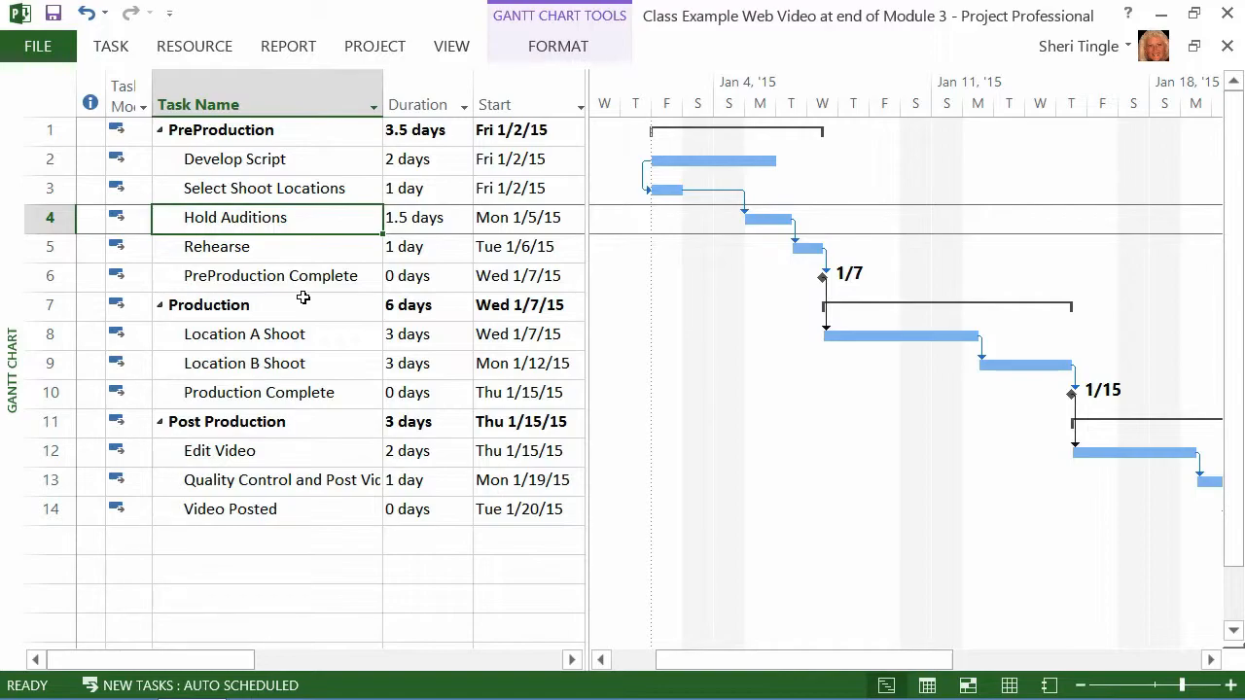
{"action": "mouse_move", "coordinate": [333, 273]}
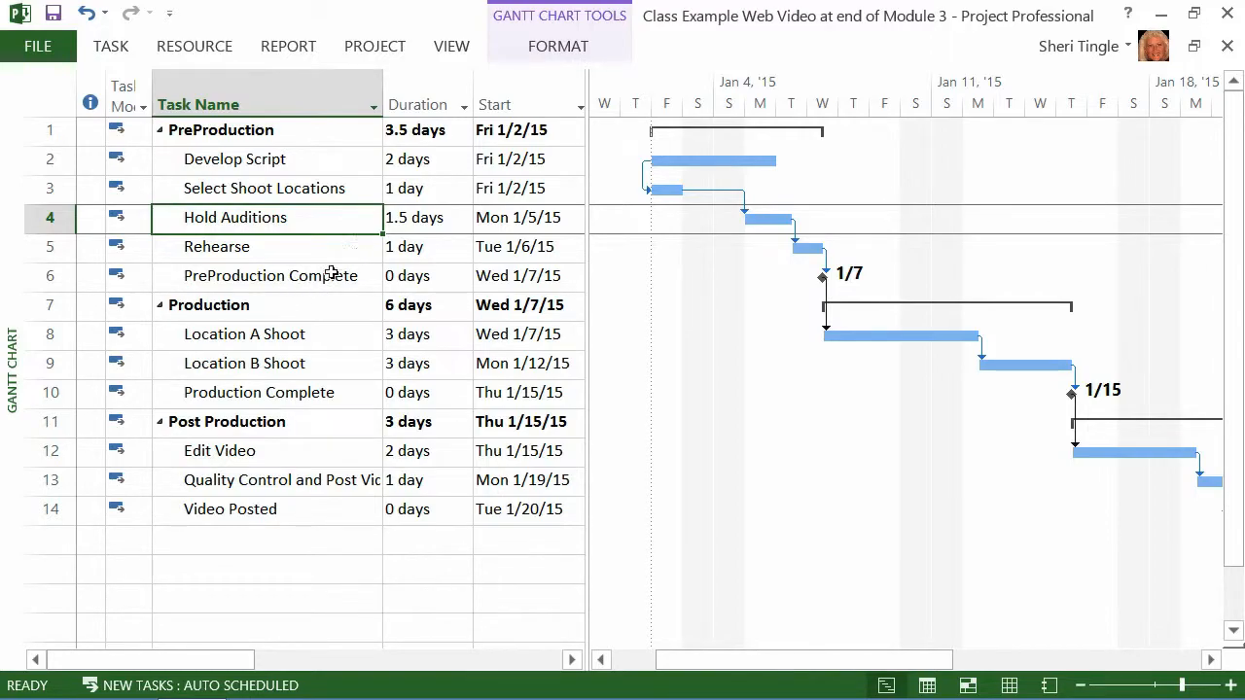
{"action": "mouse_move", "coordinate": [301, 281]}
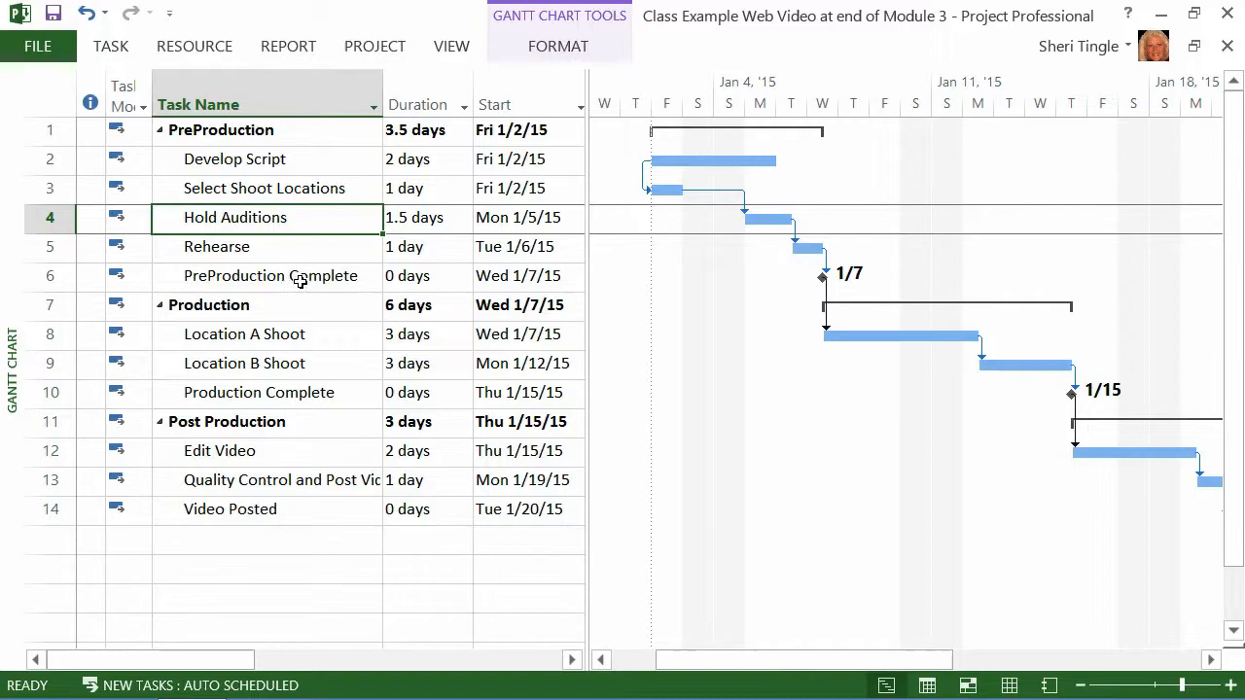
{"action": "mouse_move", "coordinate": [238, 237]}
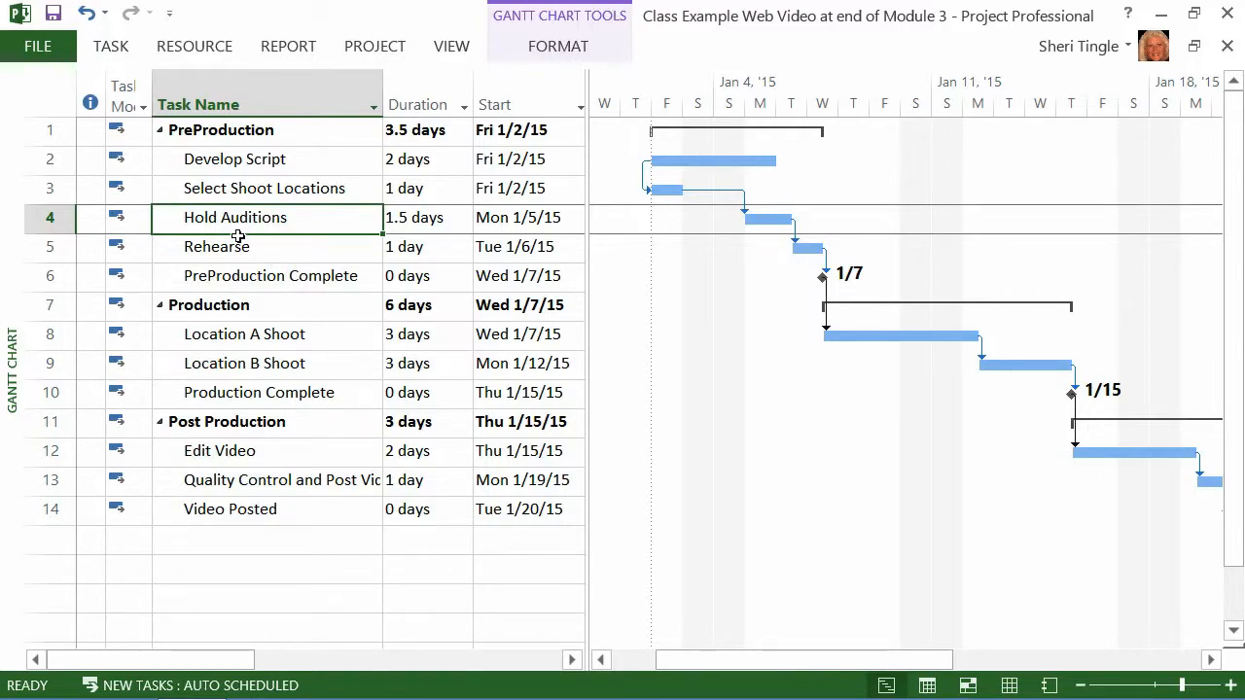
{"action": "double_click", "coordinate": [235, 217]}
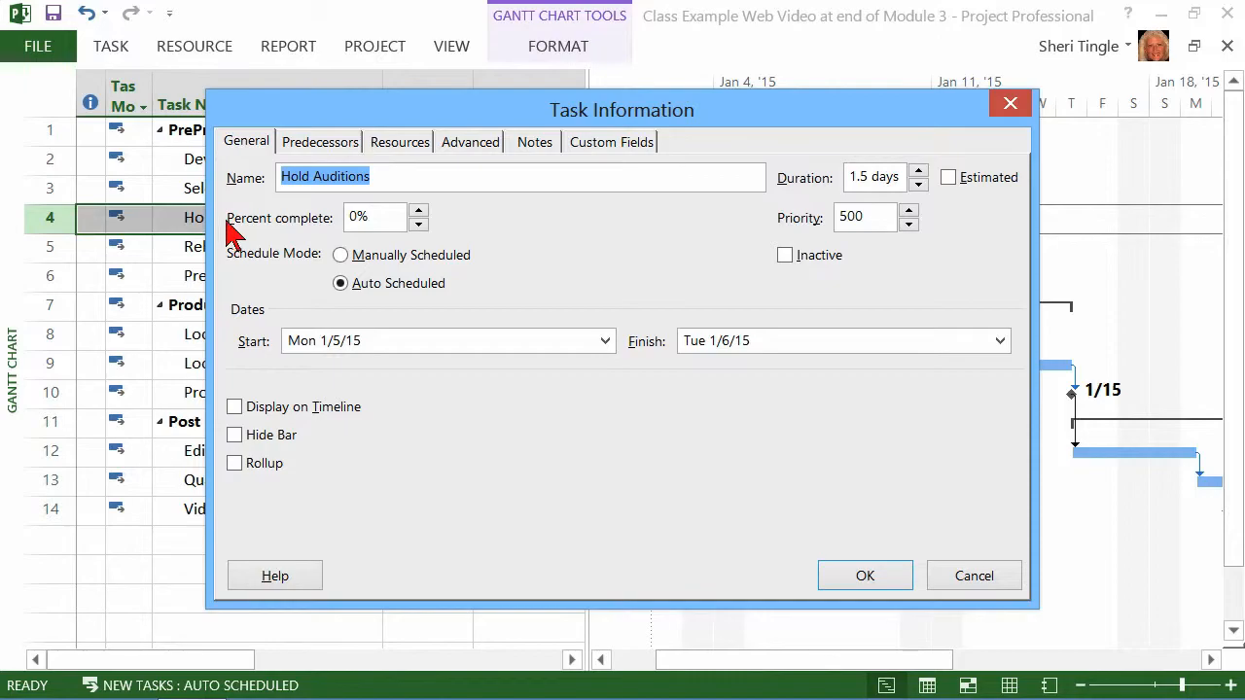
{"action": "left_click", "coordinate": [864, 574]}
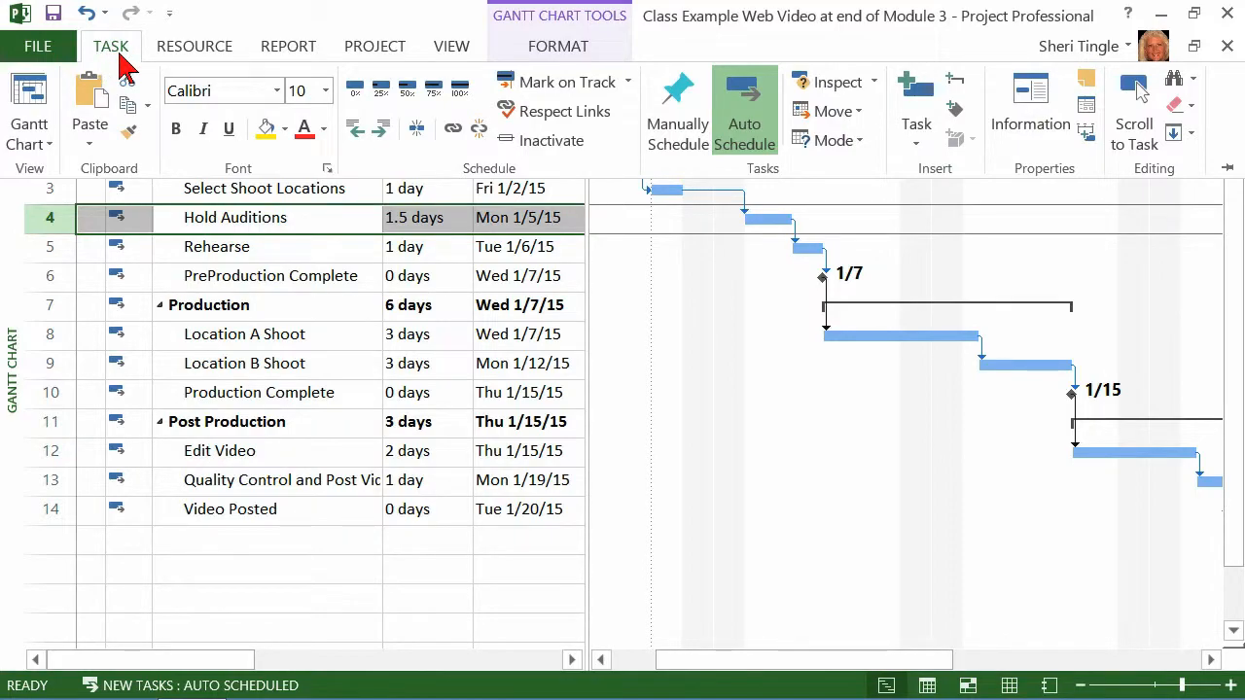
{"action": "mouse_move", "coordinate": [202, 128]}
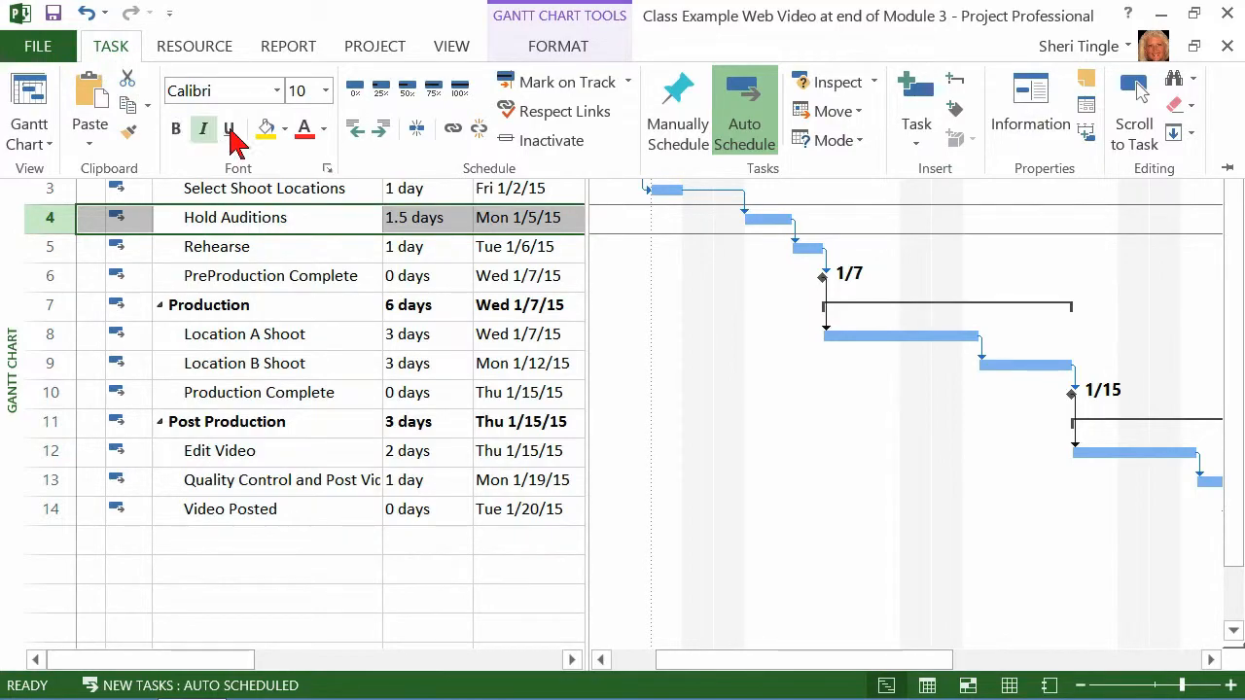
{"action": "mouse_move", "coordinate": [1030, 107]}
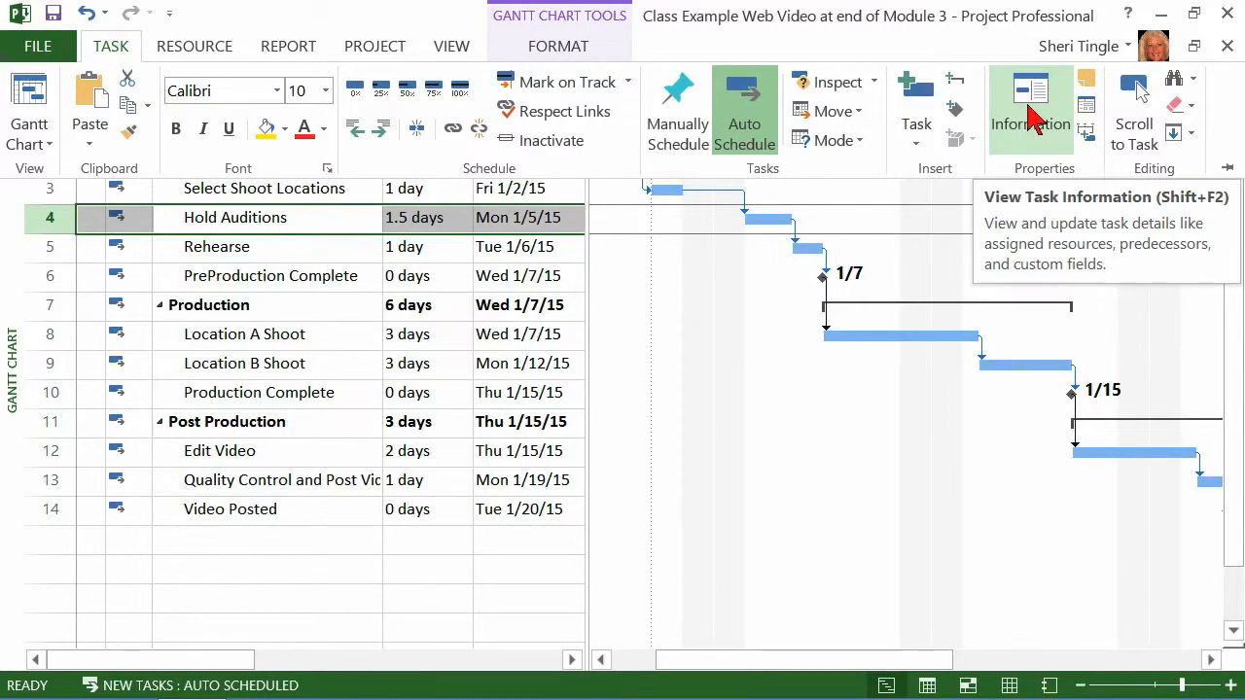
Raise Hold Auditions' duration to 4 days, mark it Estimated, and apply.
{"action": "left_click", "coordinate": [1030, 107]}
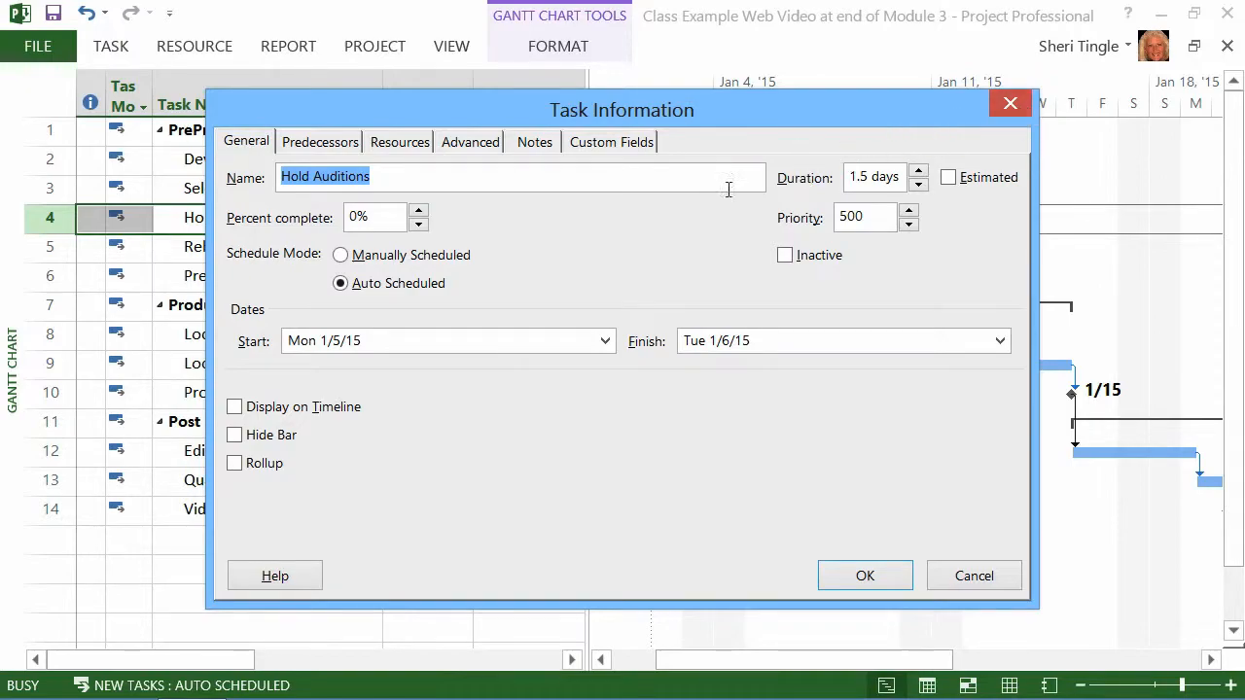
{"action": "mouse_move", "coordinate": [579, 262]}
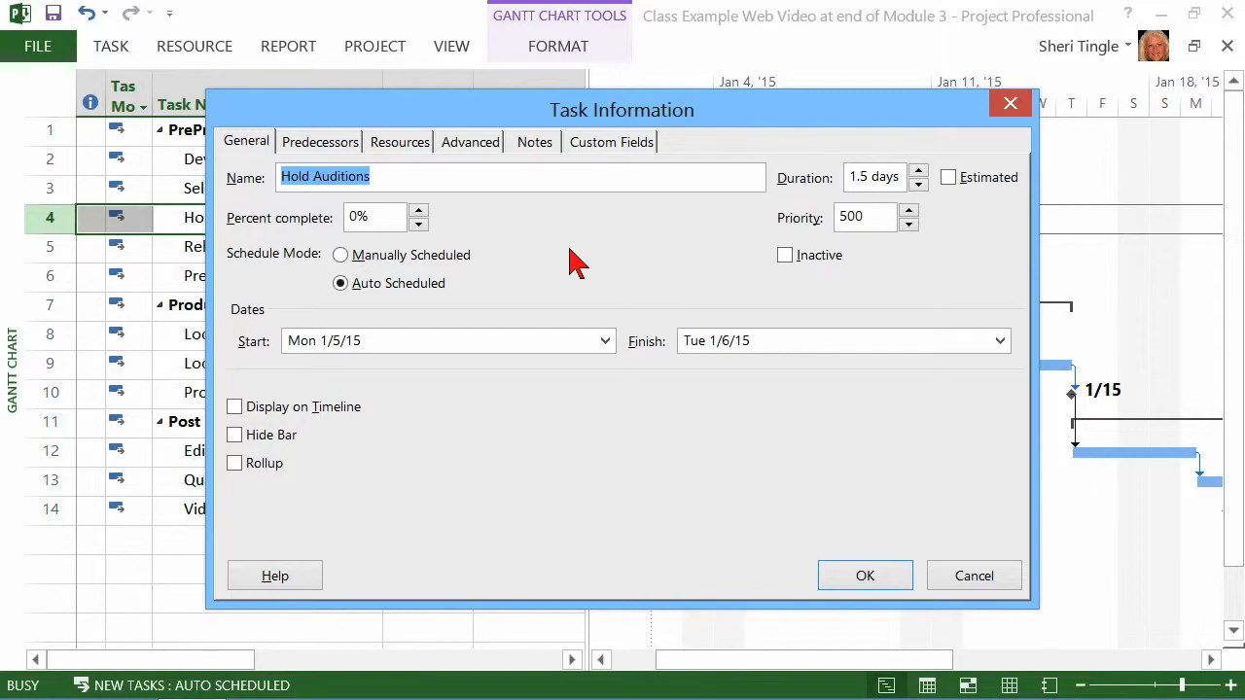
{"action": "left_click", "coordinate": [918, 171]}
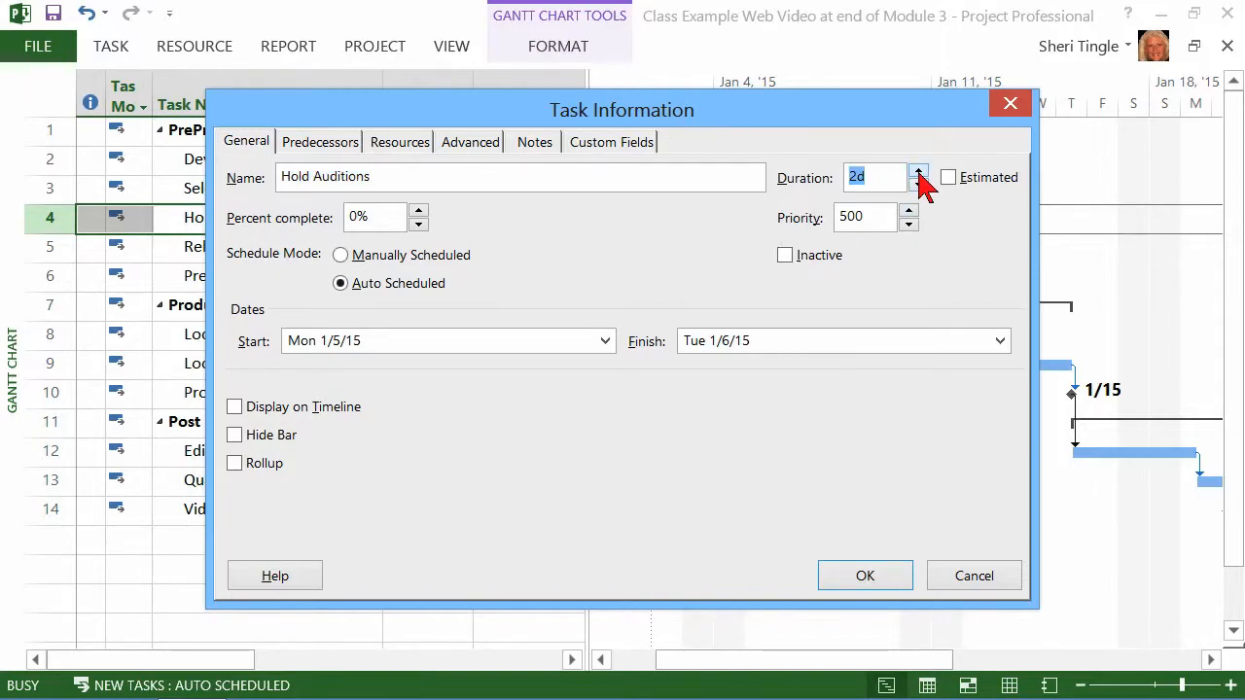
{"action": "left_click", "coordinate": [918, 171]}
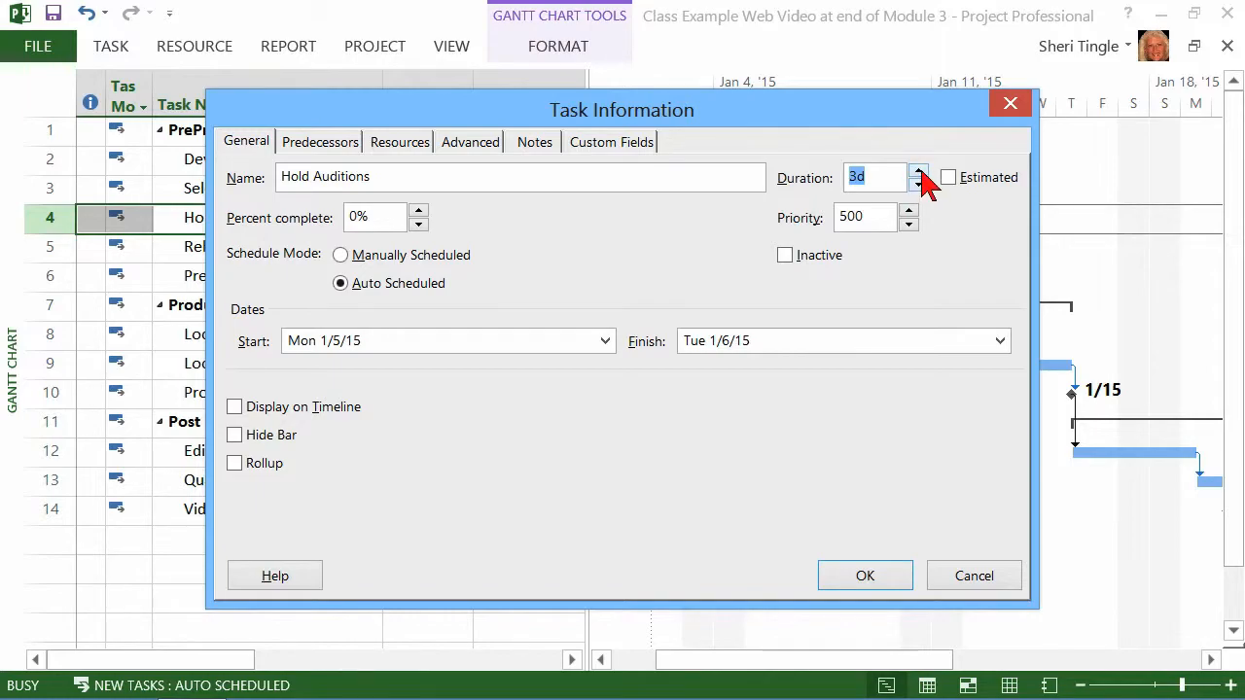
{"action": "left_click", "coordinate": [919, 171]}
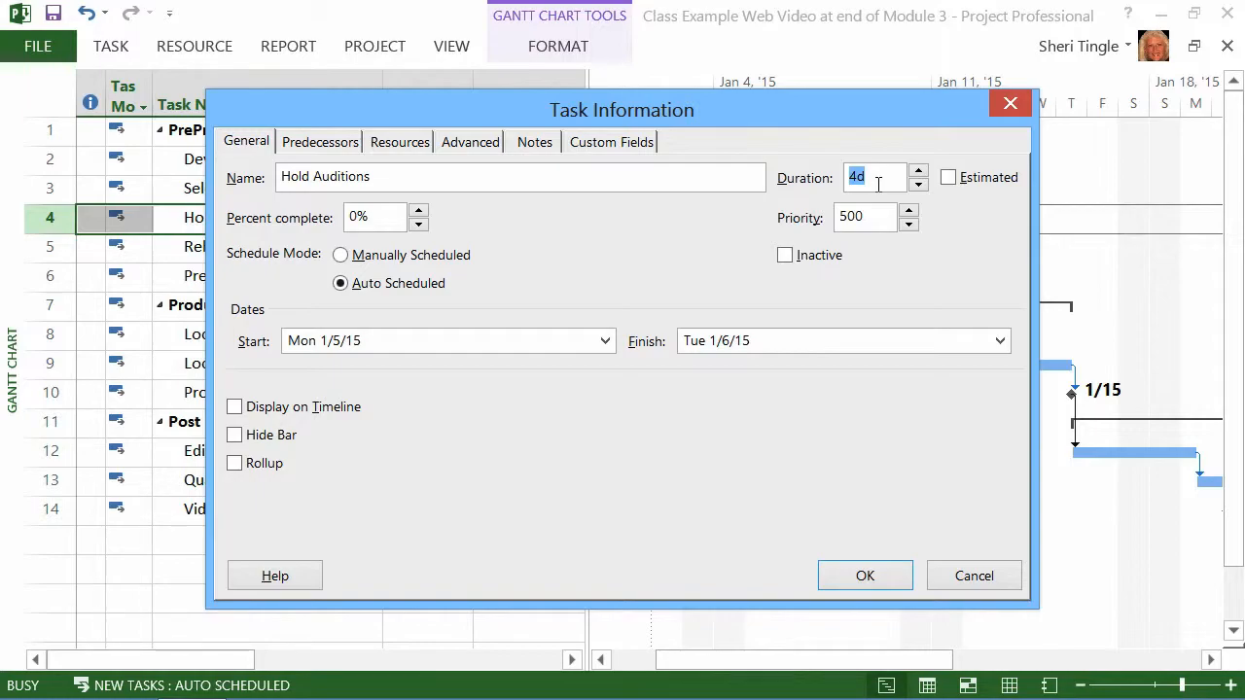
{"action": "mouse_move", "coordinate": [853, 265]}
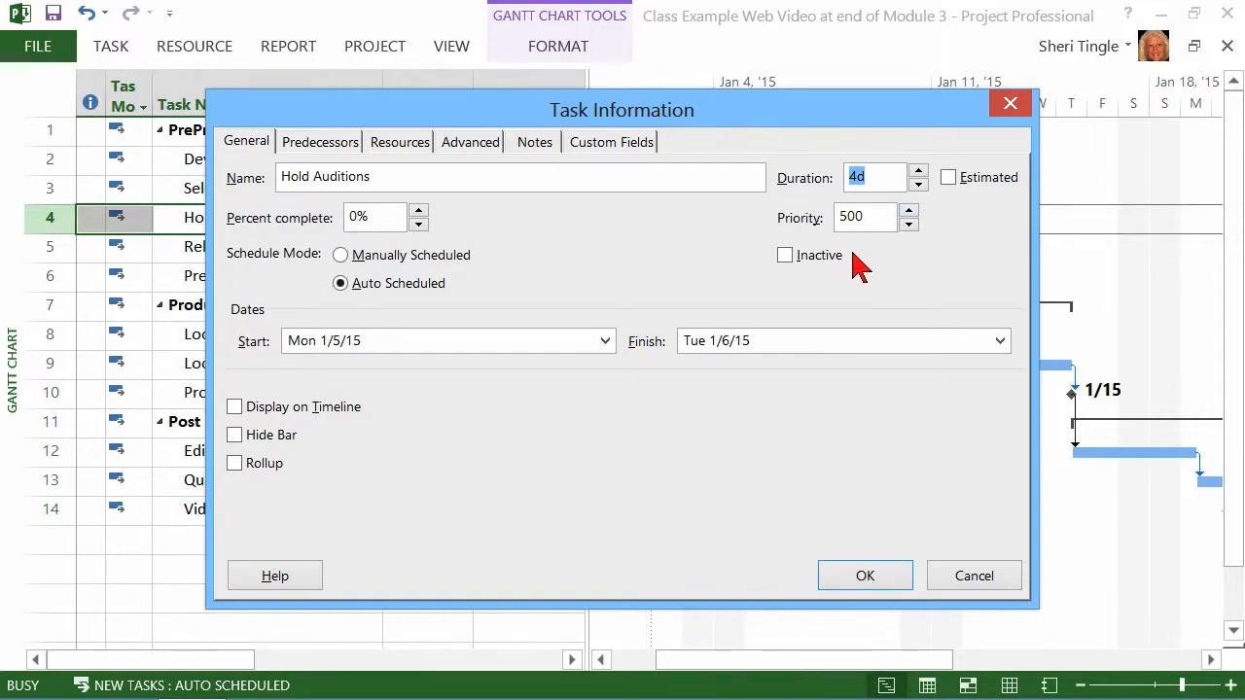
{"action": "mouse_move", "coordinate": [815, 294]}
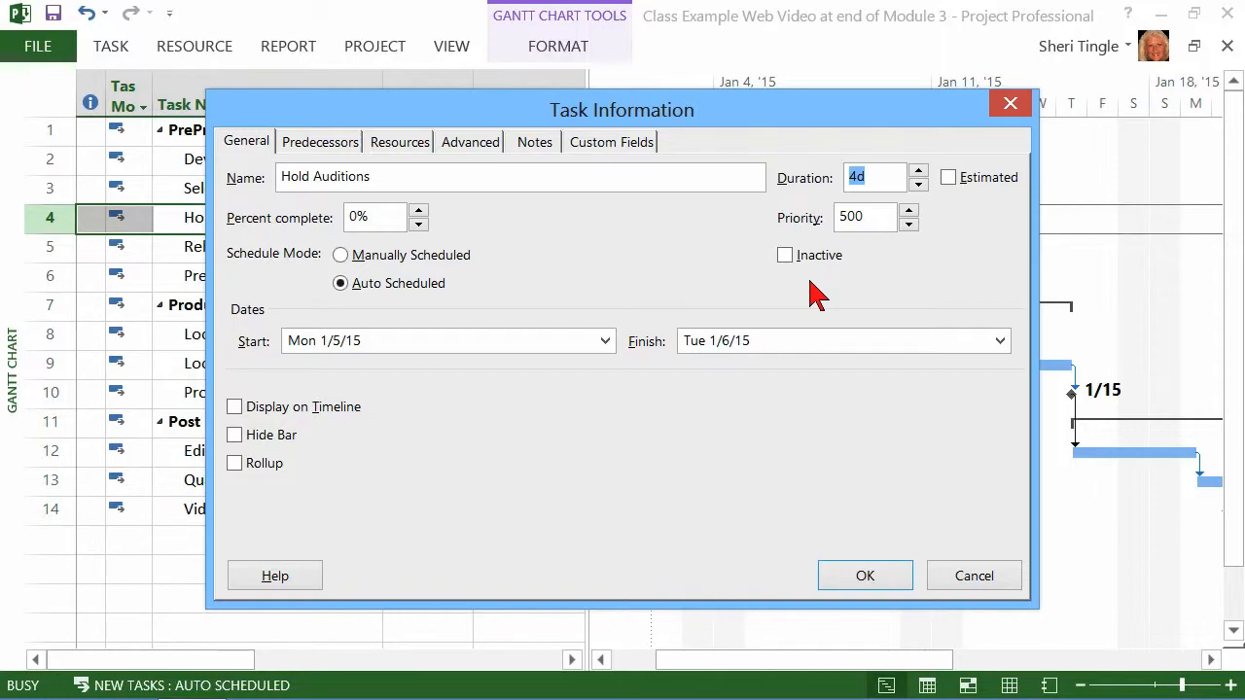
{"action": "mouse_move", "coordinate": [922, 282]}
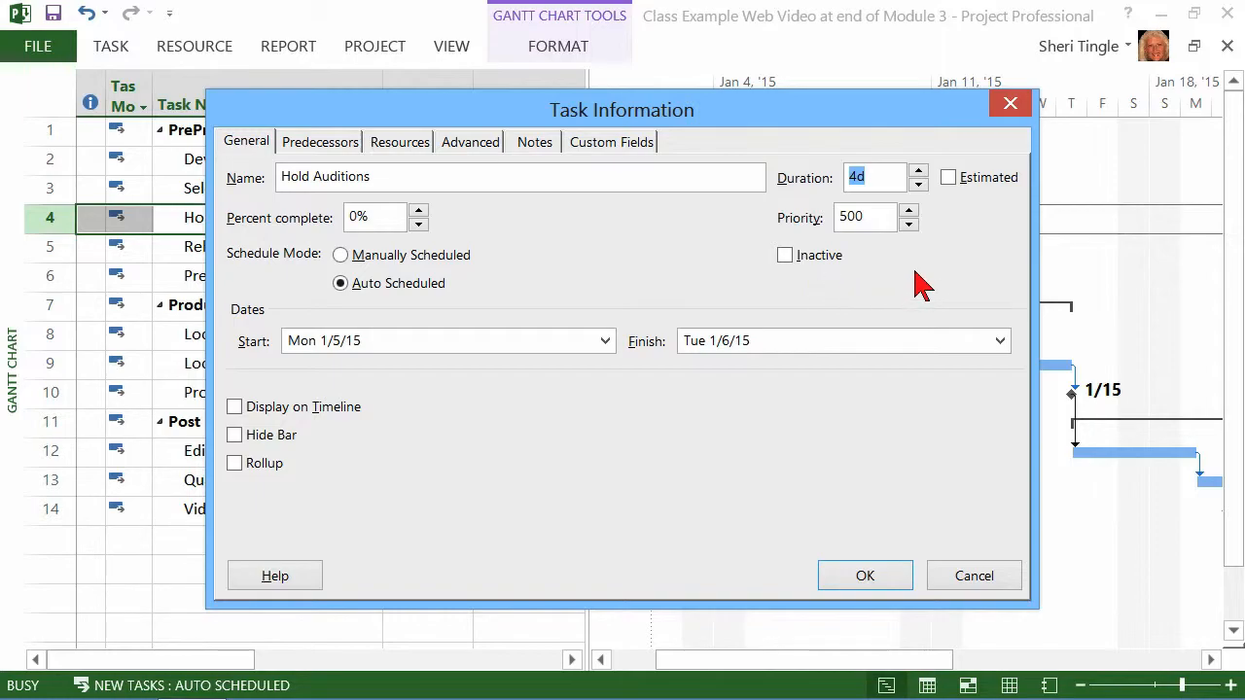
{"action": "mouse_move", "coordinate": [836, 189]}
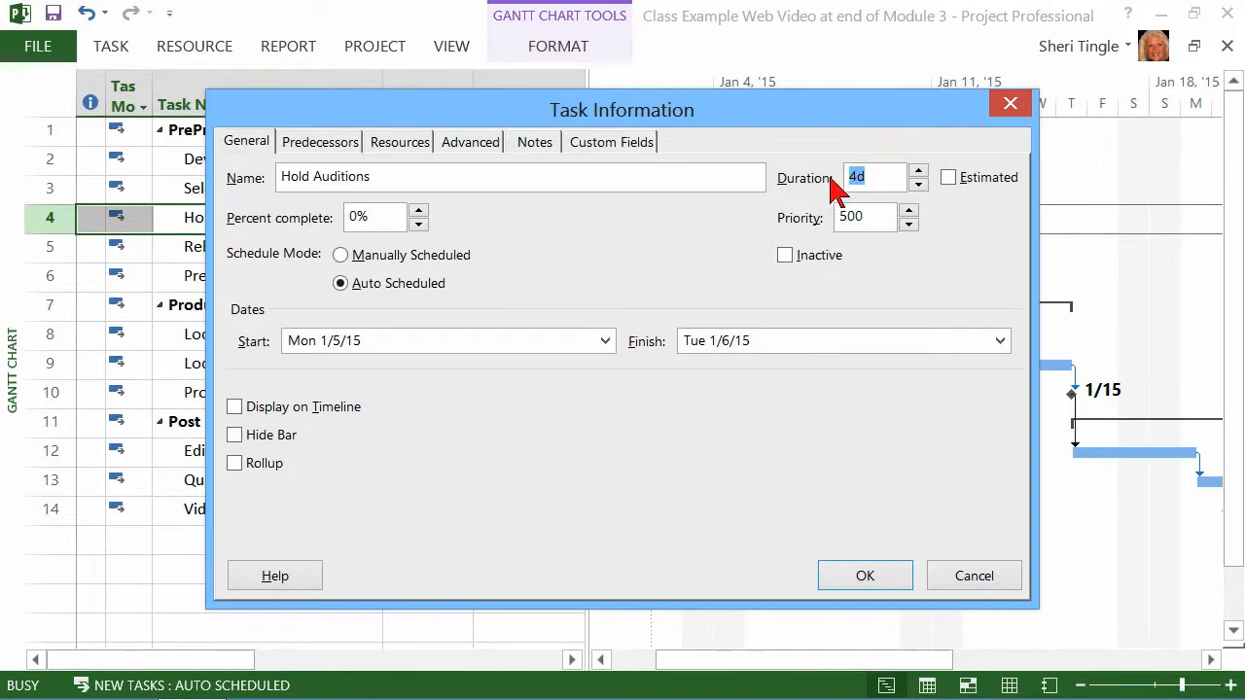
{"action": "mouse_move", "coordinate": [880, 211]}
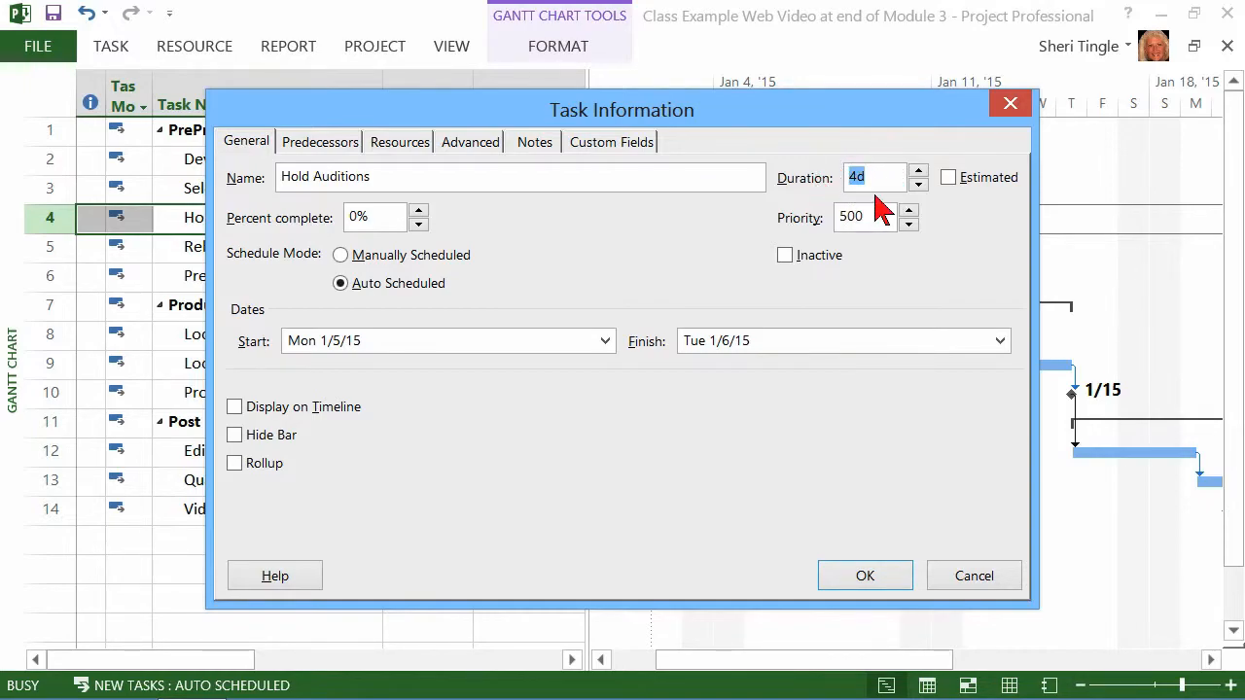
{"action": "mouse_move", "coordinate": [953, 258]}
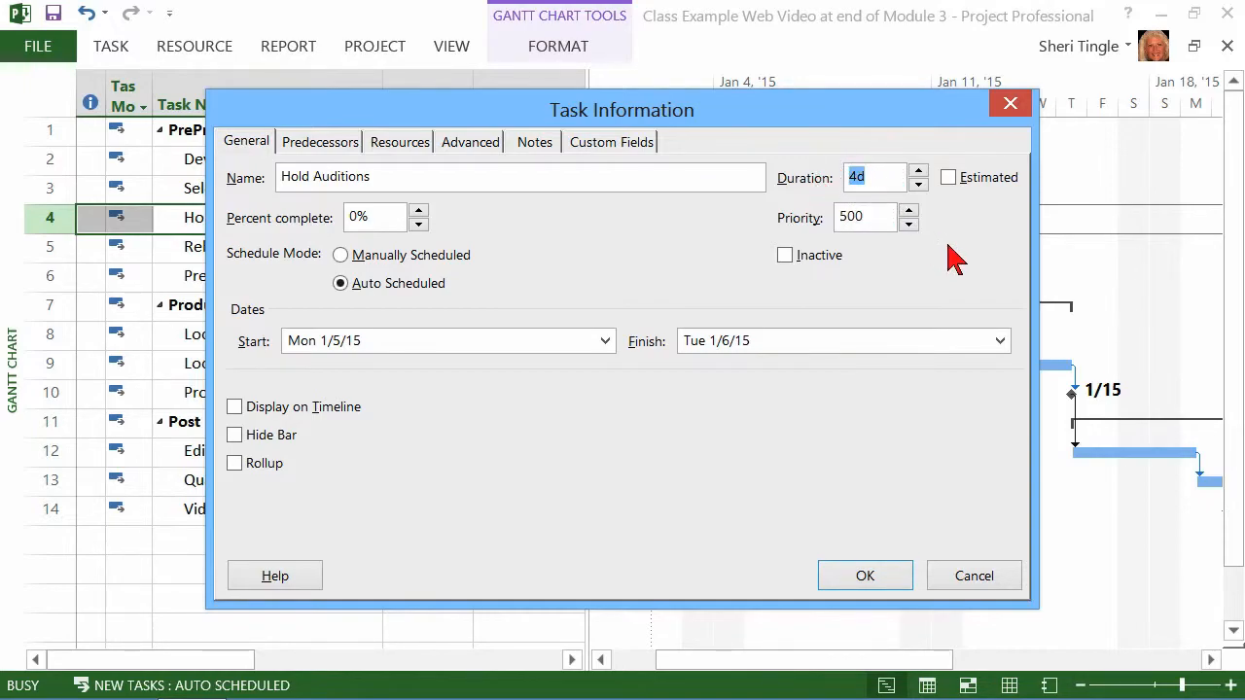
{"action": "mouse_move", "coordinate": [958, 272]}
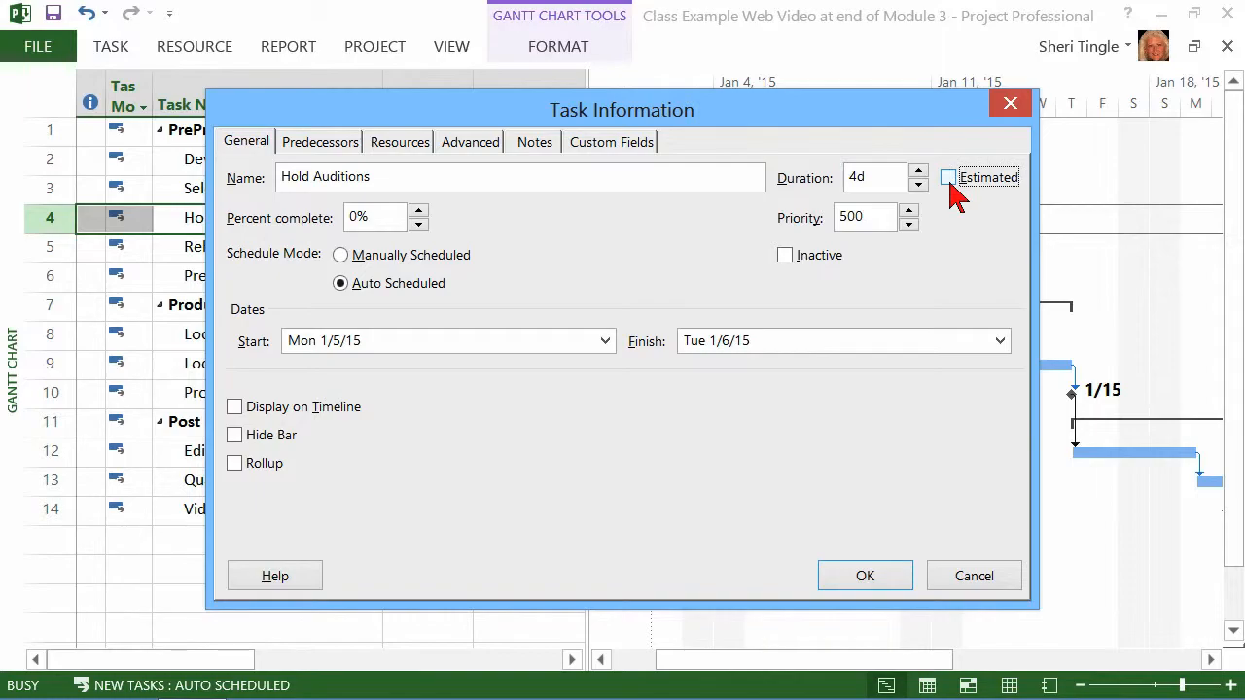
{"action": "left_click", "coordinate": [947, 177]}
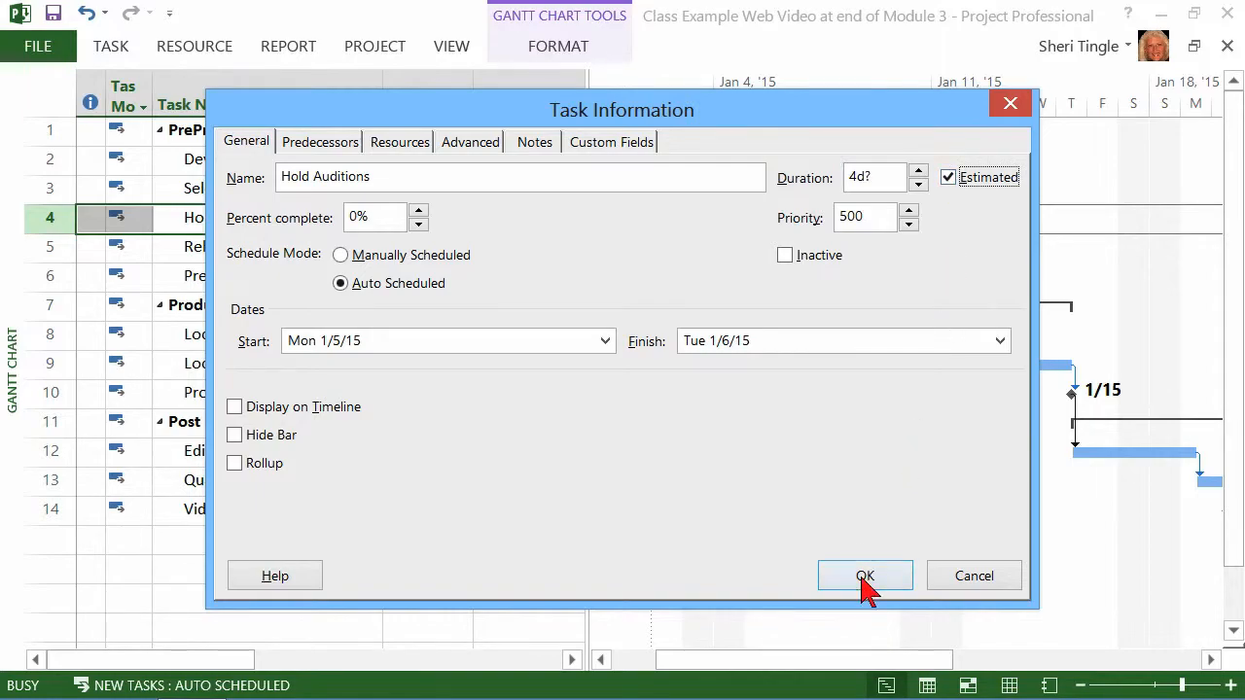
{"action": "left_click", "coordinate": [864, 575]}
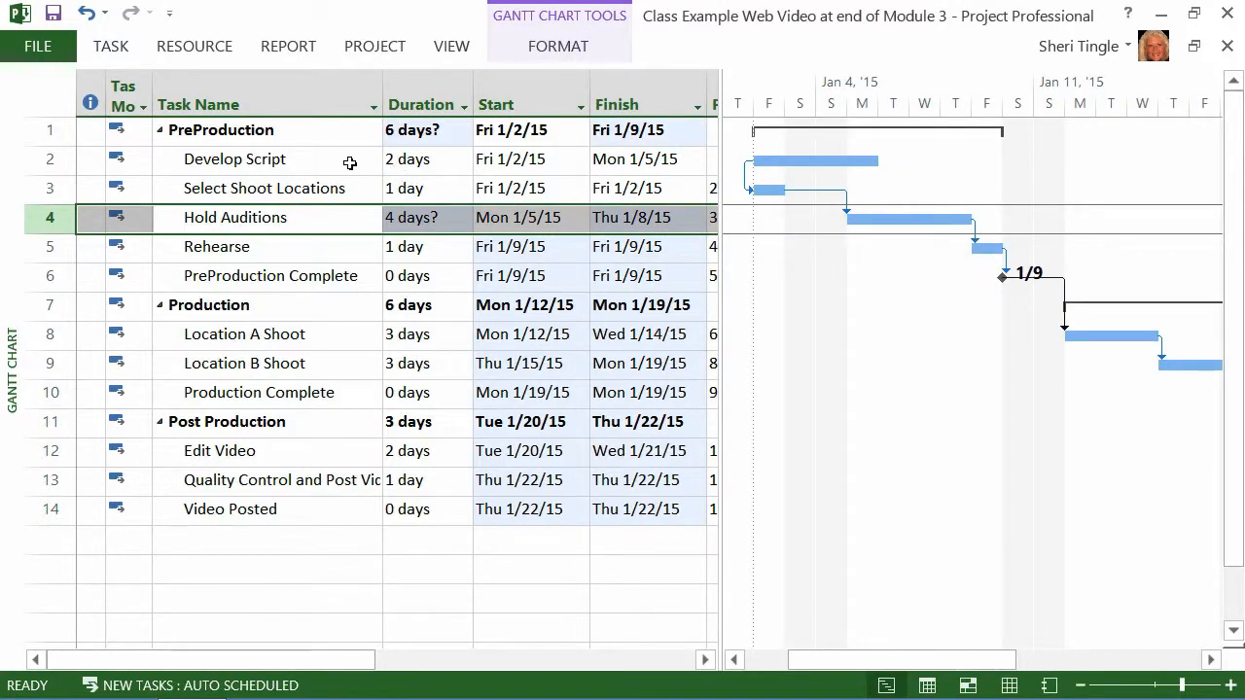
{"action": "mouse_move", "coordinate": [264, 422]}
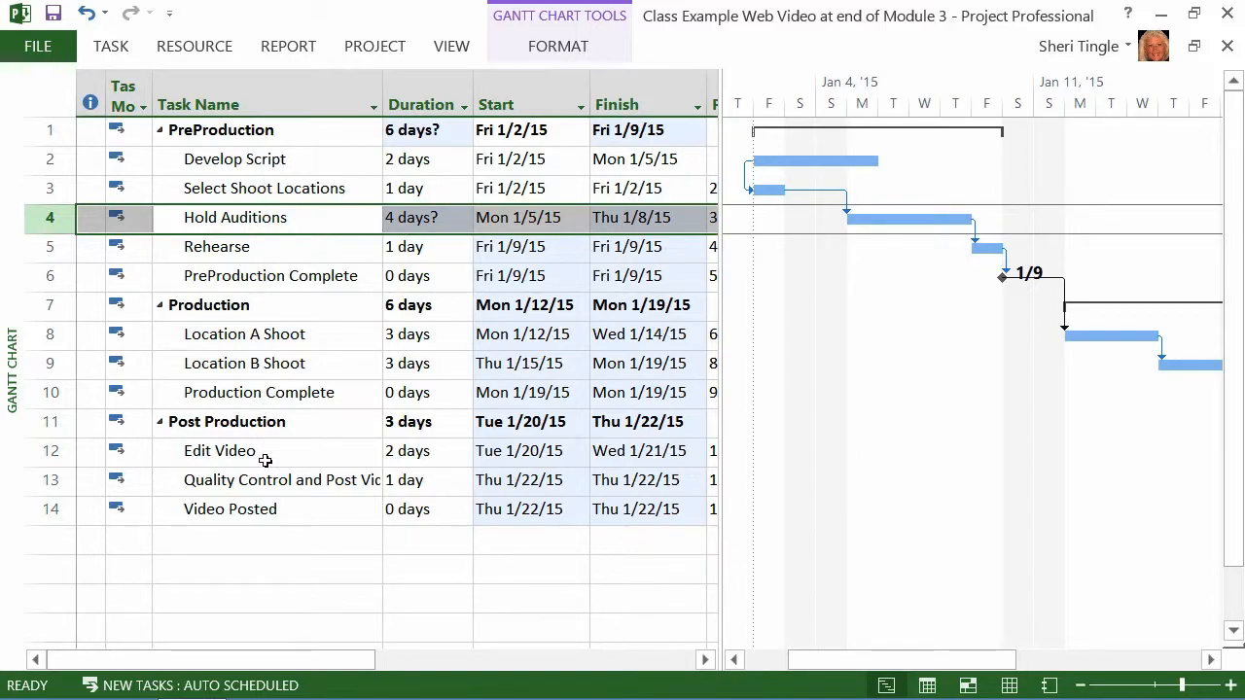
{"action": "mouse_move", "coordinate": [269, 377]}
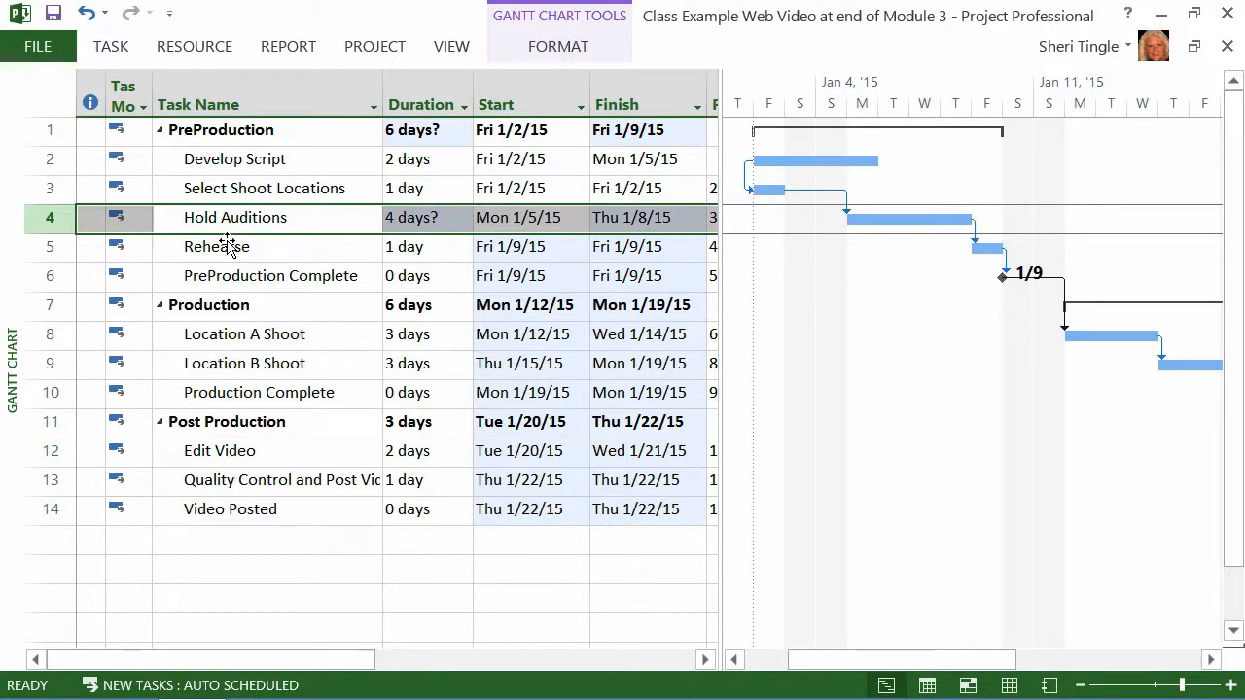
{"action": "mouse_move", "coordinate": [465, 217]}
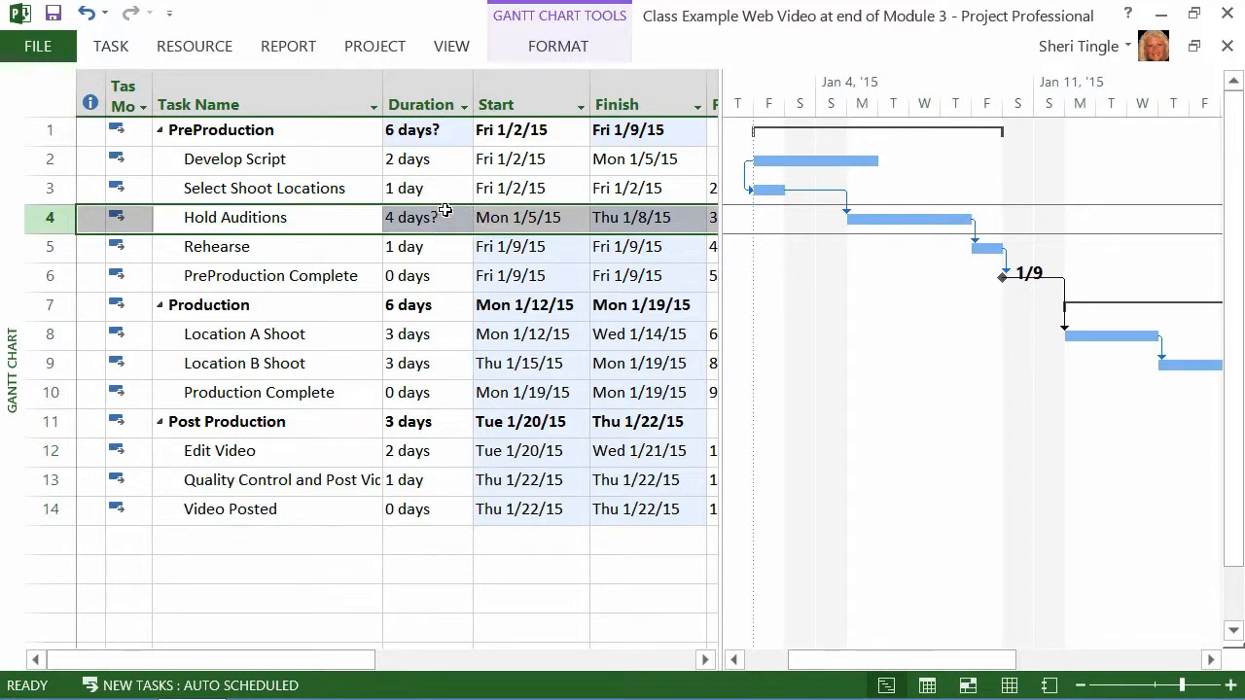
{"action": "mouse_move", "coordinate": [447, 246]}
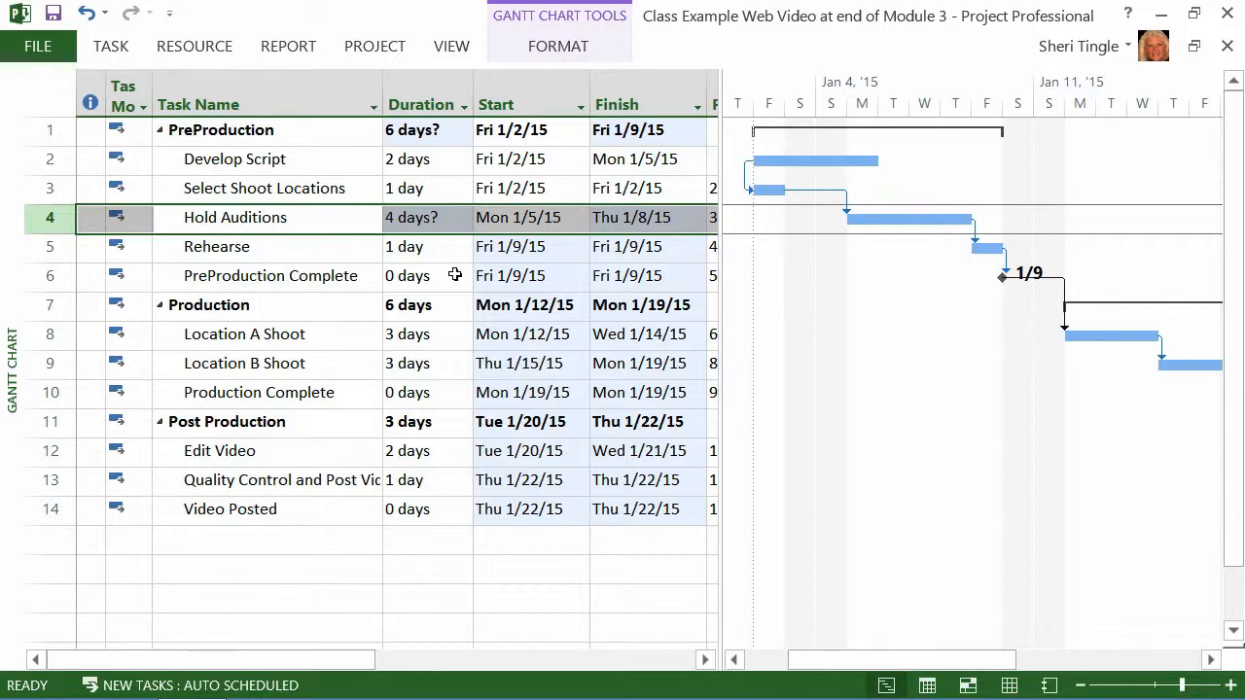
{"action": "mouse_move", "coordinate": [287, 188]}
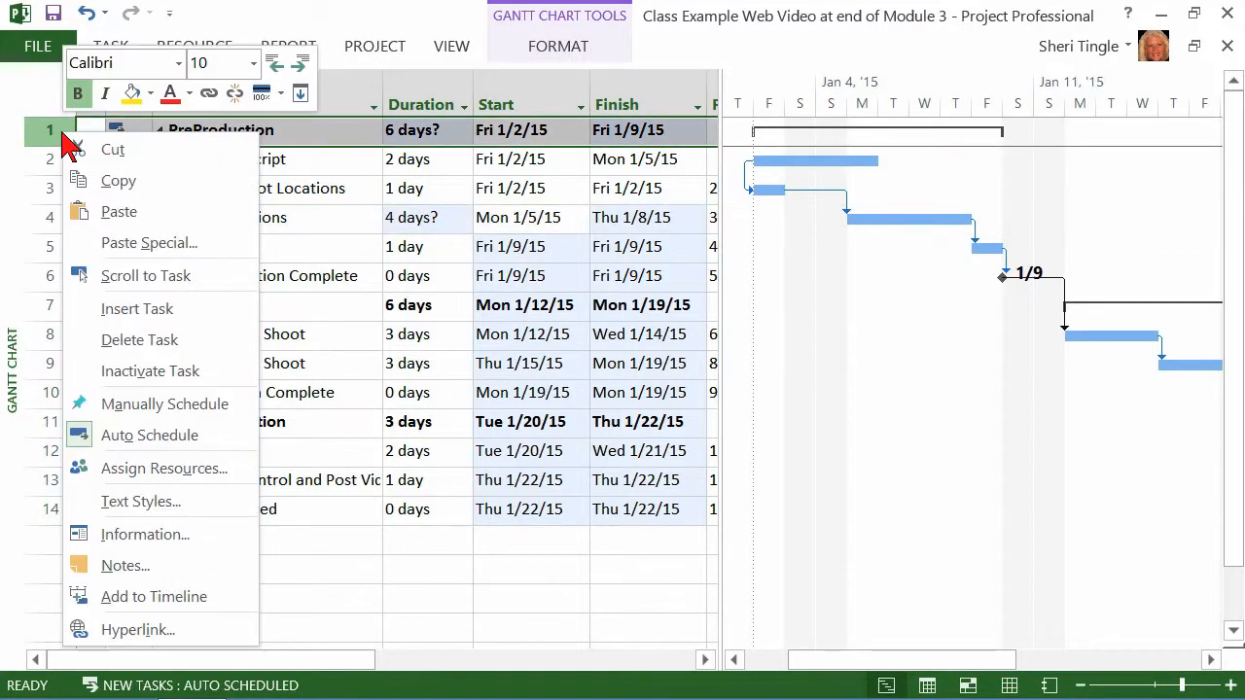
{"action": "mouse_move", "coordinate": [175, 321]}
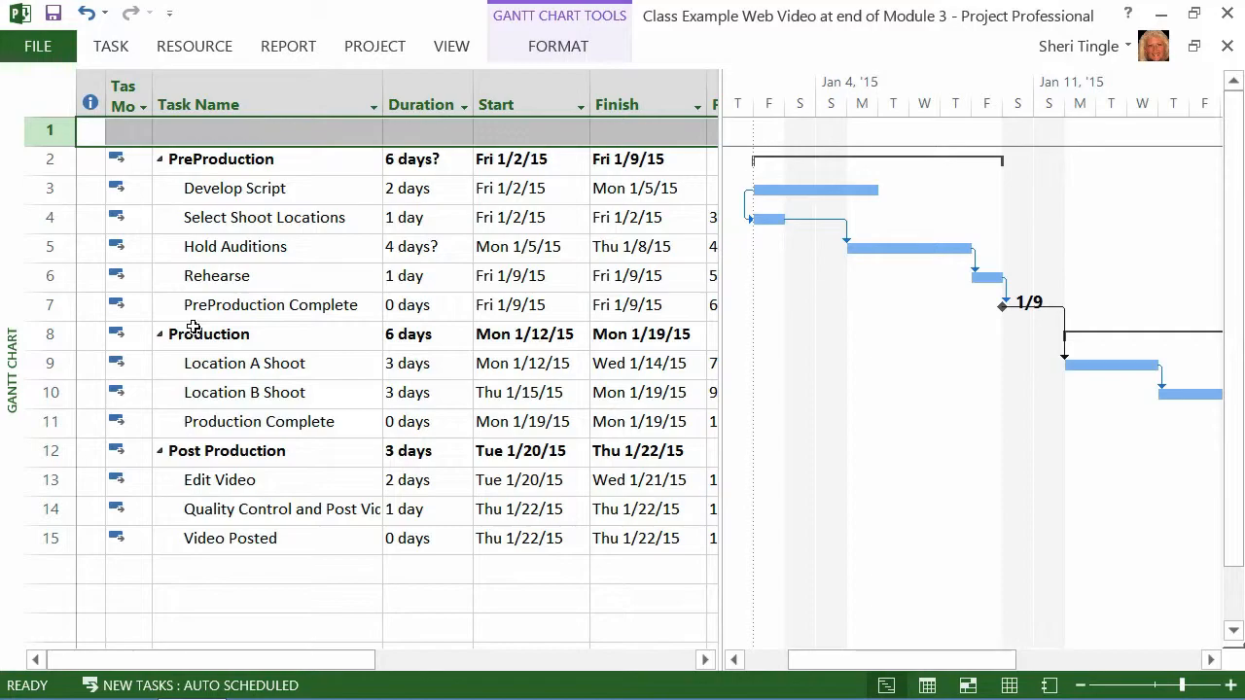
{"action": "mouse_move", "coordinate": [329, 274]}
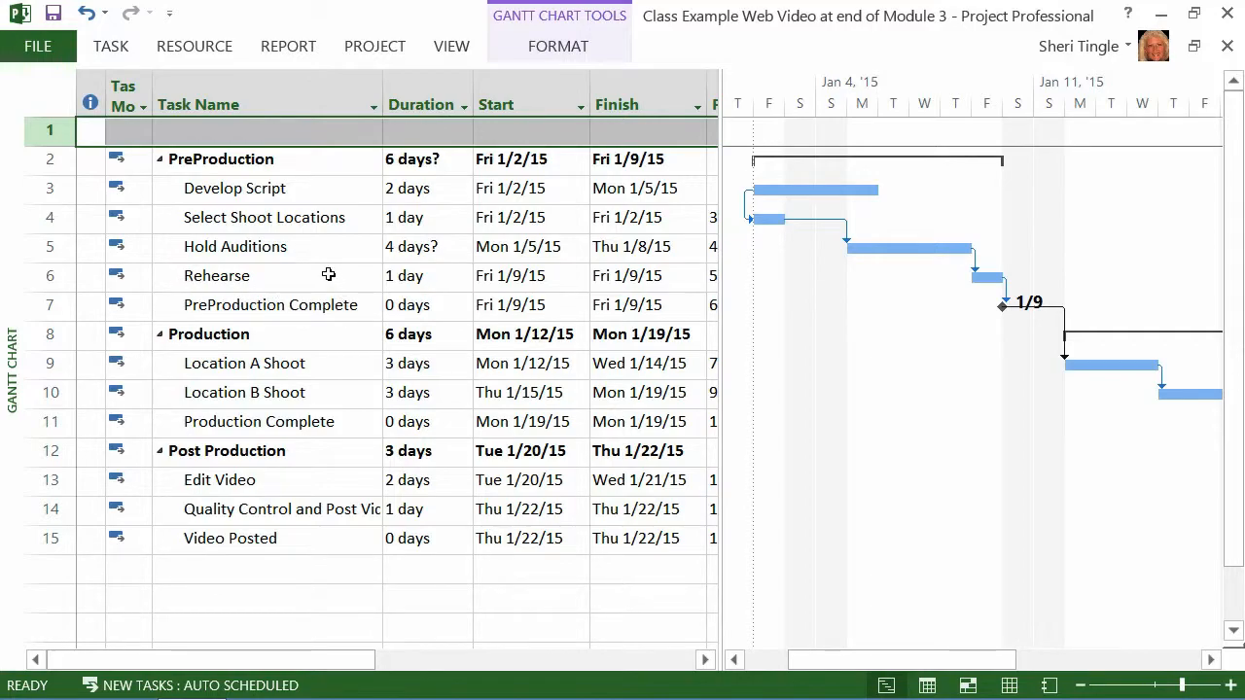
{"action": "mouse_move", "coordinate": [177, 189]}
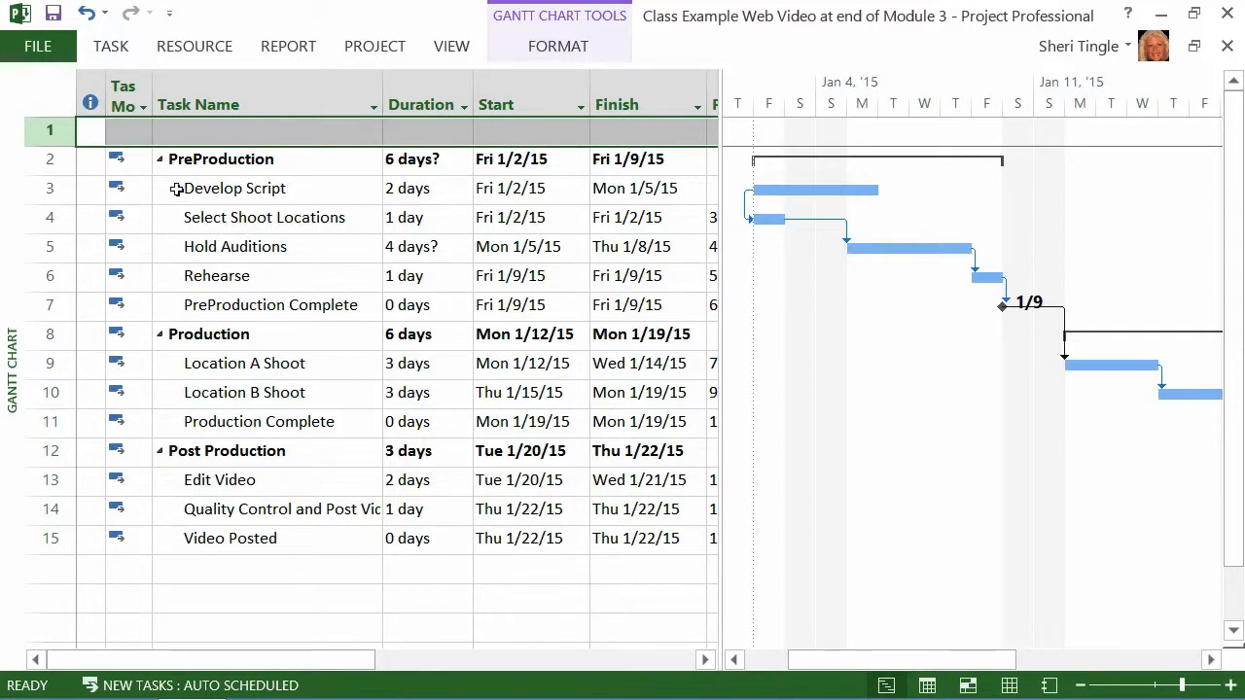
{"action": "mouse_move", "coordinate": [209, 222]}
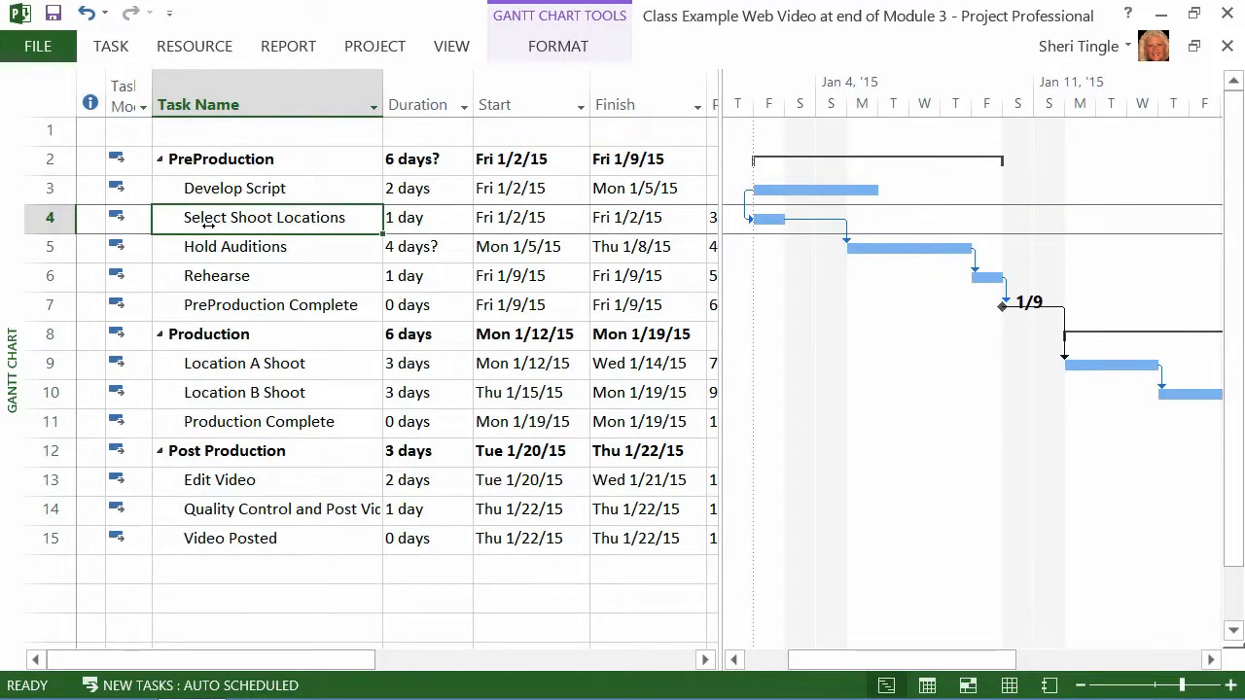
{"action": "left_click", "coordinate": [49, 129]}
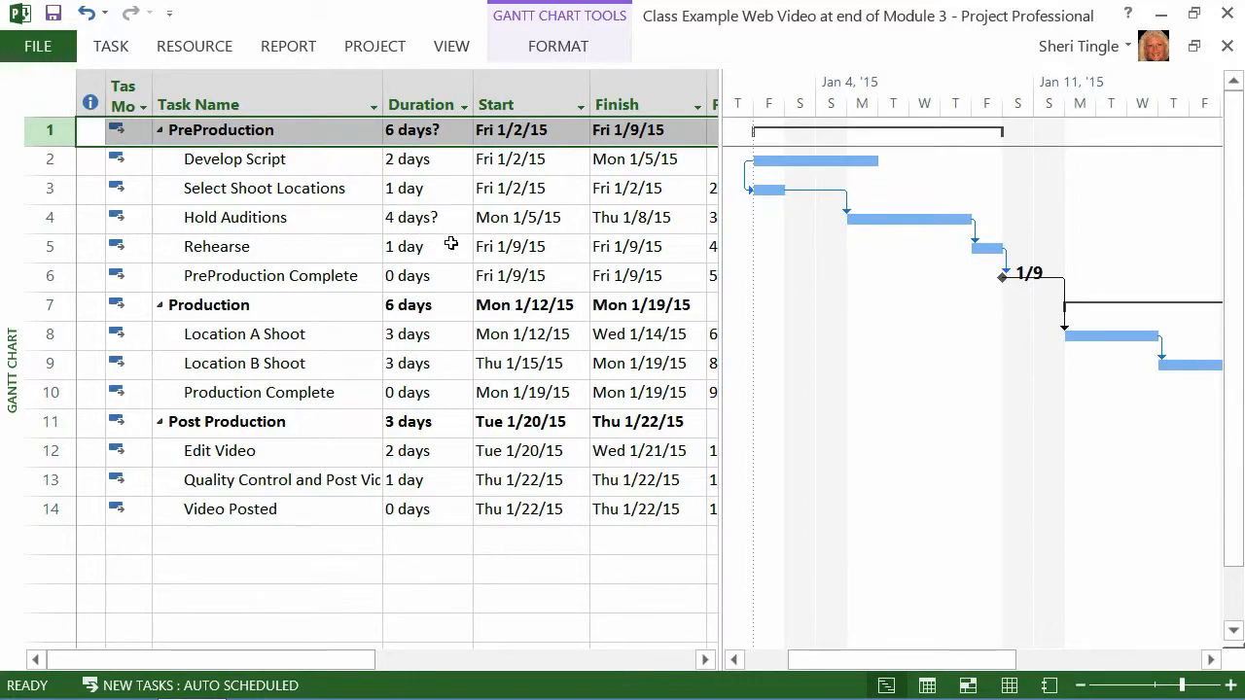
{"action": "mouse_move", "coordinate": [144, 151]}
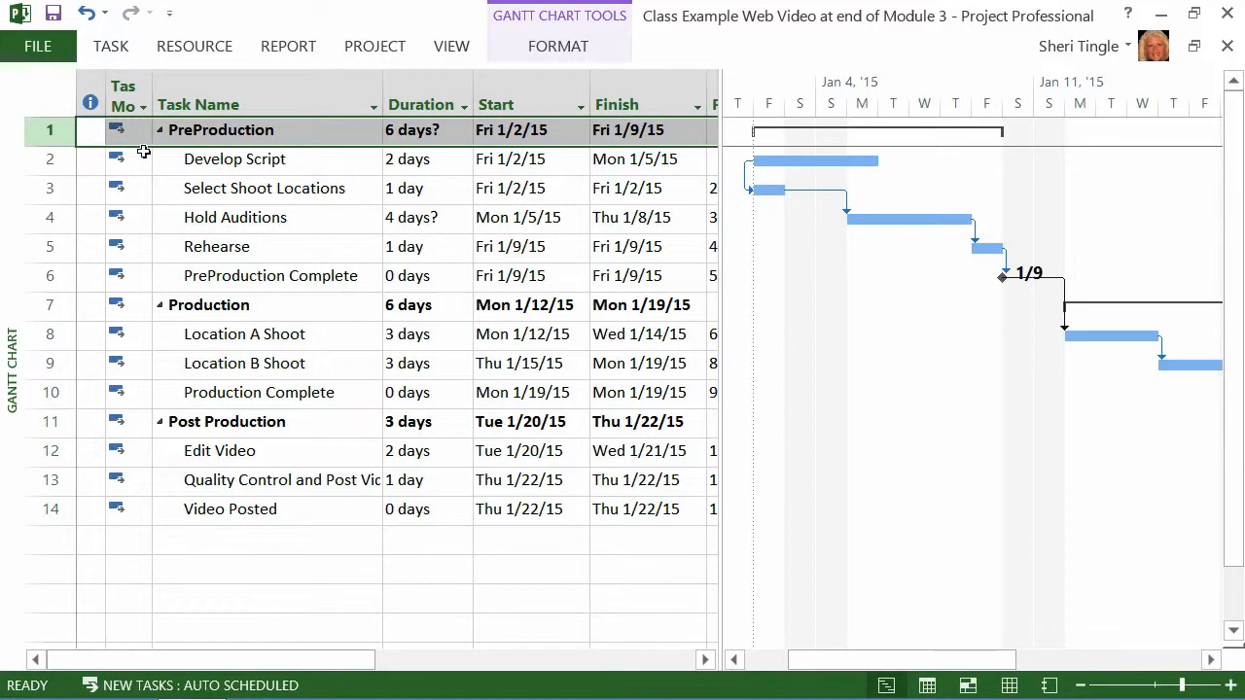
Insert a task above PreProduction named 'Web Video Shoot Project'.
{"action": "left_click", "coordinate": [48, 188]}
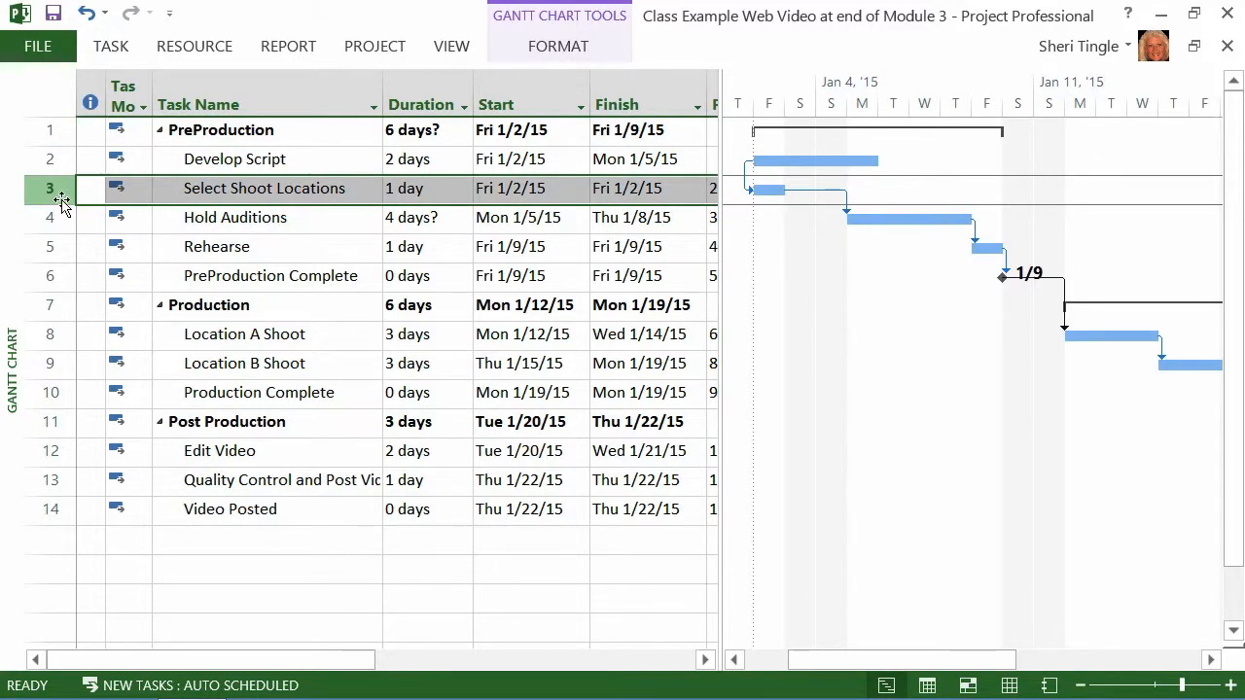
{"action": "left_click", "coordinate": [49, 130]}
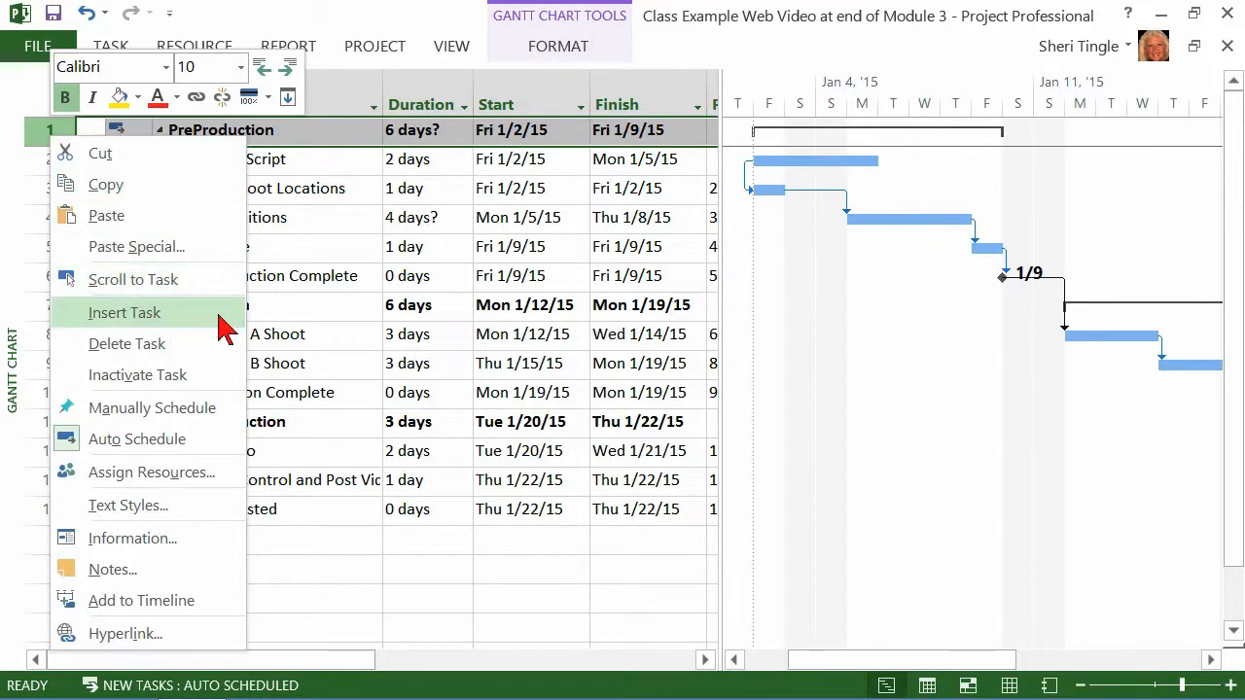
{"action": "mouse_move", "coordinate": [240, 332]}
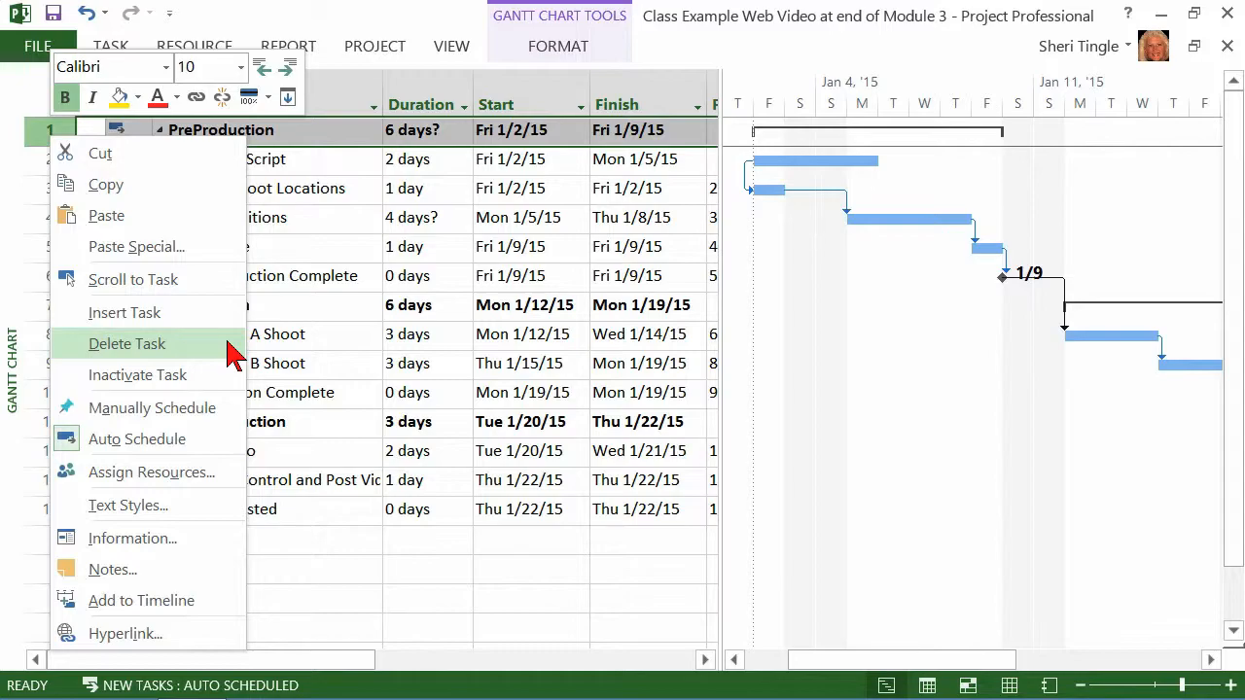
{"action": "left_click", "coordinate": [124, 312]}
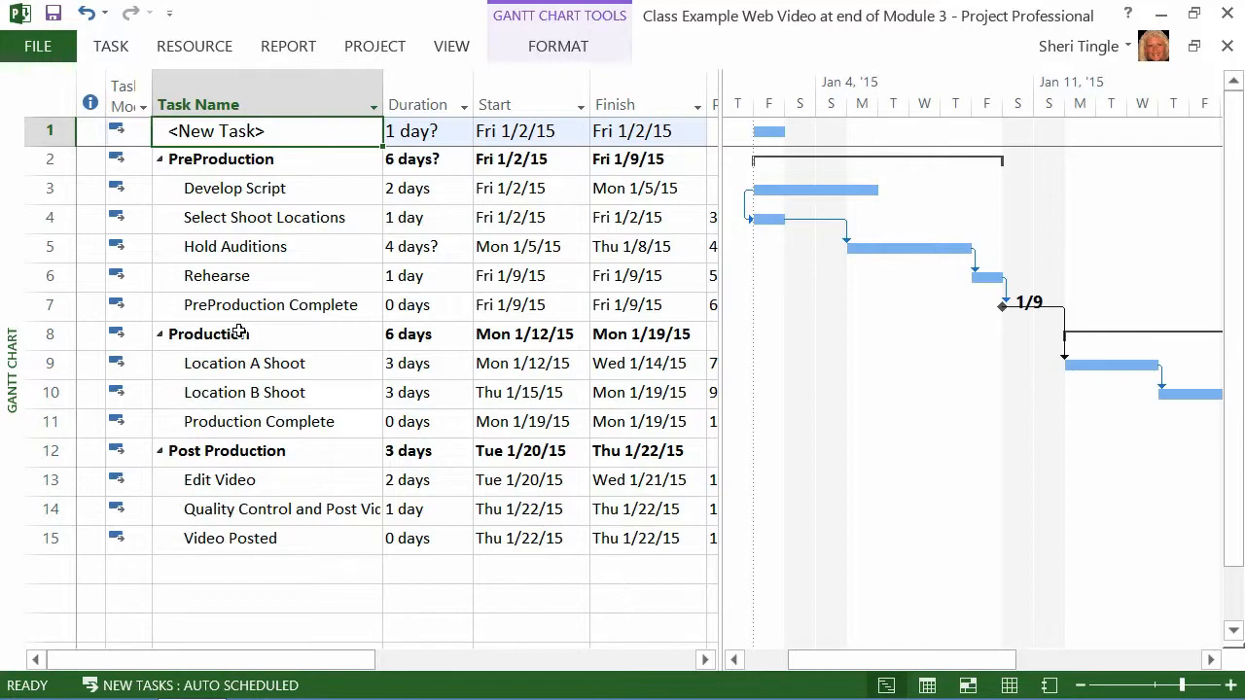
{"action": "type", "text": "Web"}
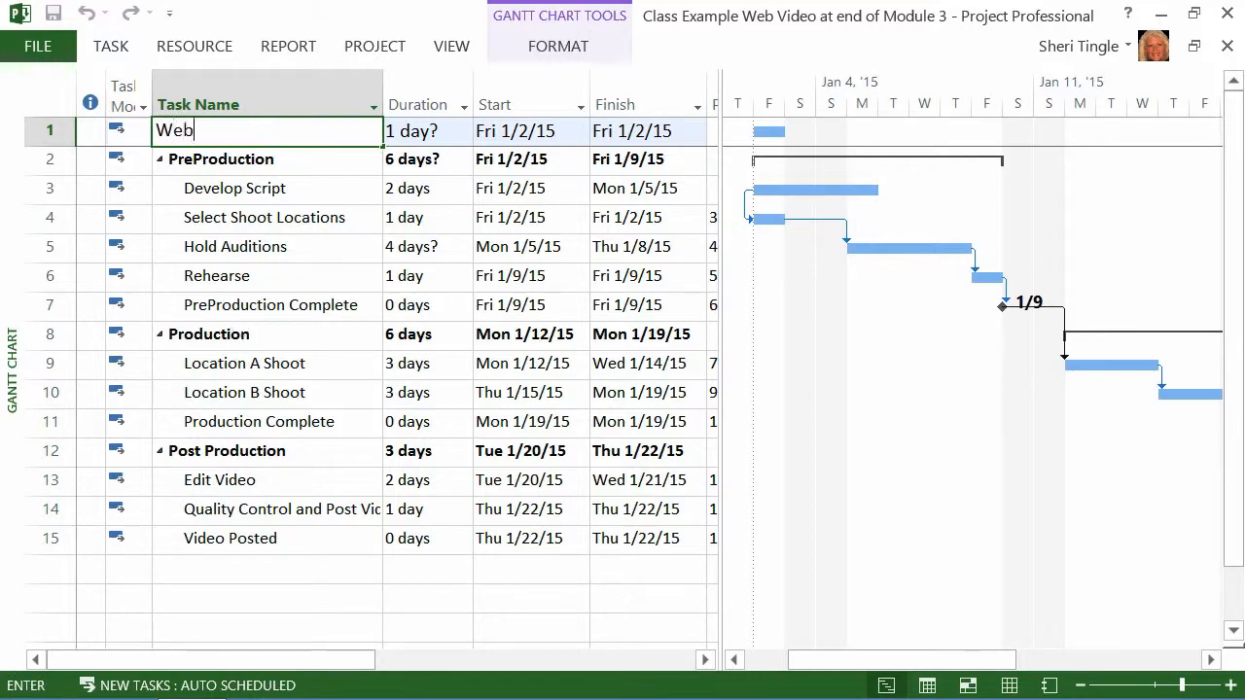
{"action": "type", "text": "Vi"}
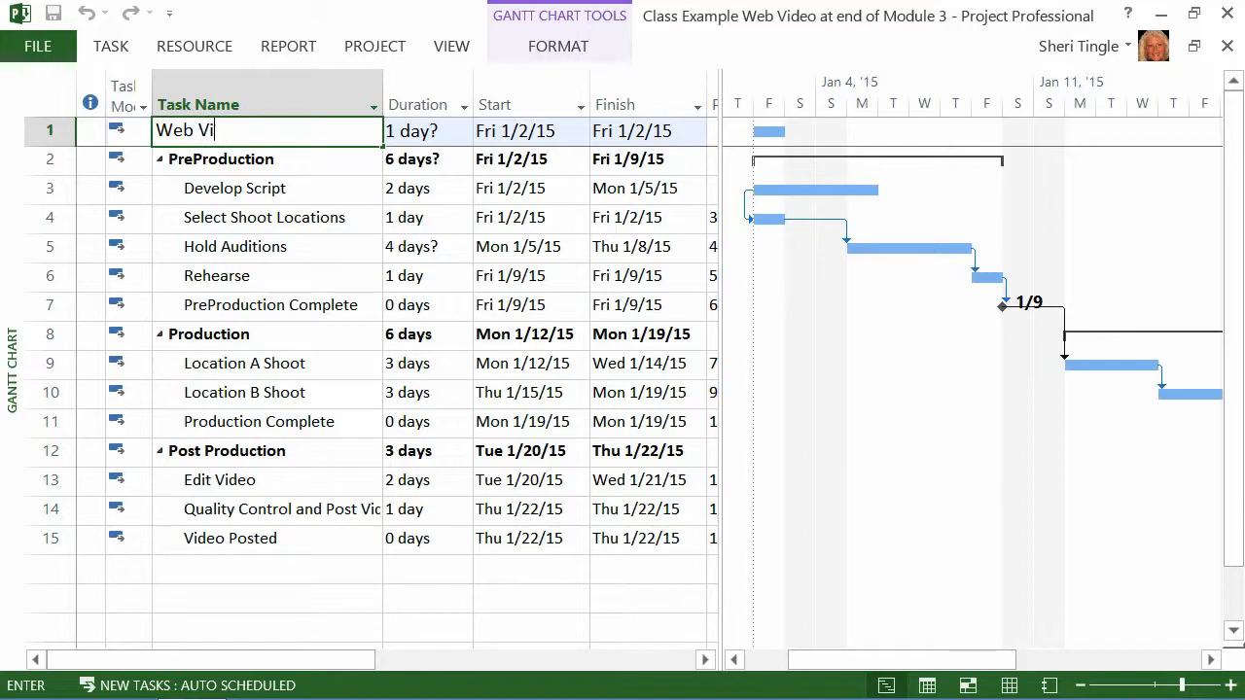
{"action": "type", "text": "deo Shoot"}
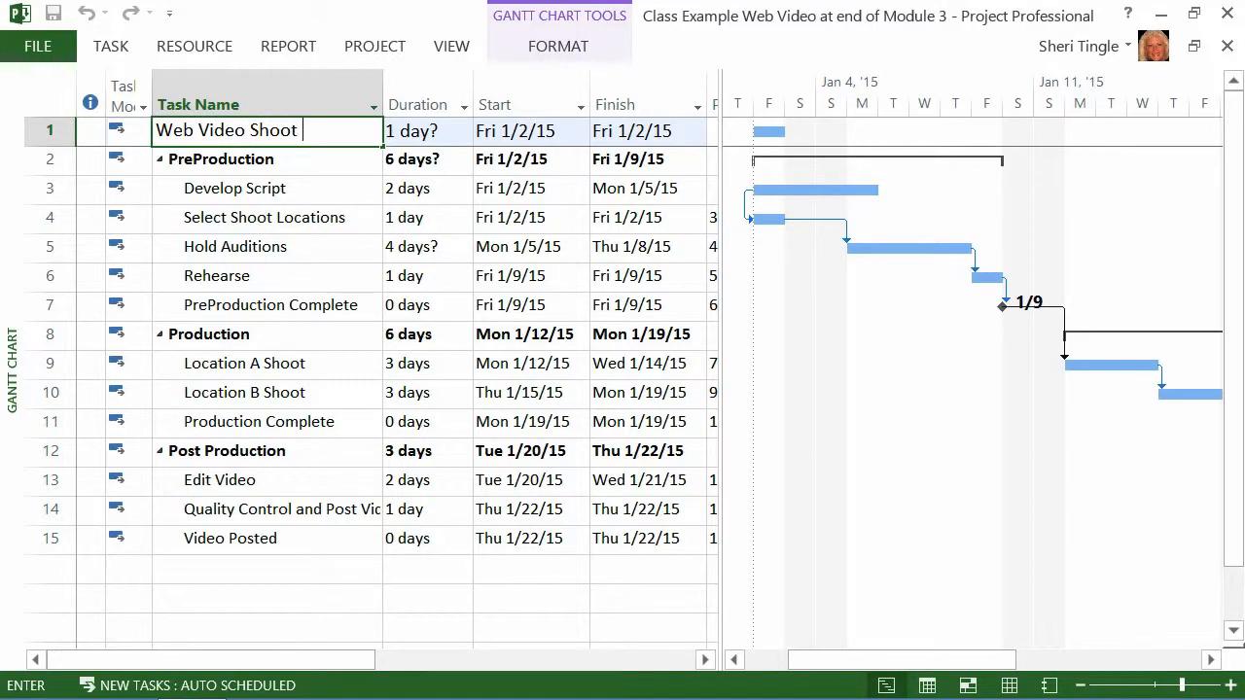
{"action": "type", "text": "Project"}
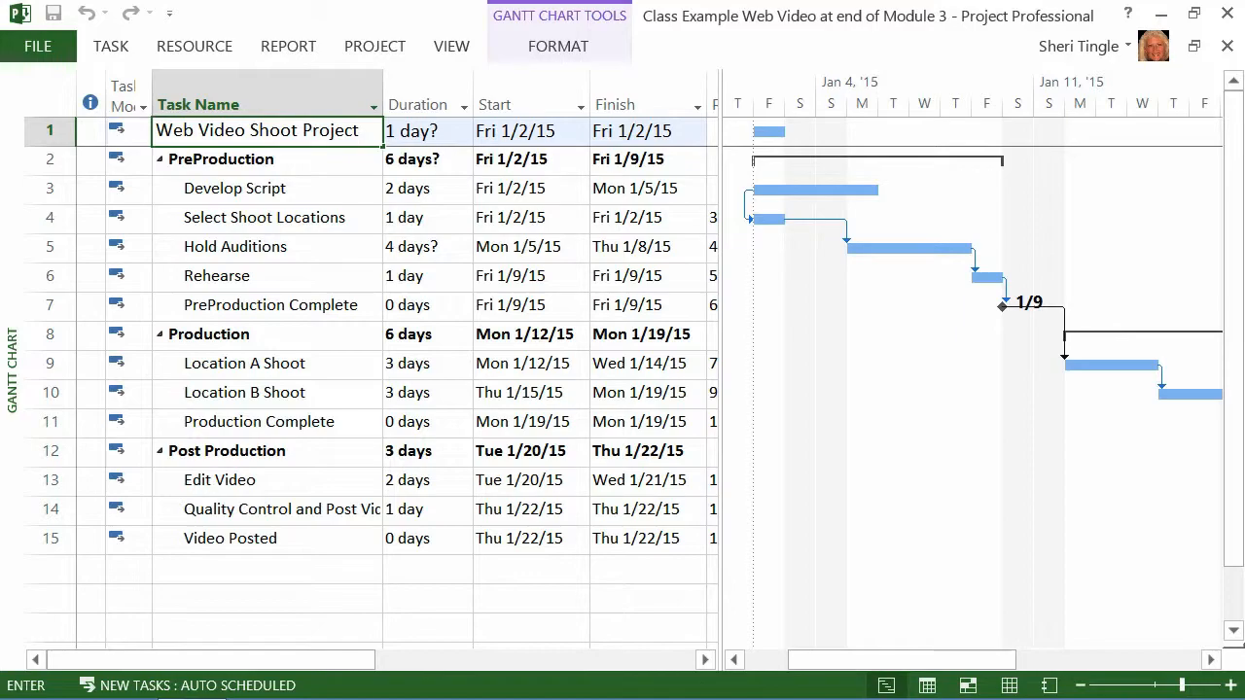
{"action": "left_click", "coordinate": [222, 159]}
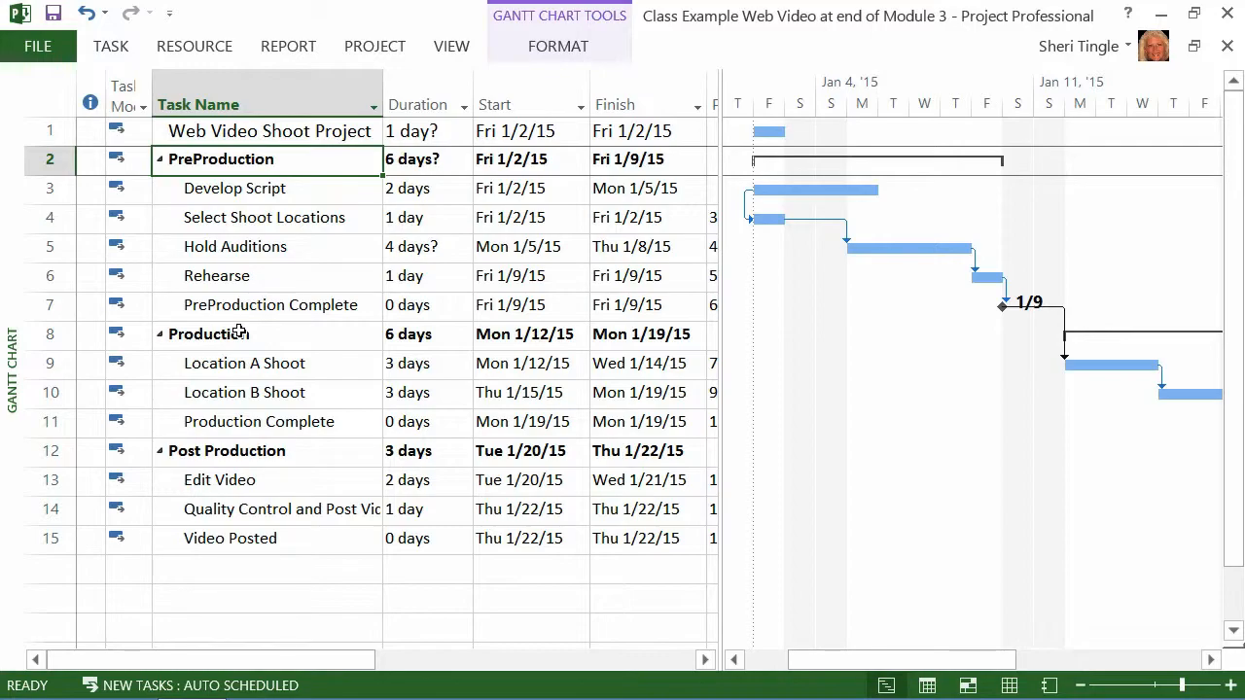
Select the Web Video Shoot Project row and collapse PreProduction to its summary row.
{"action": "left_click", "coordinate": [50, 131]}
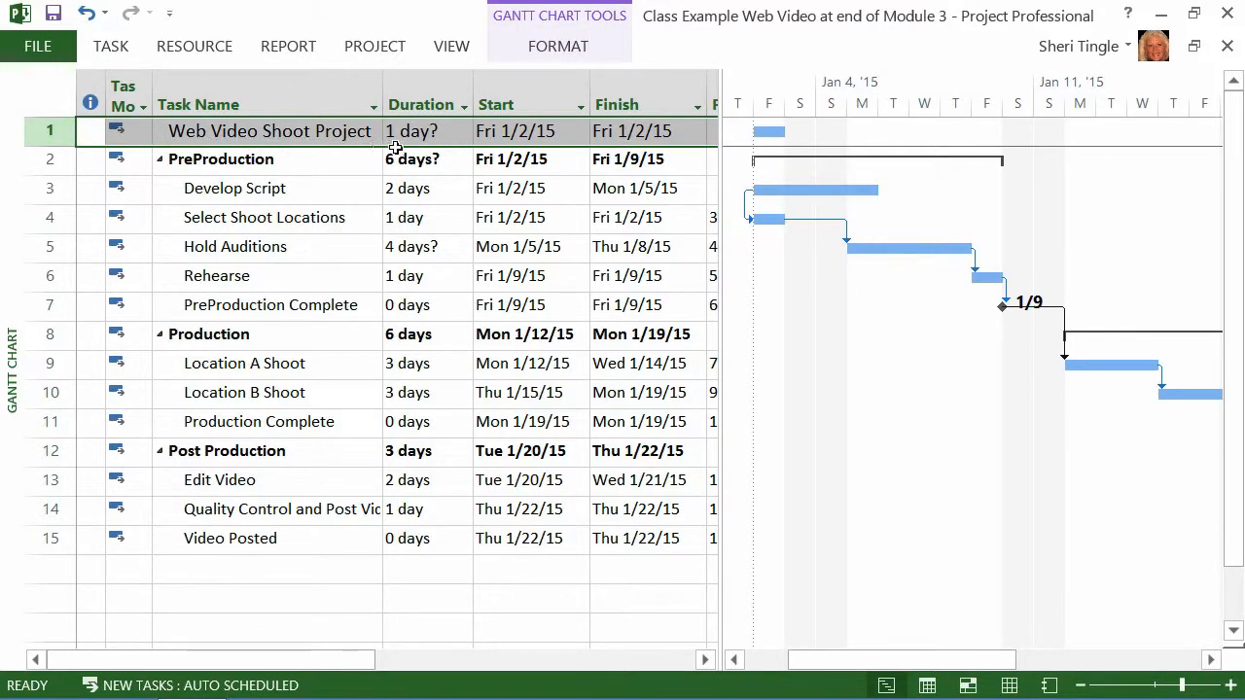
{"action": "mouse_move", "coordinate": [428, 154]}
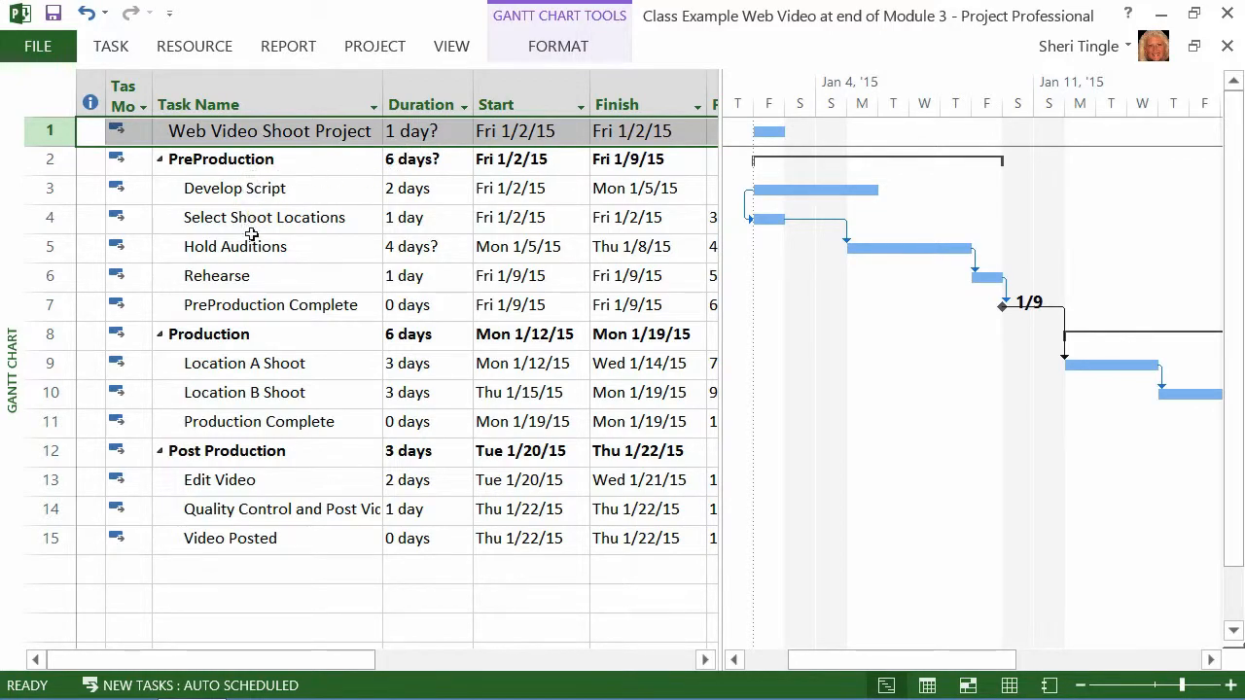
{"action": "mouse_move", "coordinate": [286, 564]}
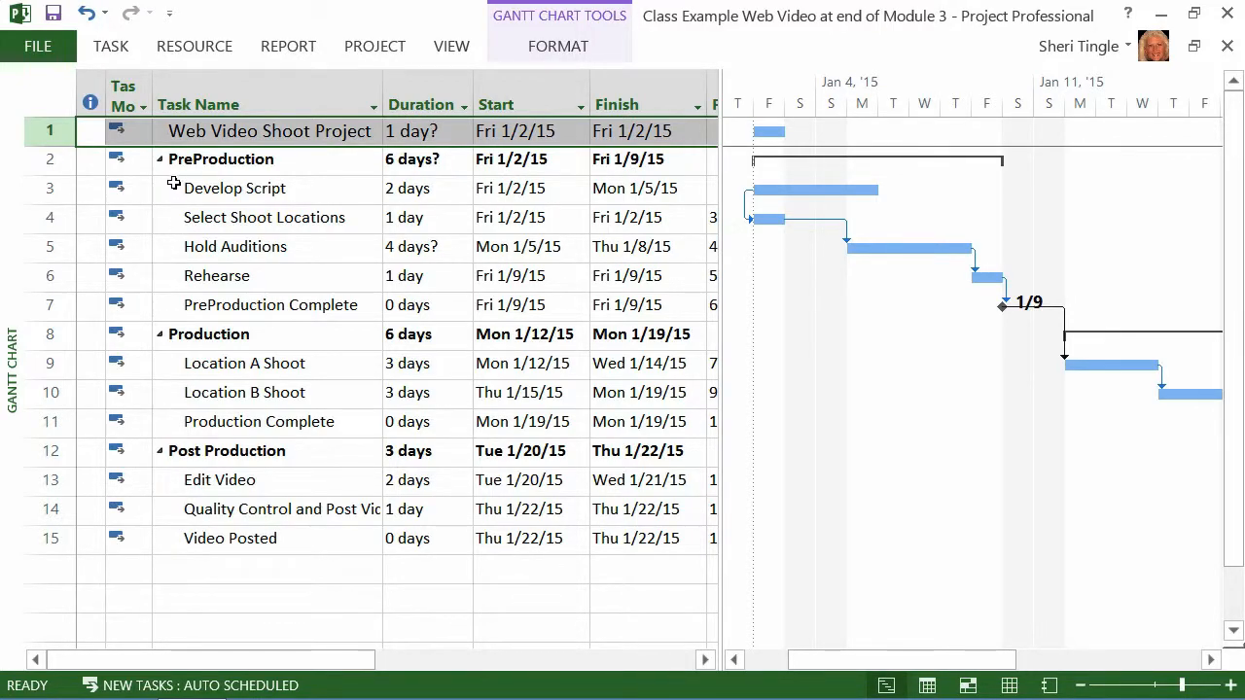
{"action": "left_click", "coordinate": [159, 159]}
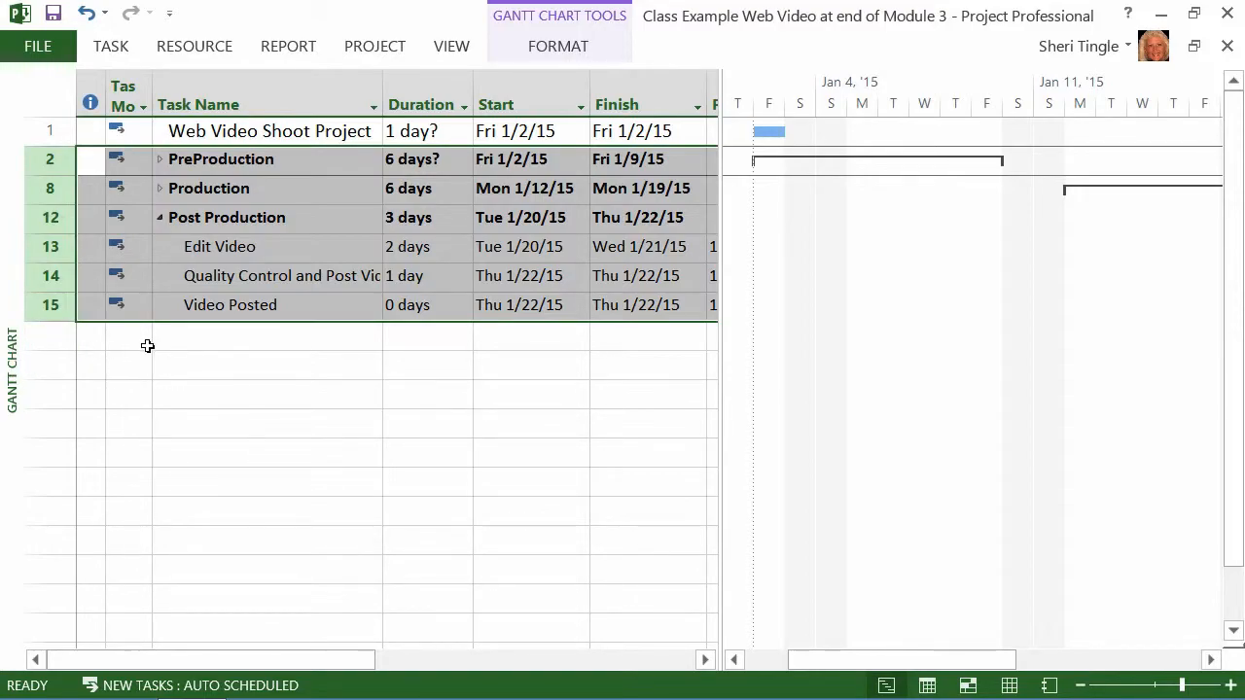
{"action": "mouse_move", "coordinate": [224, 373]}
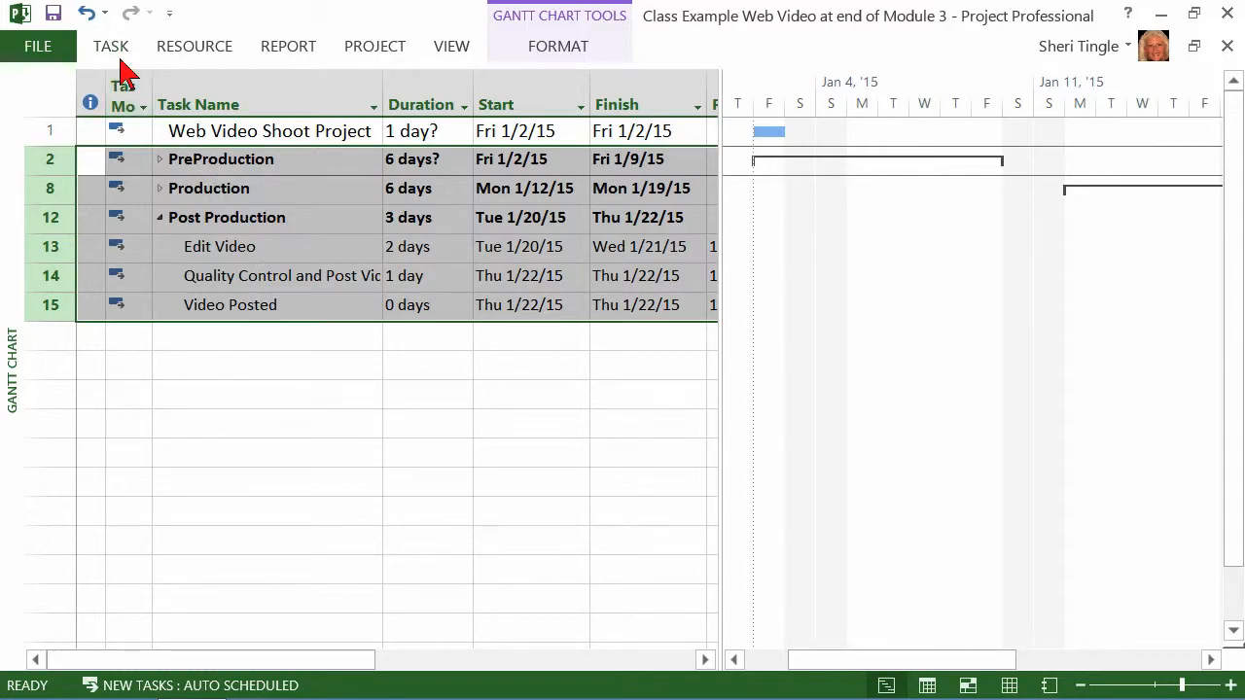
{"action": "left_click", "coordinate": [110, 46]}
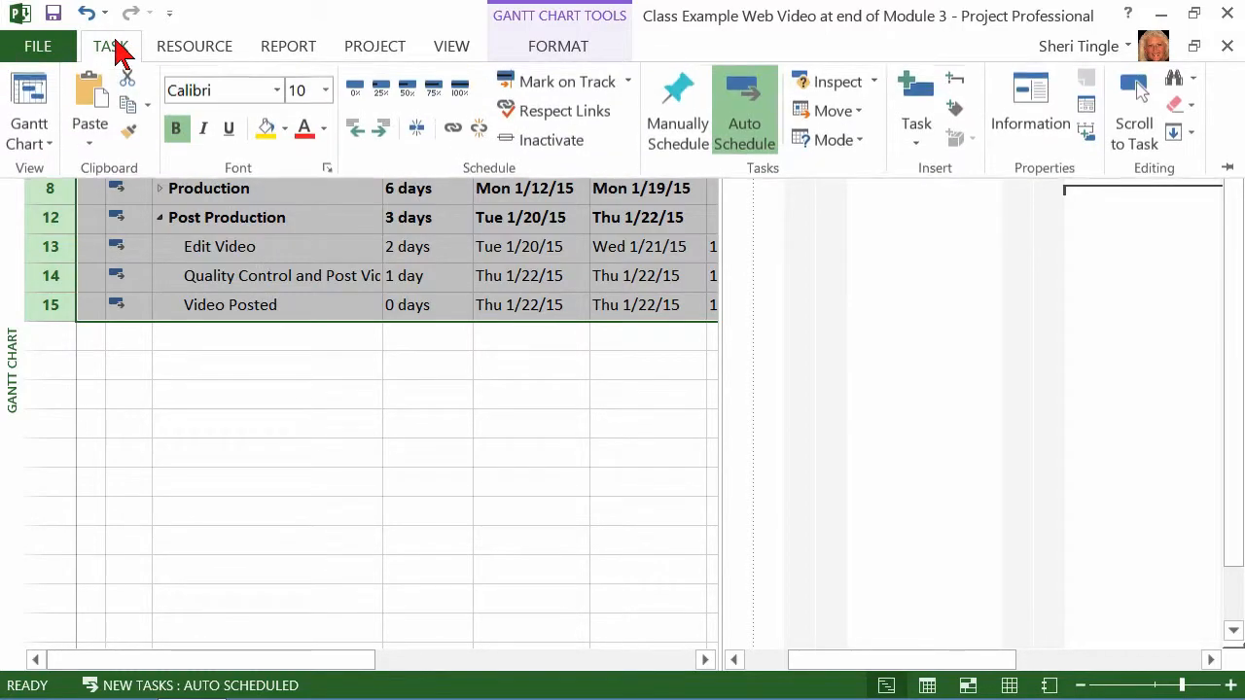
{"action": "scroll", "scroll_direction": "up", "scroll_amount": 3}
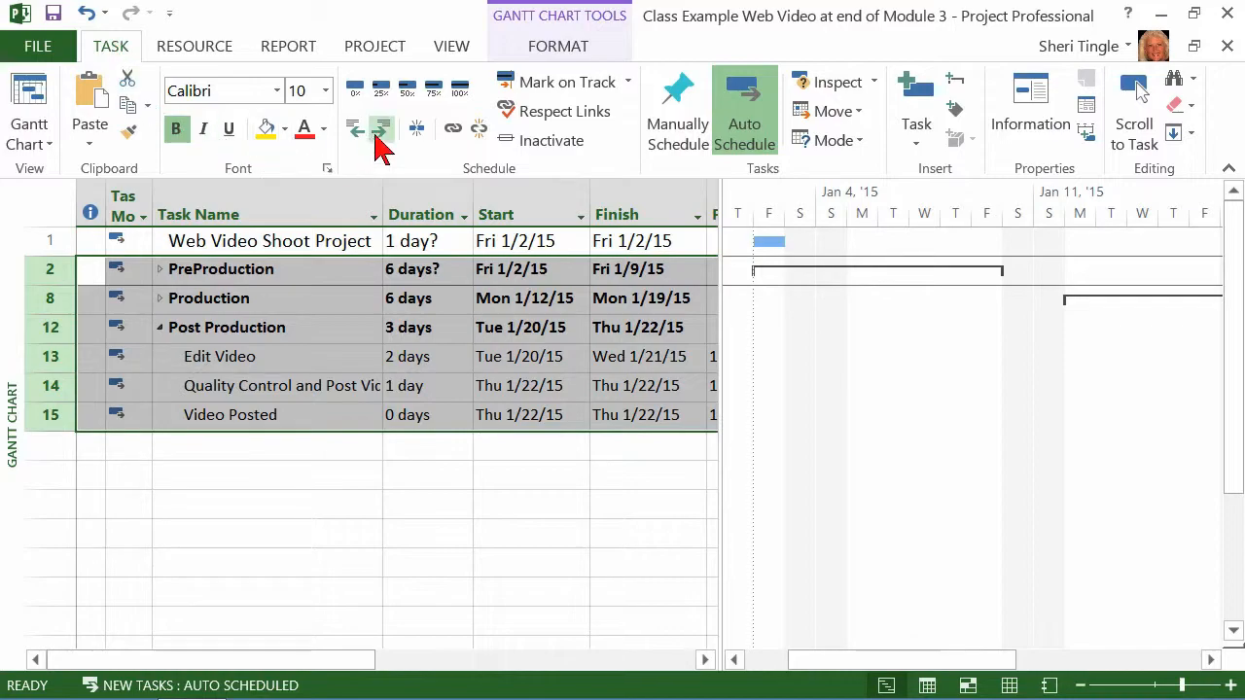
{"action": "mouse_move", "coordinate": [380, 127]}
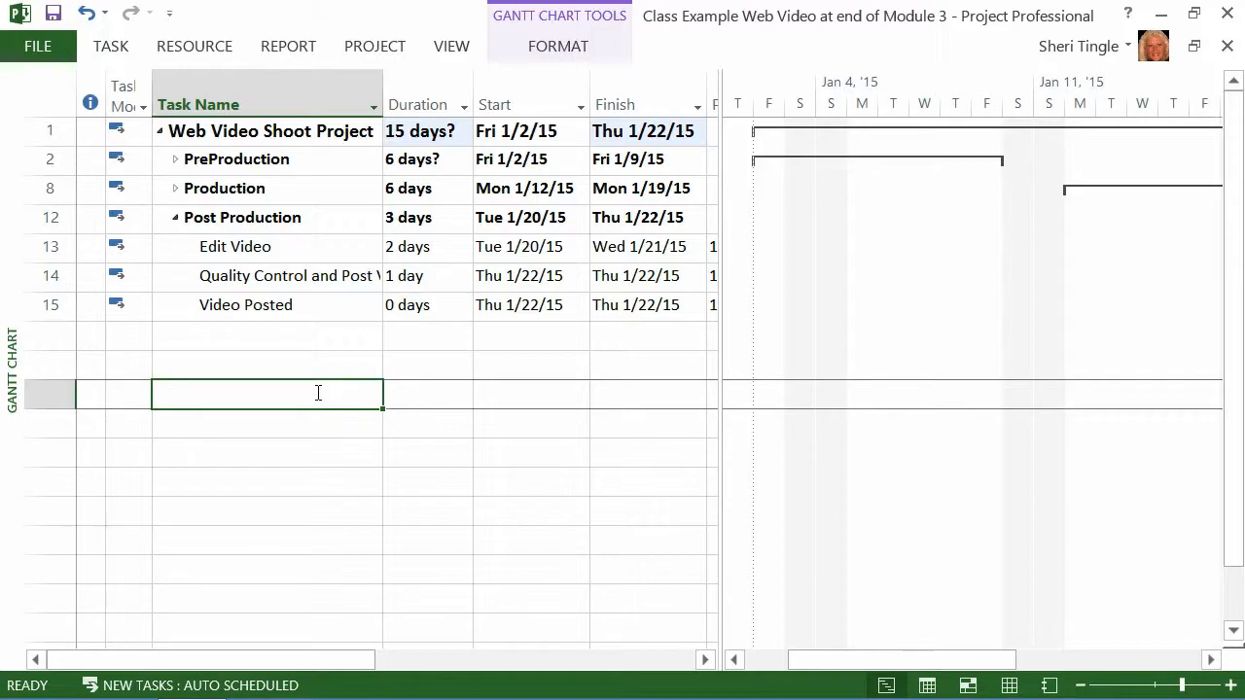
{"action": "left_click", "coordinate": [50, 130]}
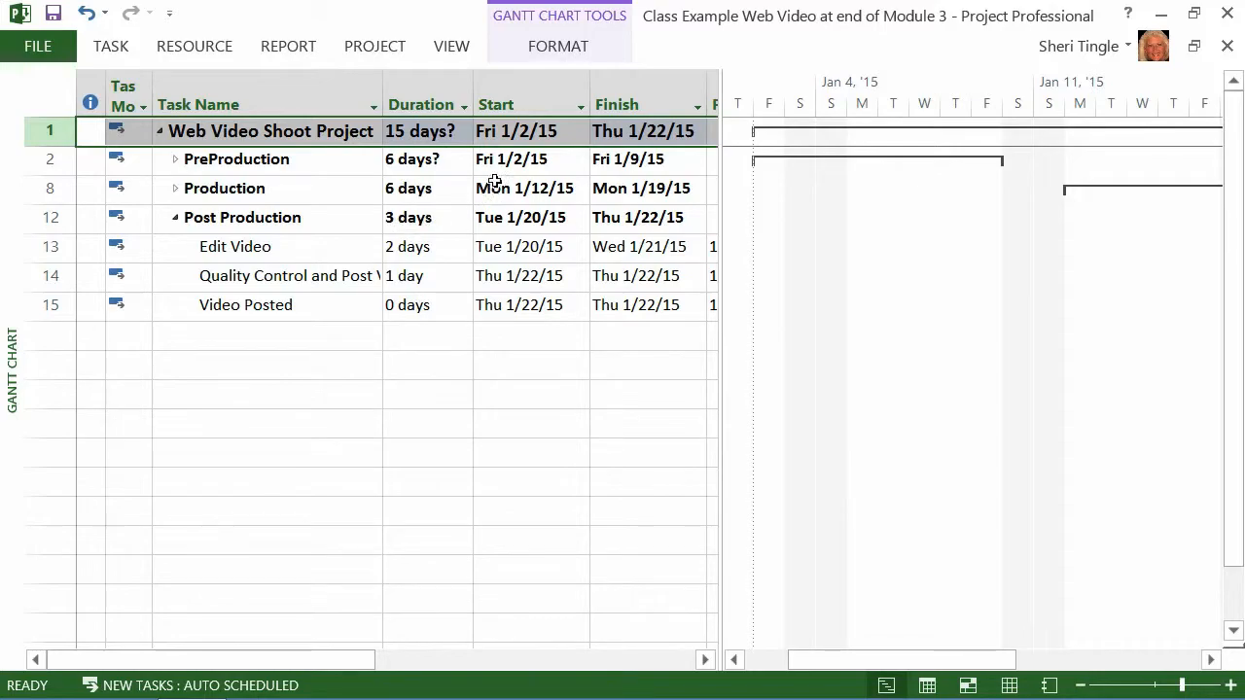
{"action": "mouse_move", "coordinate": [420, 183]}
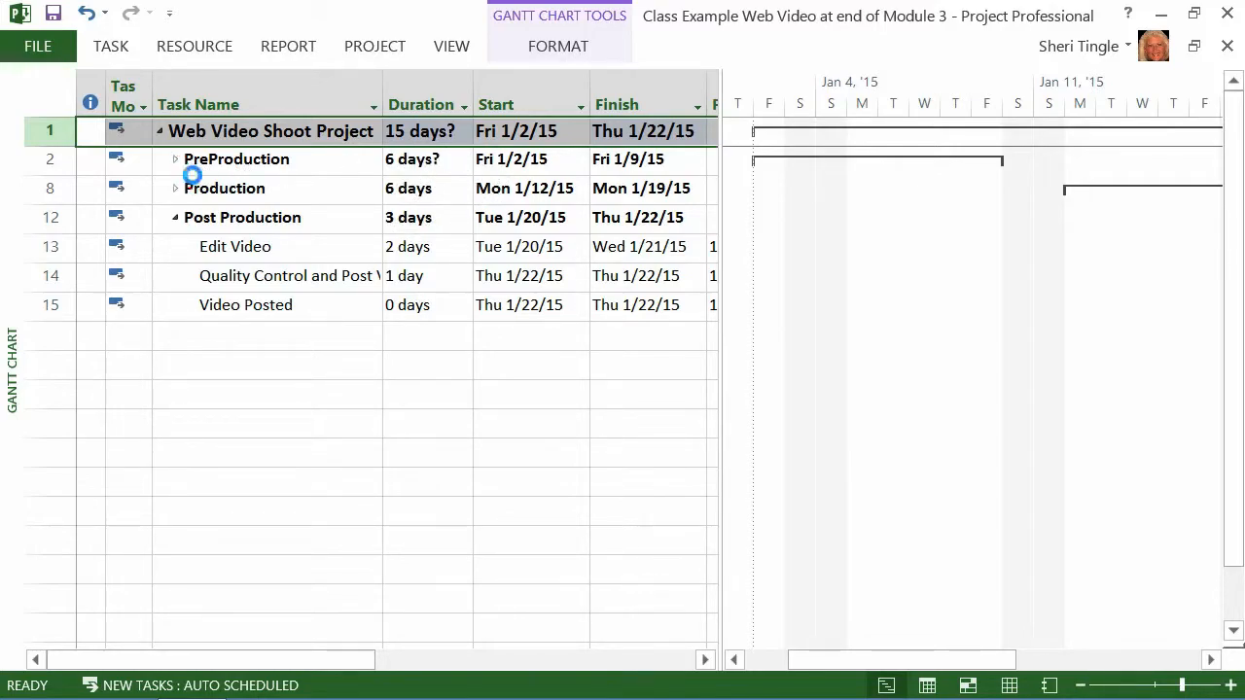
Expand PreProduction to list its five subtasks and select Hold Auditions.
{"action": "left_click", "coordinate": [175, 159]}
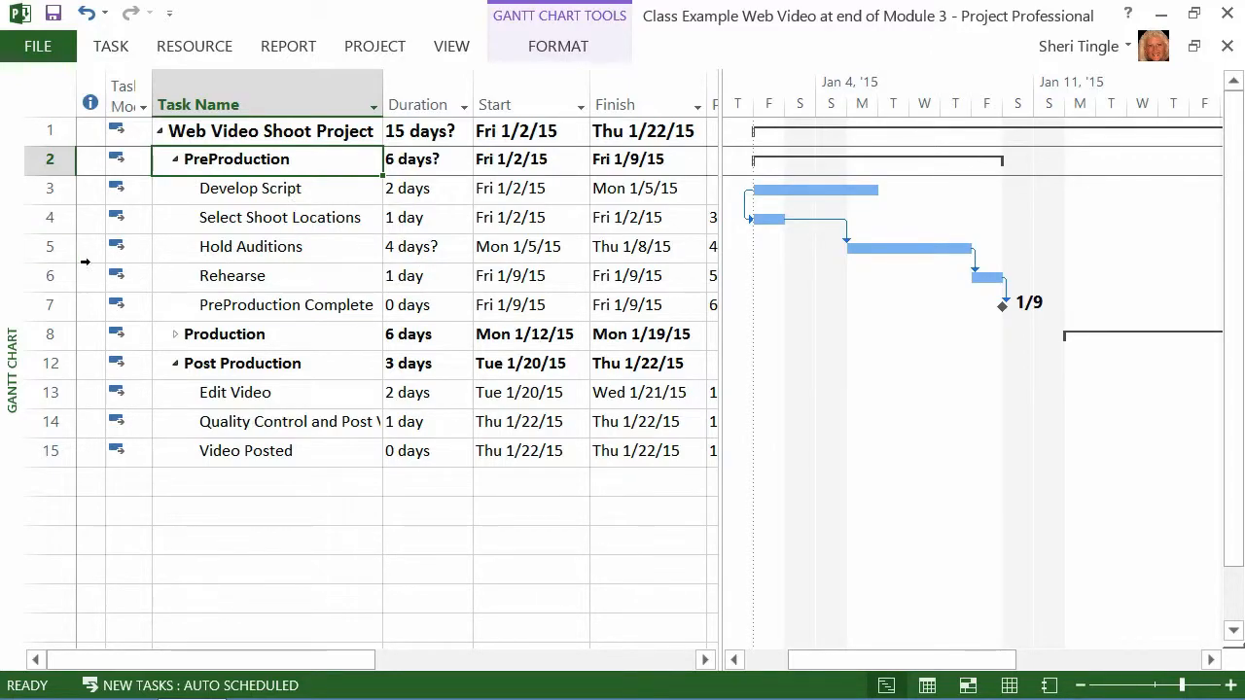
{"action": "left_click", "coordinate": [49, 246]}
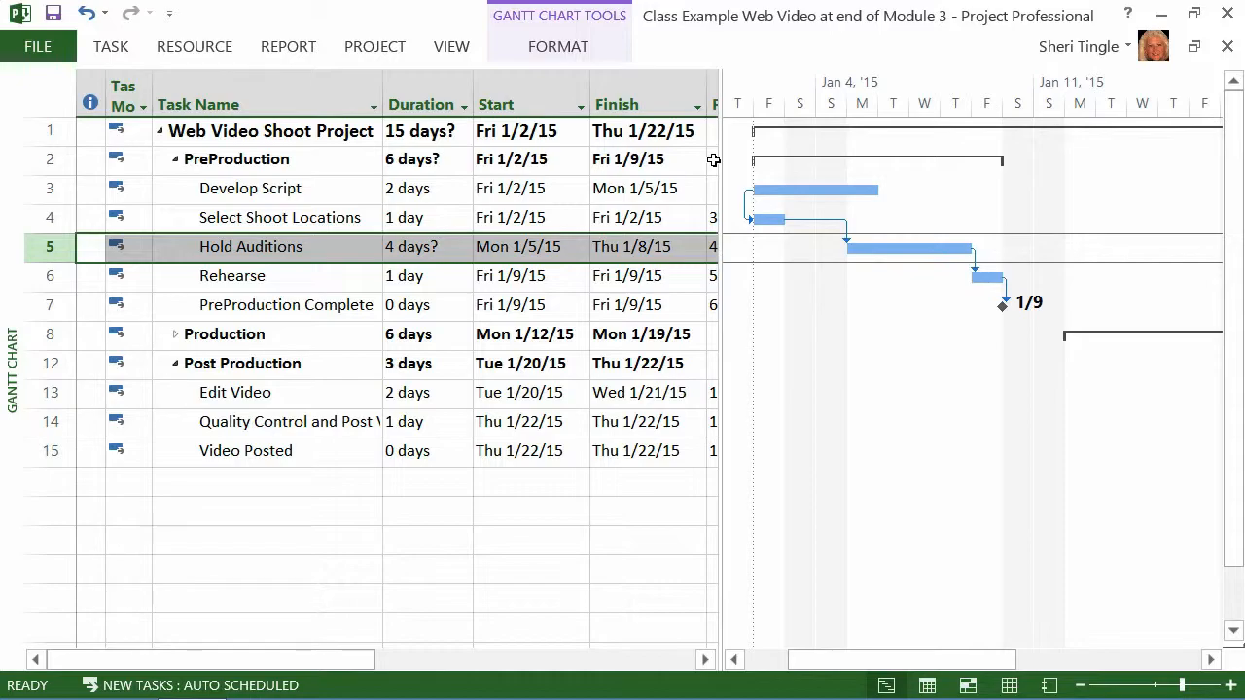
{"action": "mouse_move", "coordinate": [572, 177]}
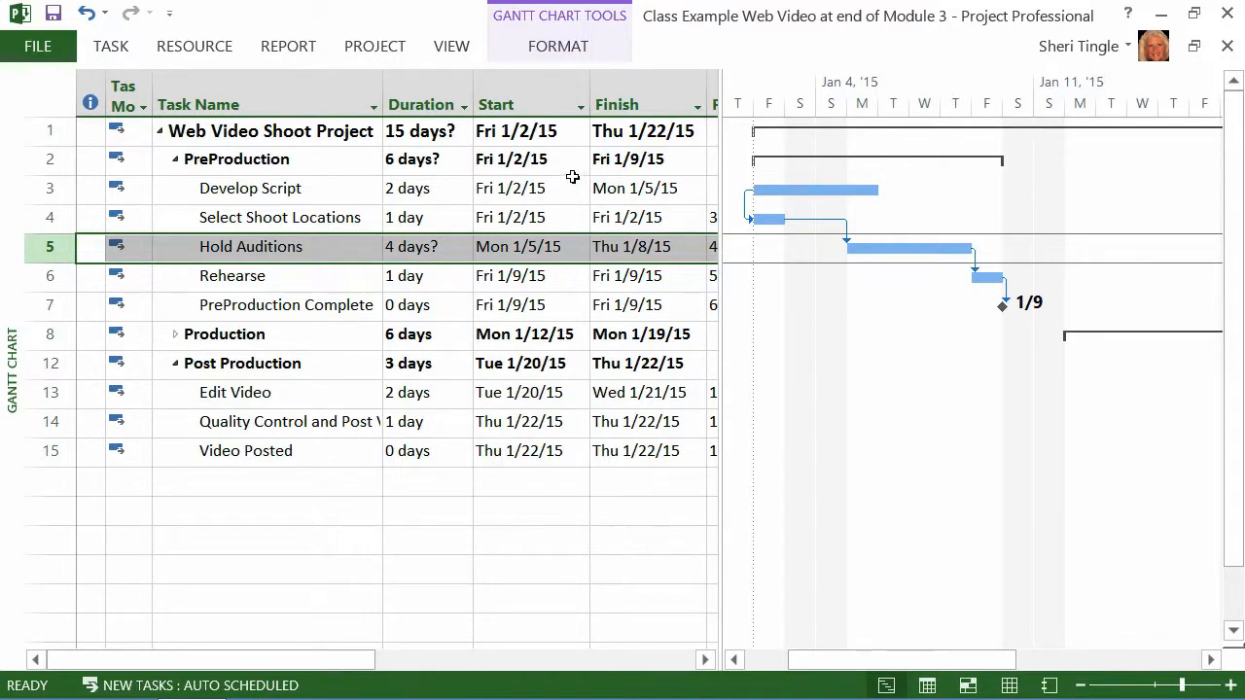
{"action": "mouse_move", "coordinate": [675, 173]}
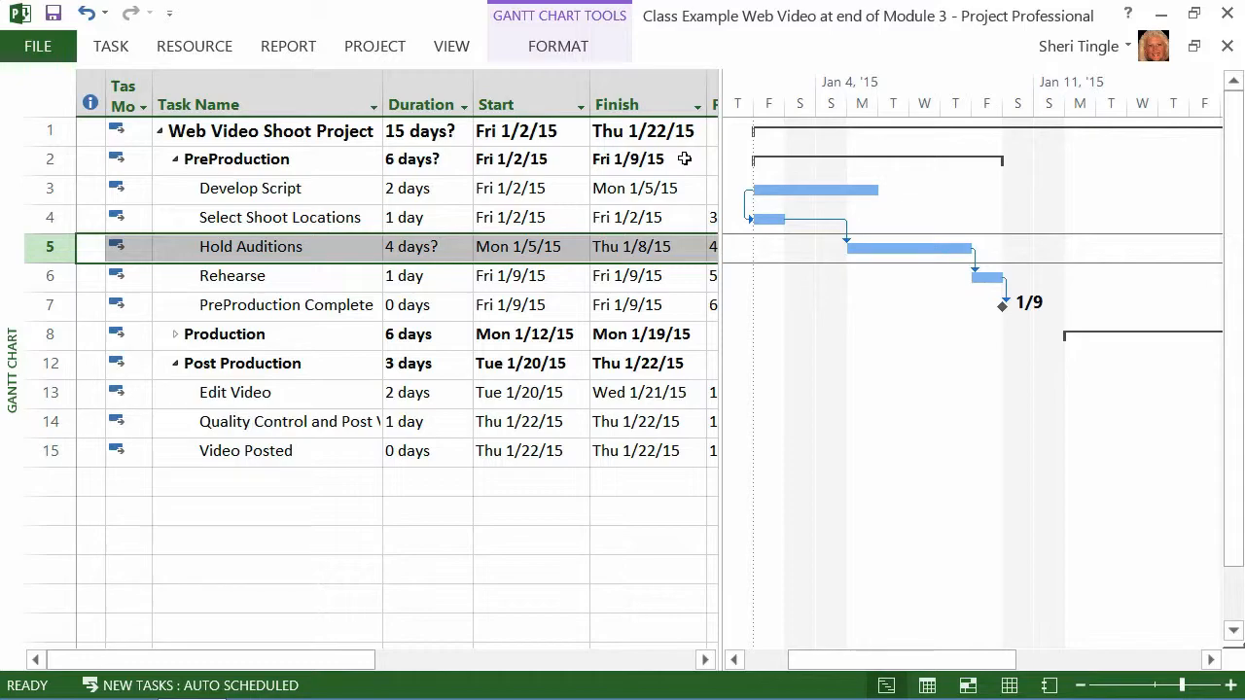
{"action": "mouse_move", "coordinate": [707, 189]}
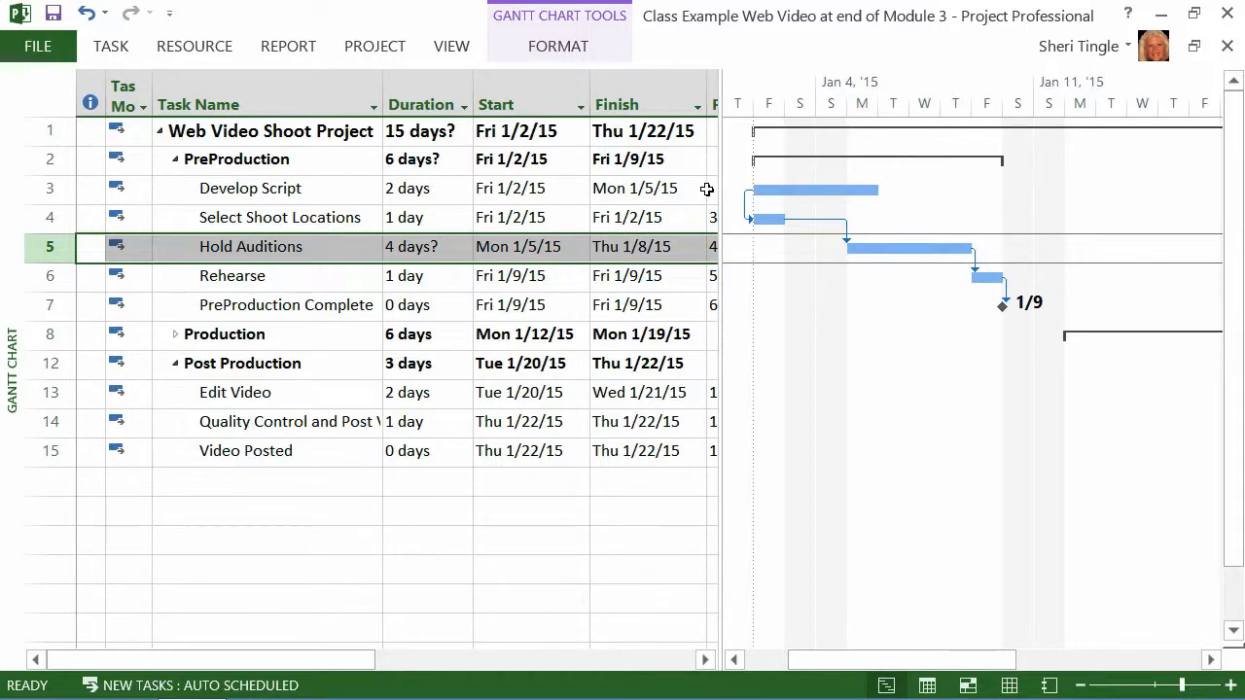
{"action": "left_click", "coordinate": [250, 187]}
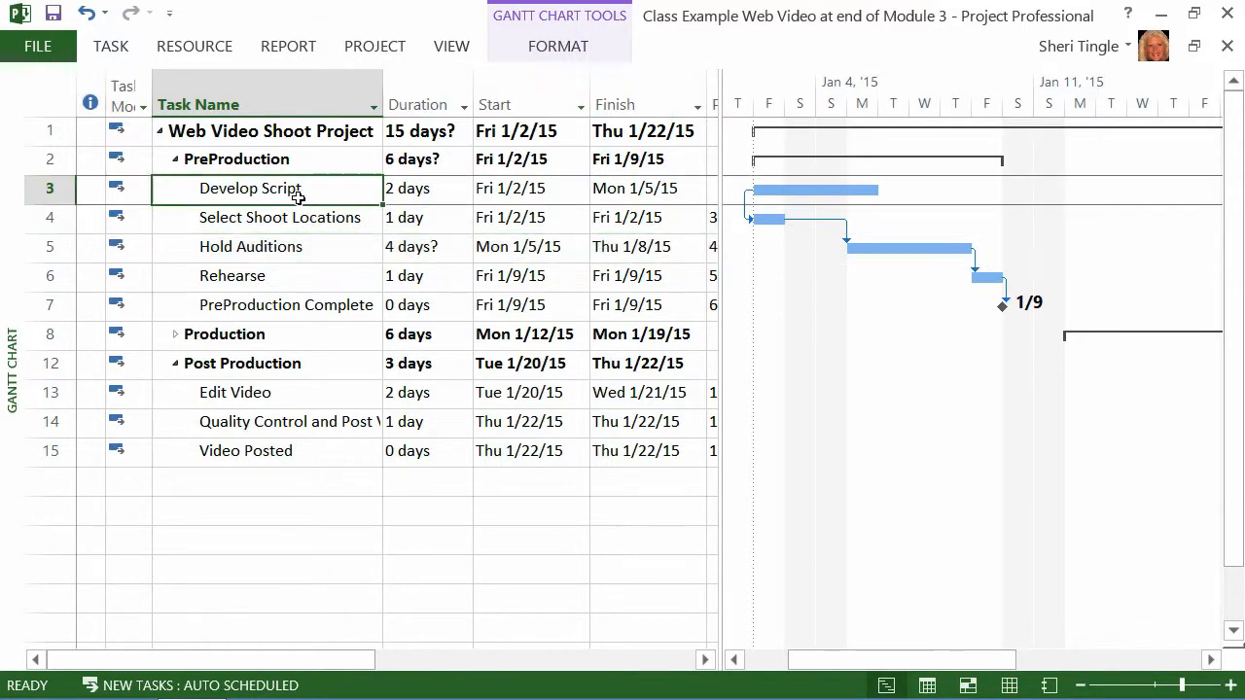
{"action": "left_click", "coordinate": [48, 189]}
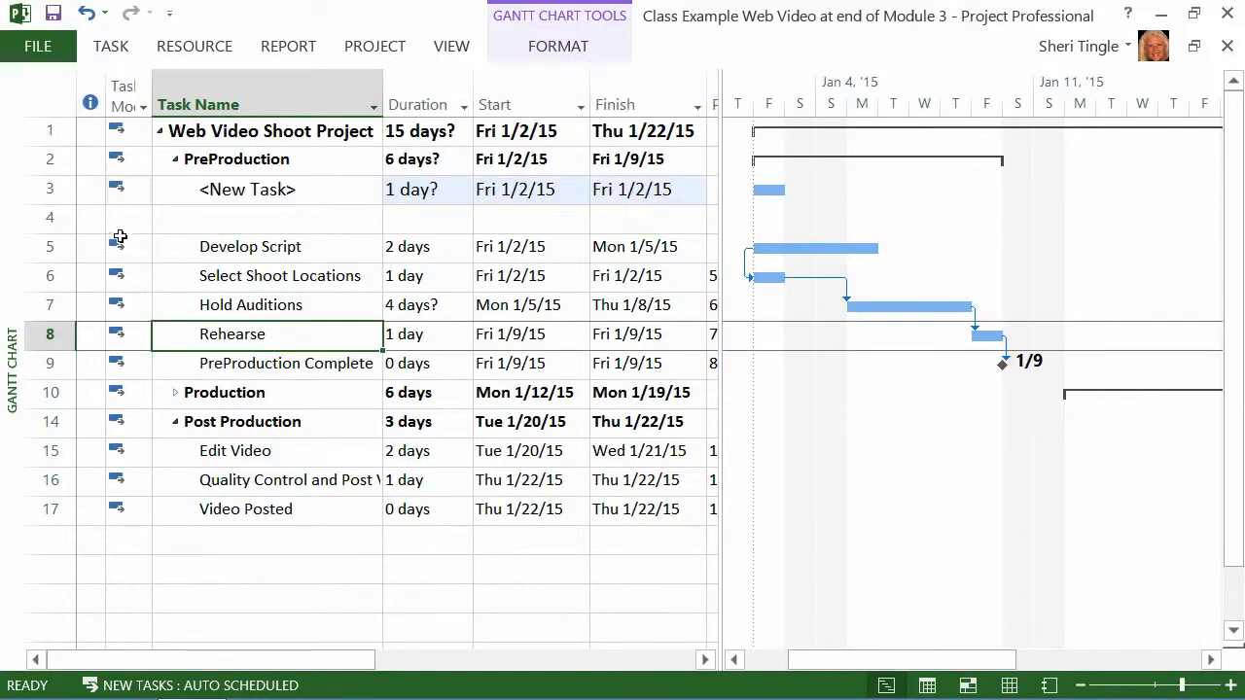
{"action": "left_click", "coordinate": [48, 189]}
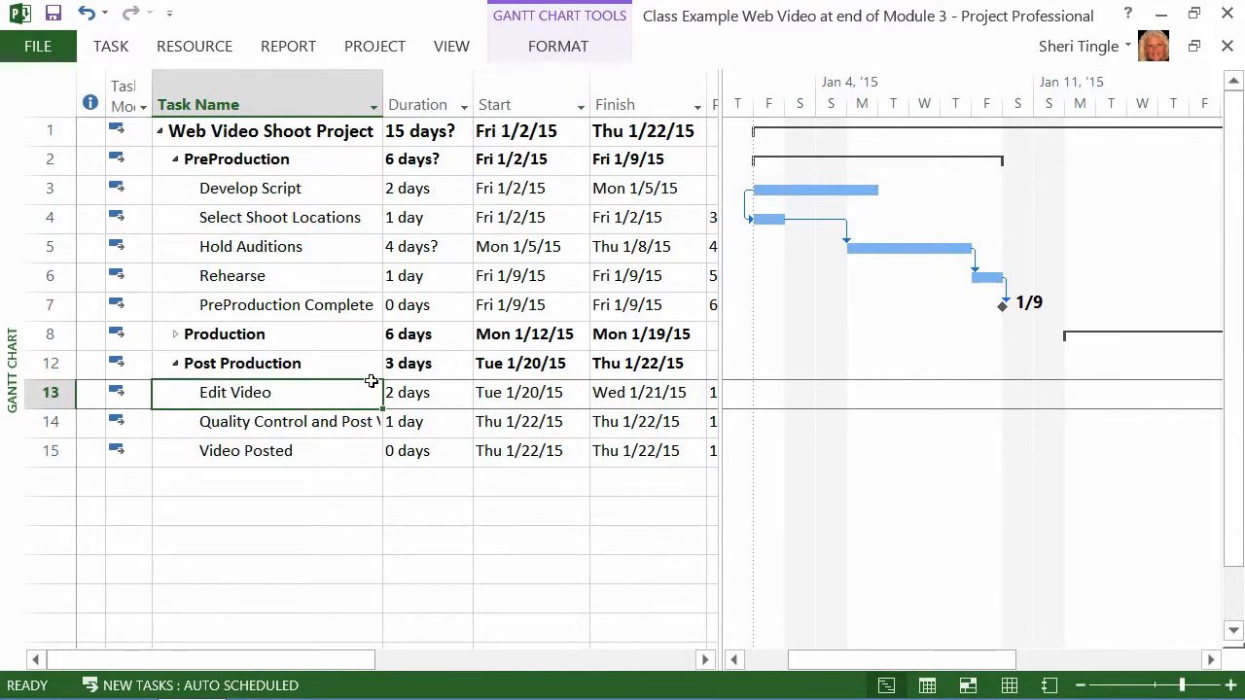
{"action": "mouse_move", "coordinate": [407, 309]}
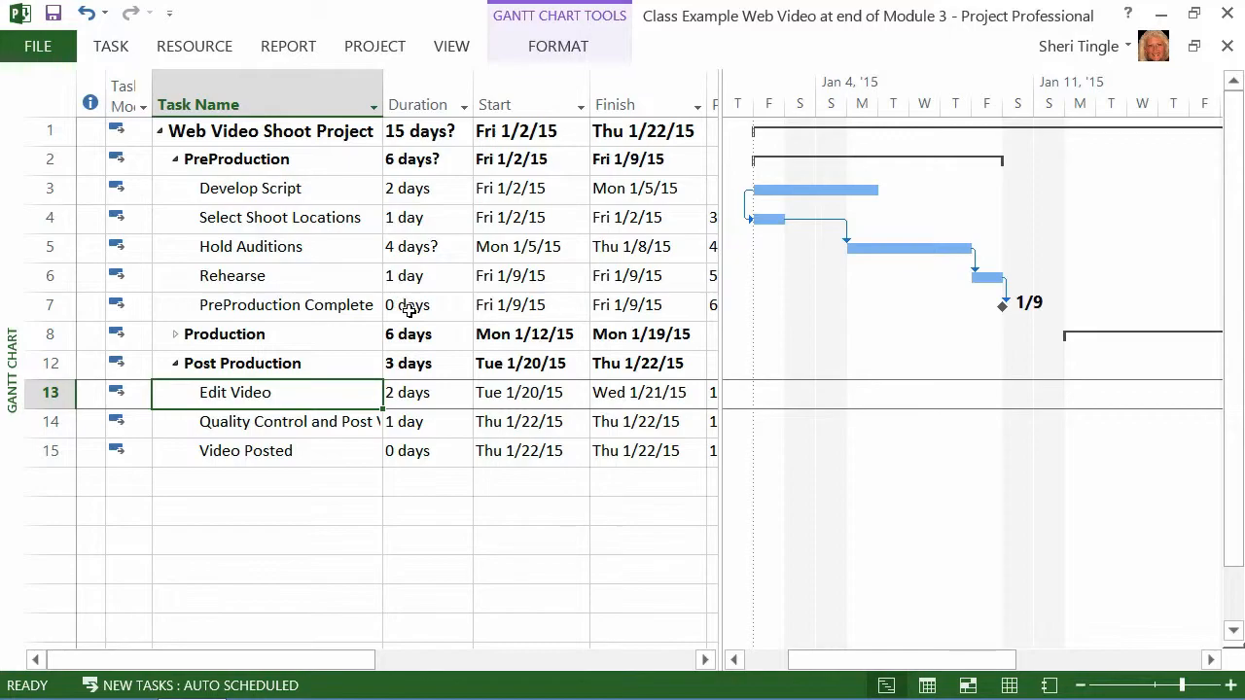
{"action": "mouse_move", "coordinate": [442, 261]}
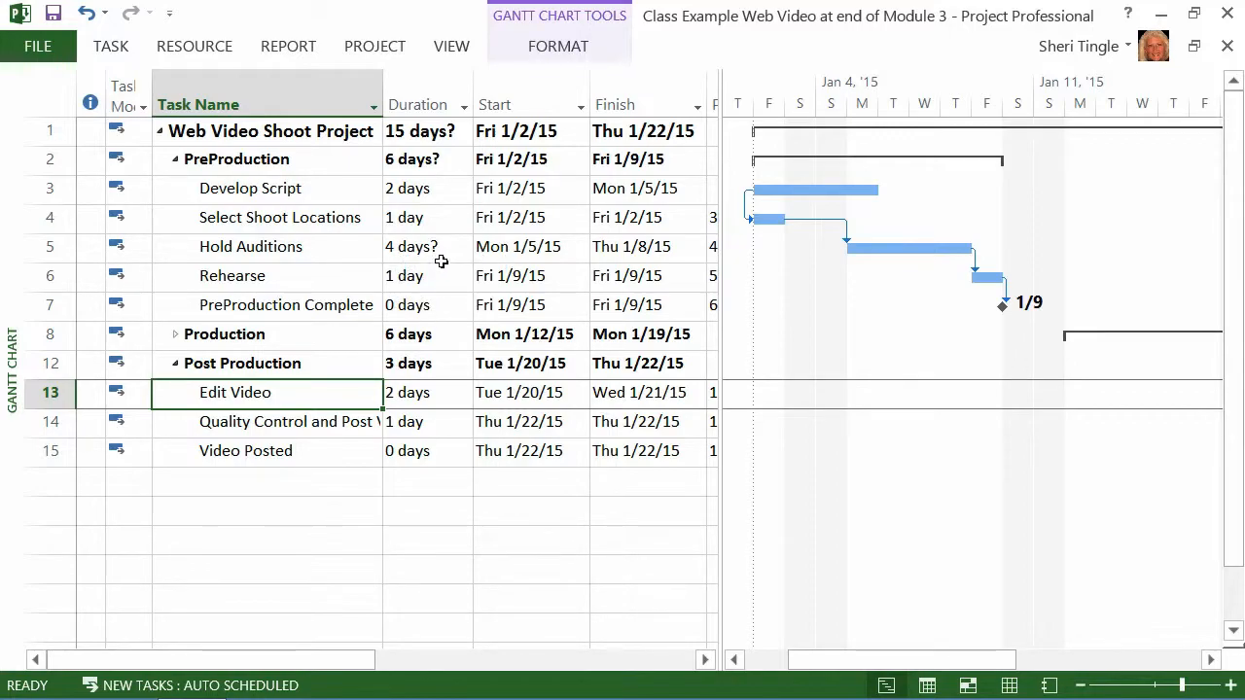
{"action": "mouse_move", "coordinate": [422, 271]}
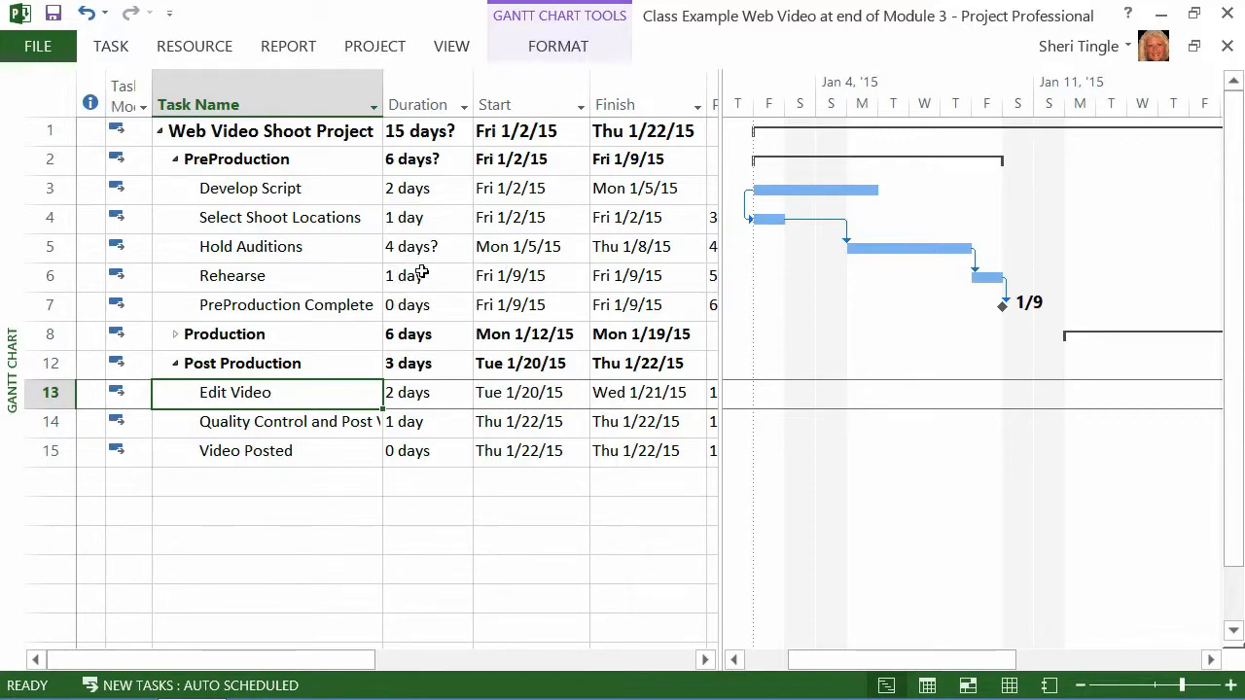
{"action": "mouse_move", "coordinate": [426, 308]}
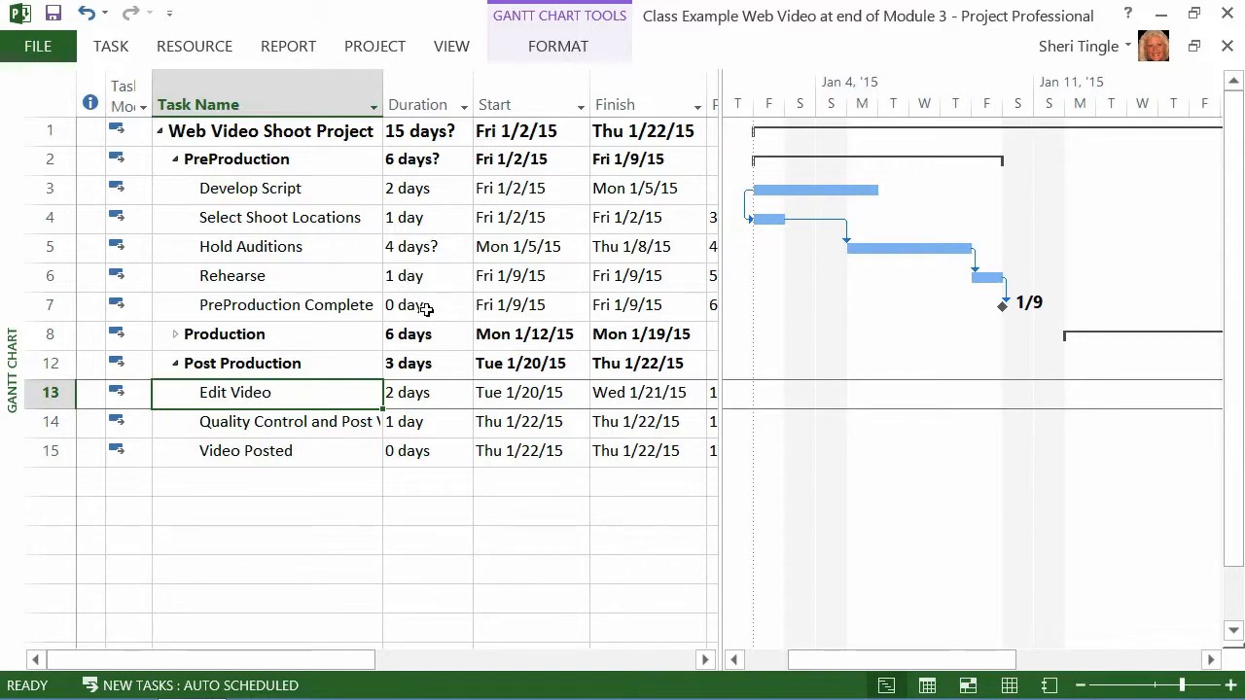
Enter 2 as the Rehearse duration.
{"action": "left_click", "coordinate": [418, 275]}
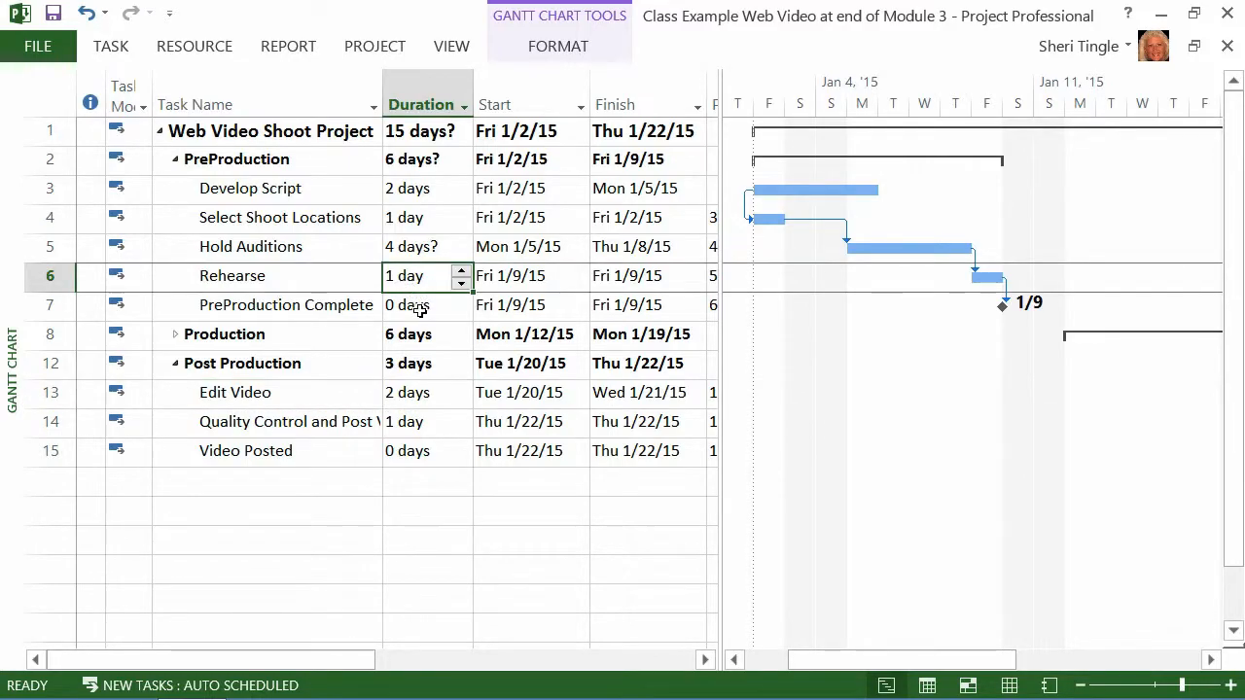
{"action": "type", "text": "2"}
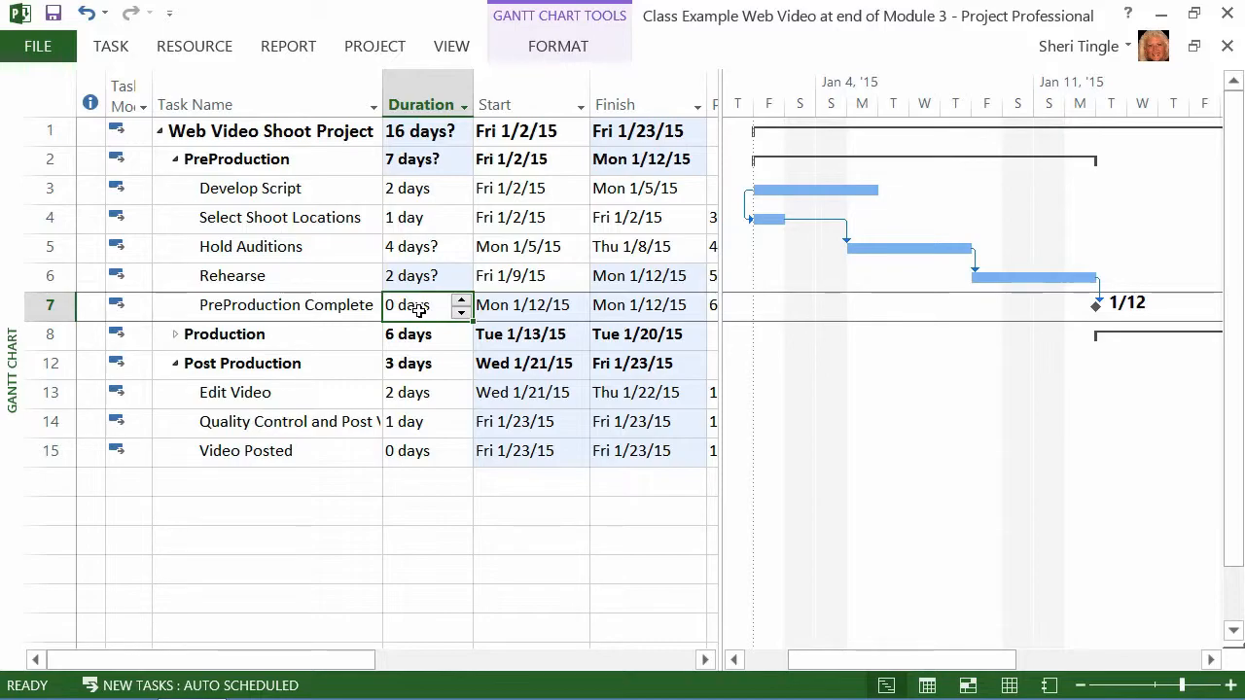
{"action": "mouse_move", "coordinate": [447, 280]}
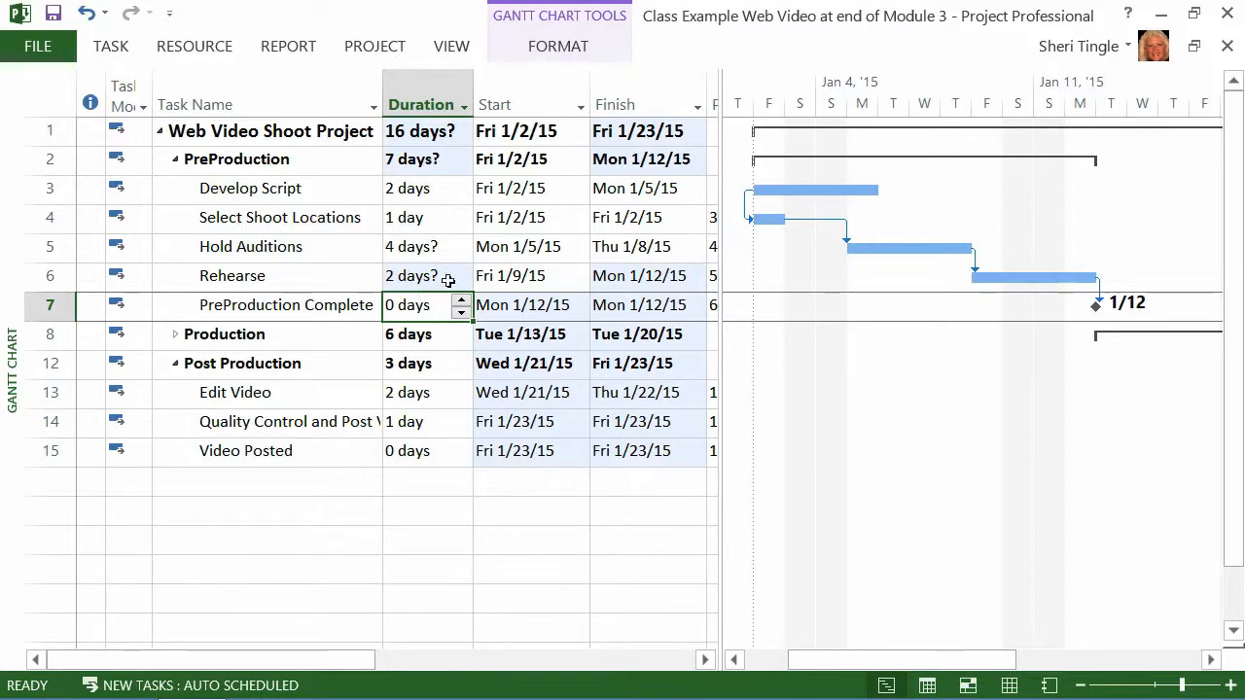
{"action": "mouse_move", "coordinate": [453, 151]}
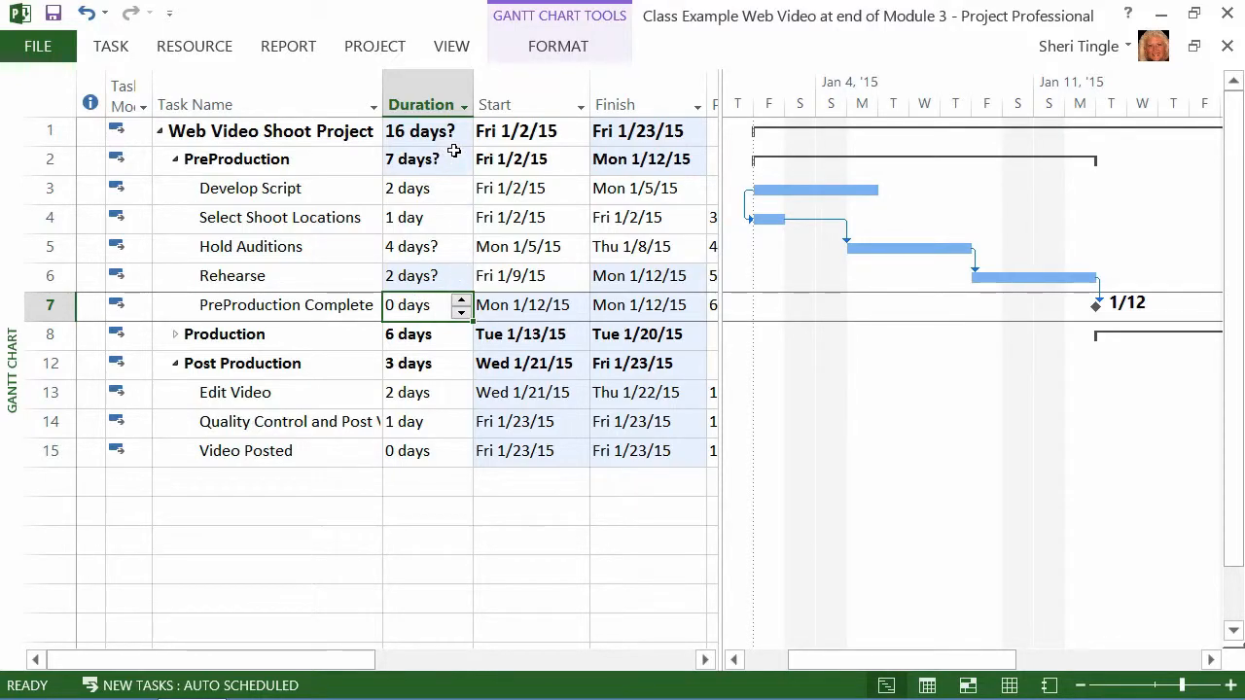
{"action": "mouse_move", "coordinate": [538, 388]}
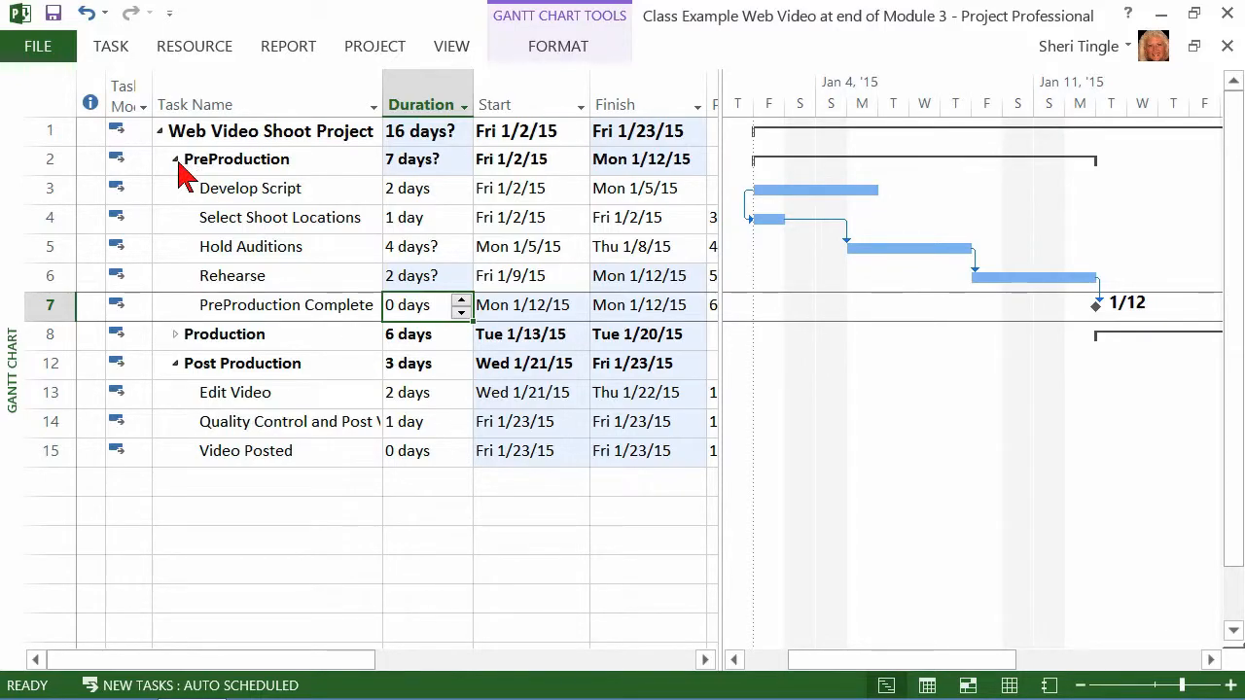
Collapse and re-expand PreProduction, then edit Hold Auditions' Duration cell.
{"action": "left_click", "coordinate": [175, 158]}
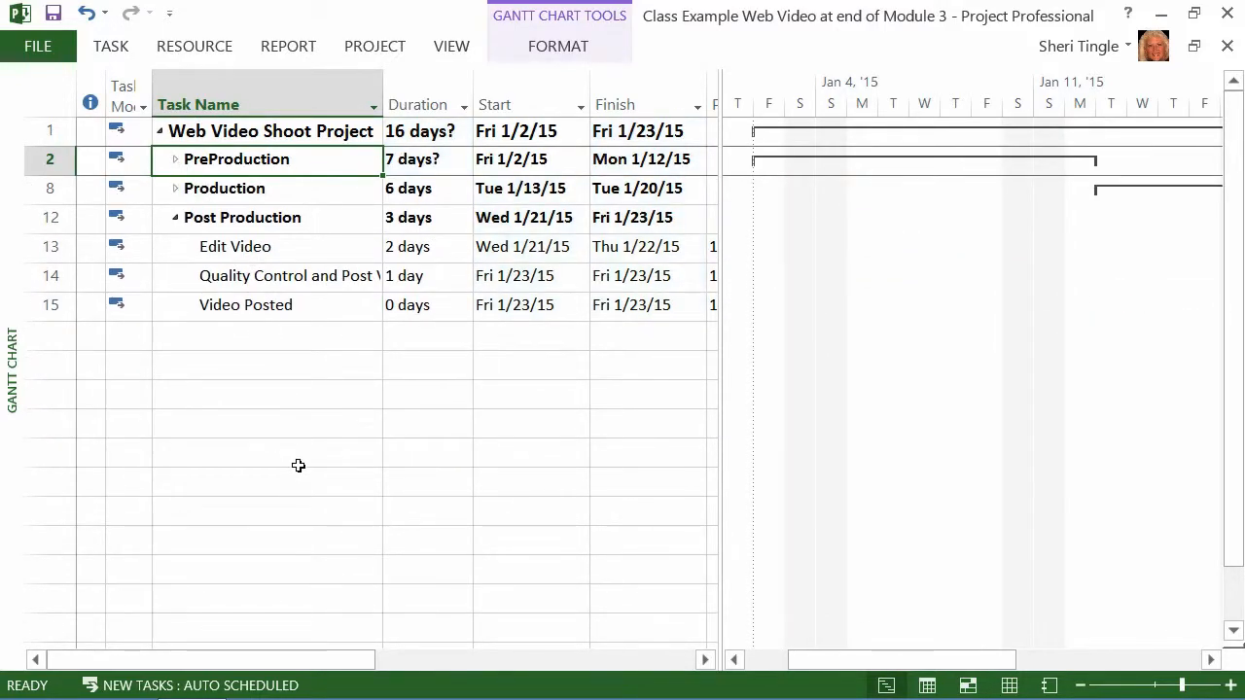
{"action": "left_click", "coordinate": [175, 159]}
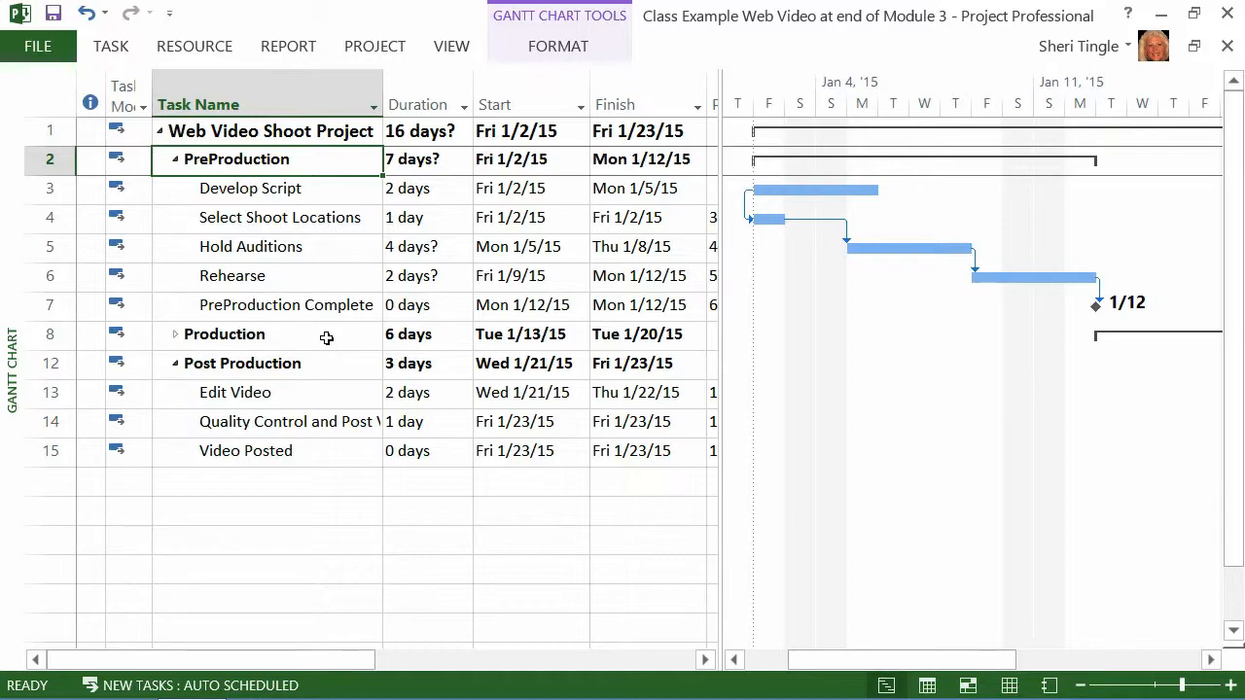
{"action": "left_click", "coordinate": [418, 246]}
{"action": "type", "text": "2"}
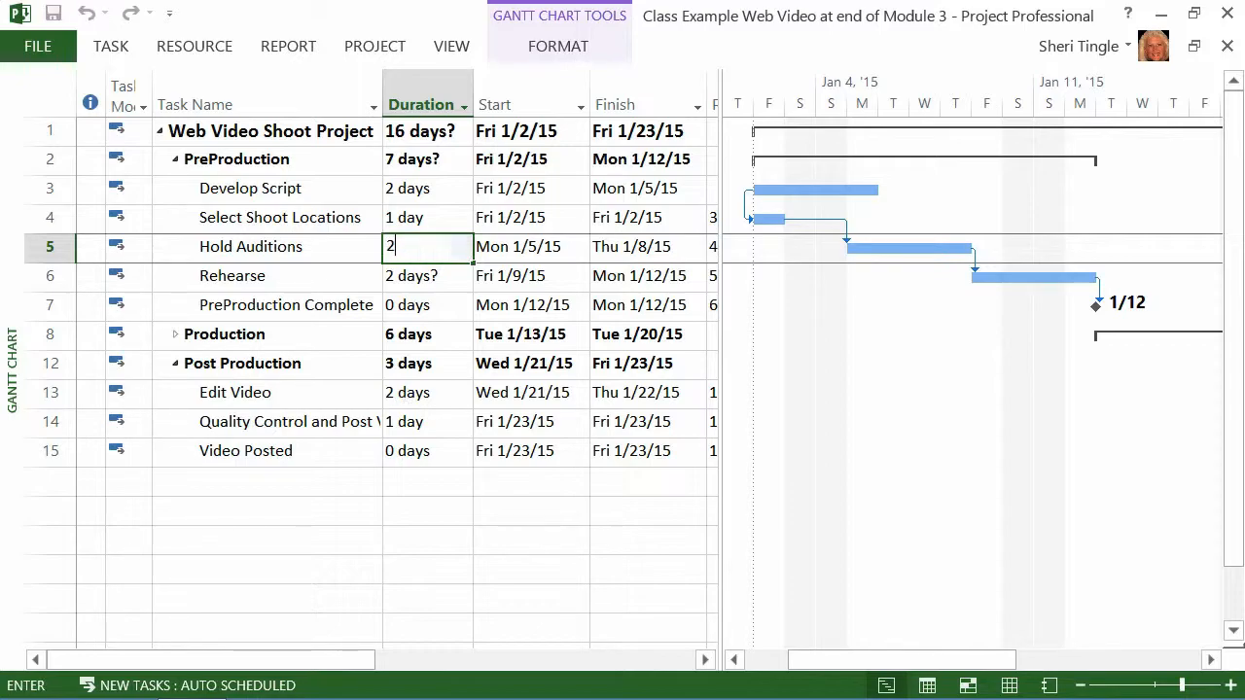
Commit Hold Auditions' 2-day duration and select the Start column.
{"action": "key", "text": "Return"}
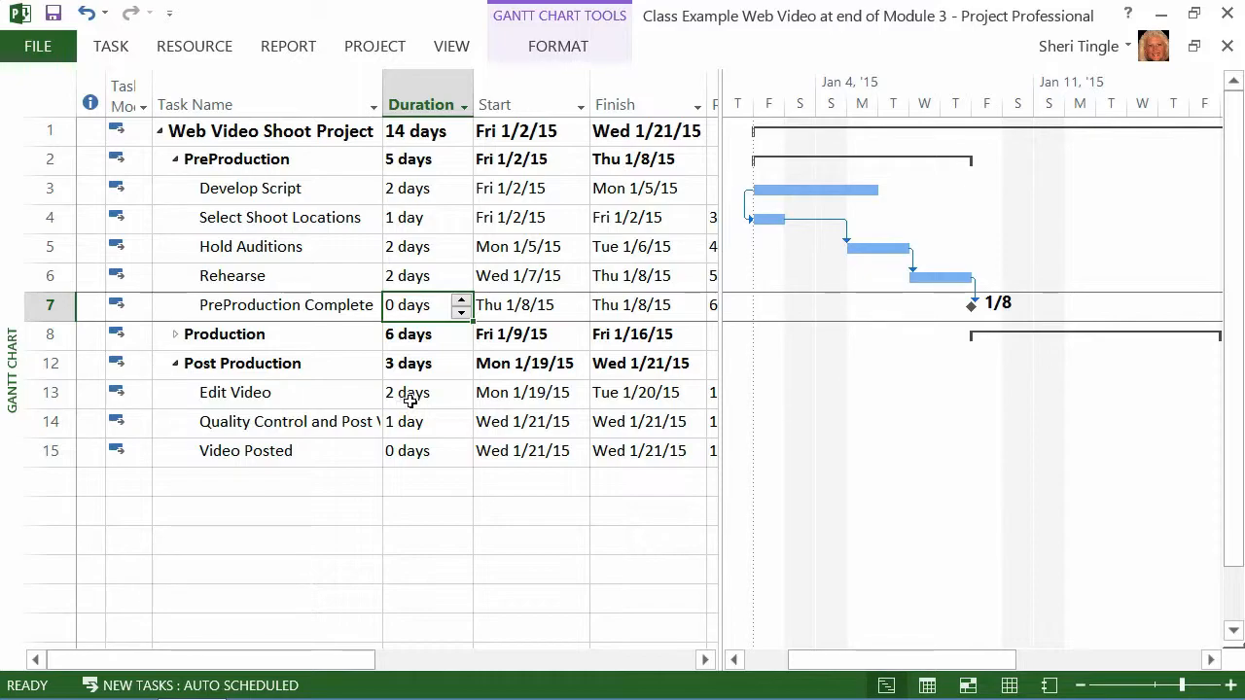
{"action": "left_click", "coordinate": [530, 104]}
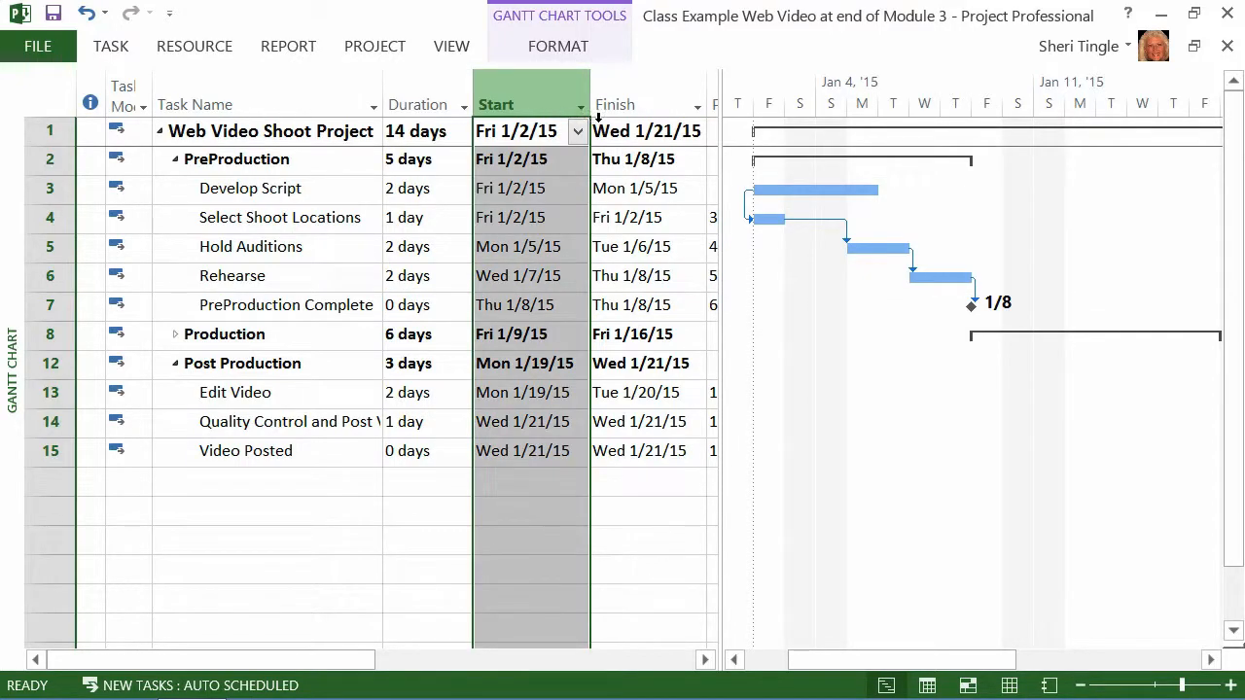
{"action": "left_click", "coordinate": [614, 104]}
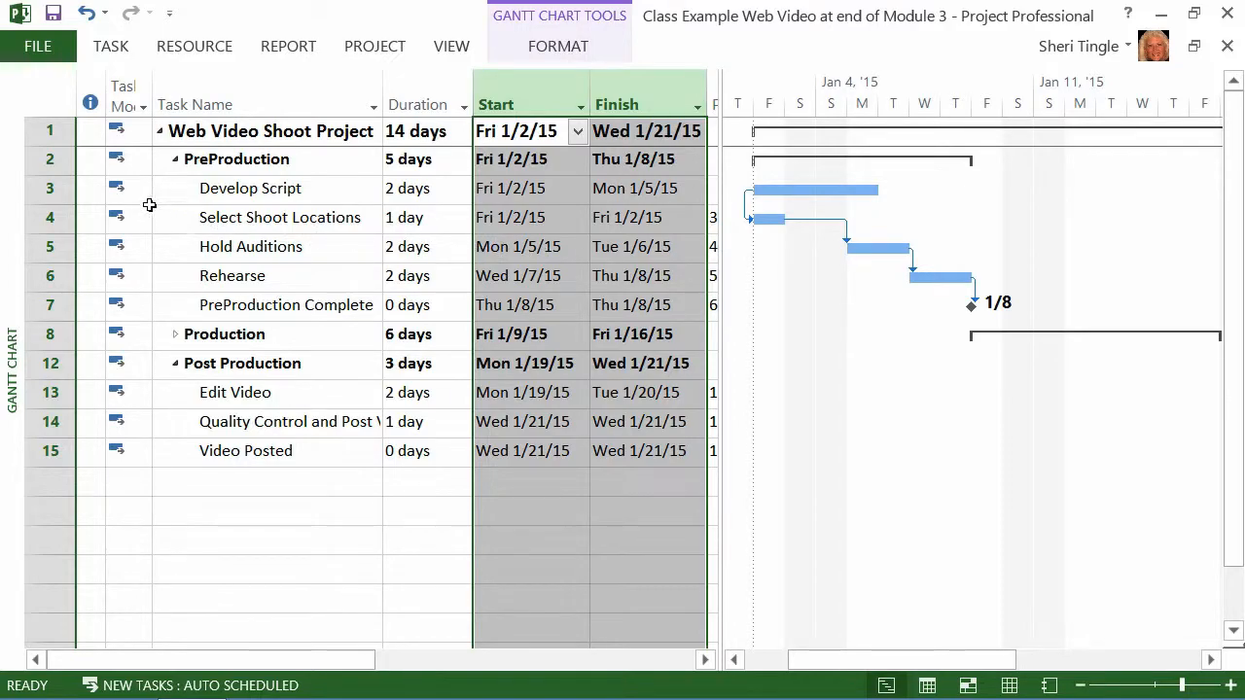
{"action": "mouse_move", "coordinate": [115, 159]}
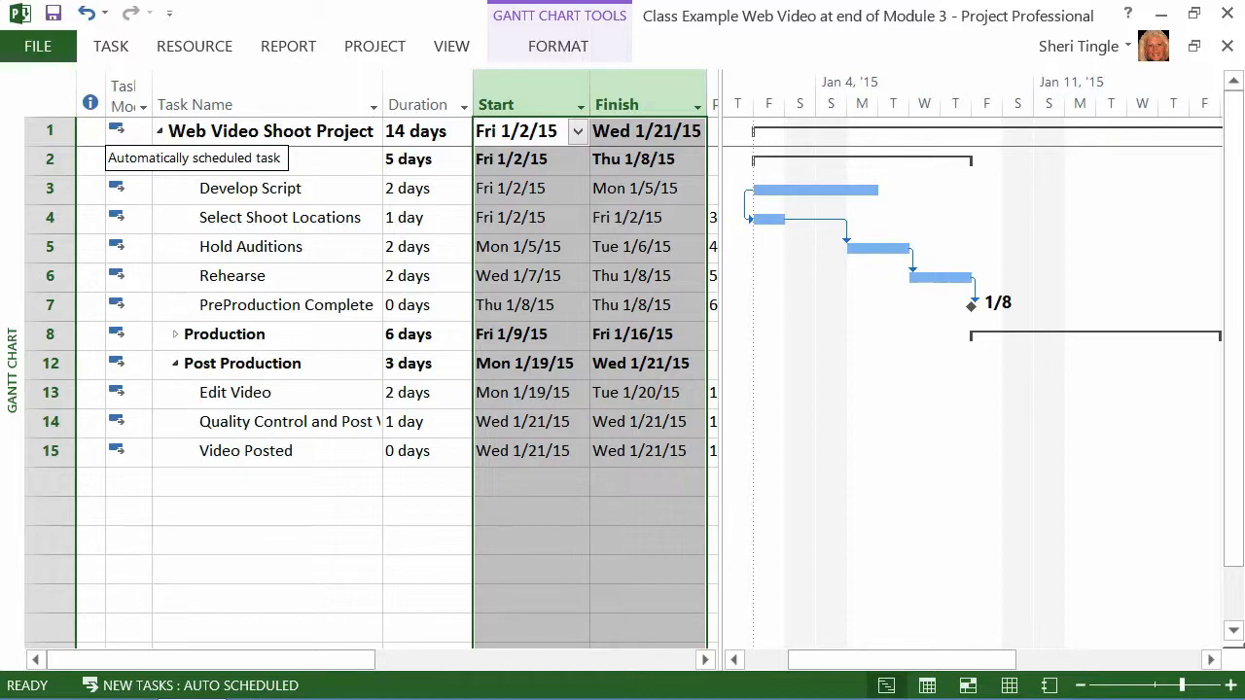
{"action": "mouse_move", "coordinate": [506, 178]}
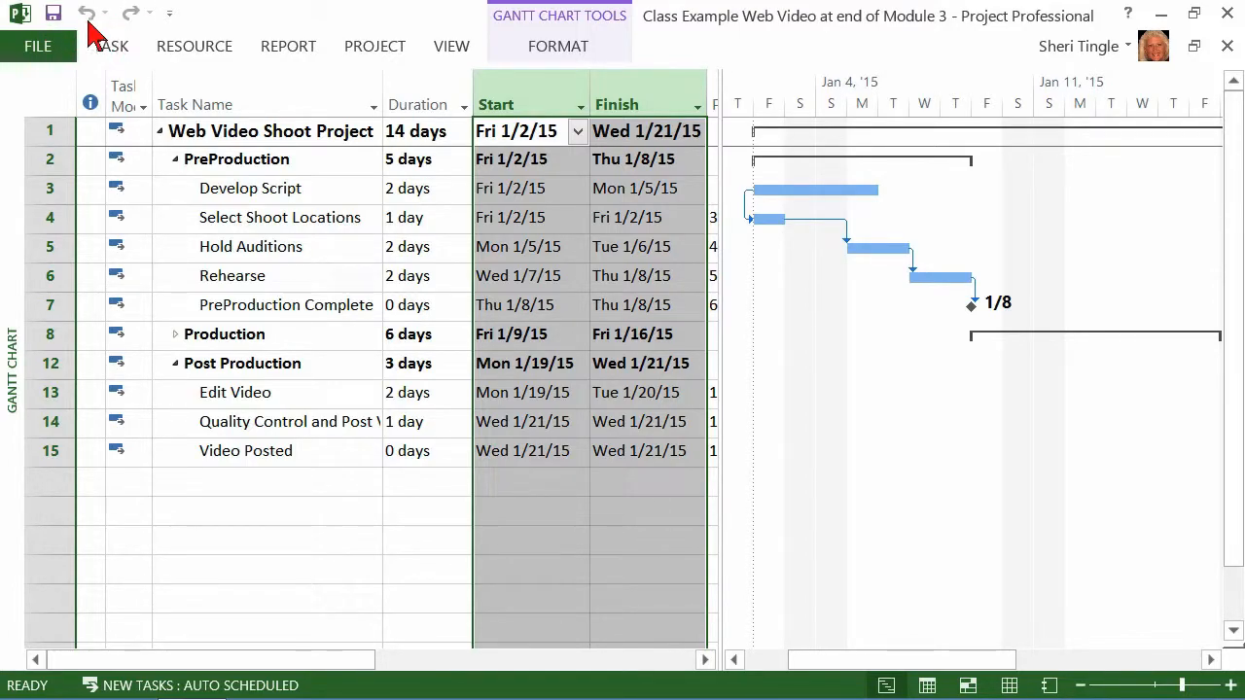
{"action": "mouse_move", "coordinate": [82, 12]}
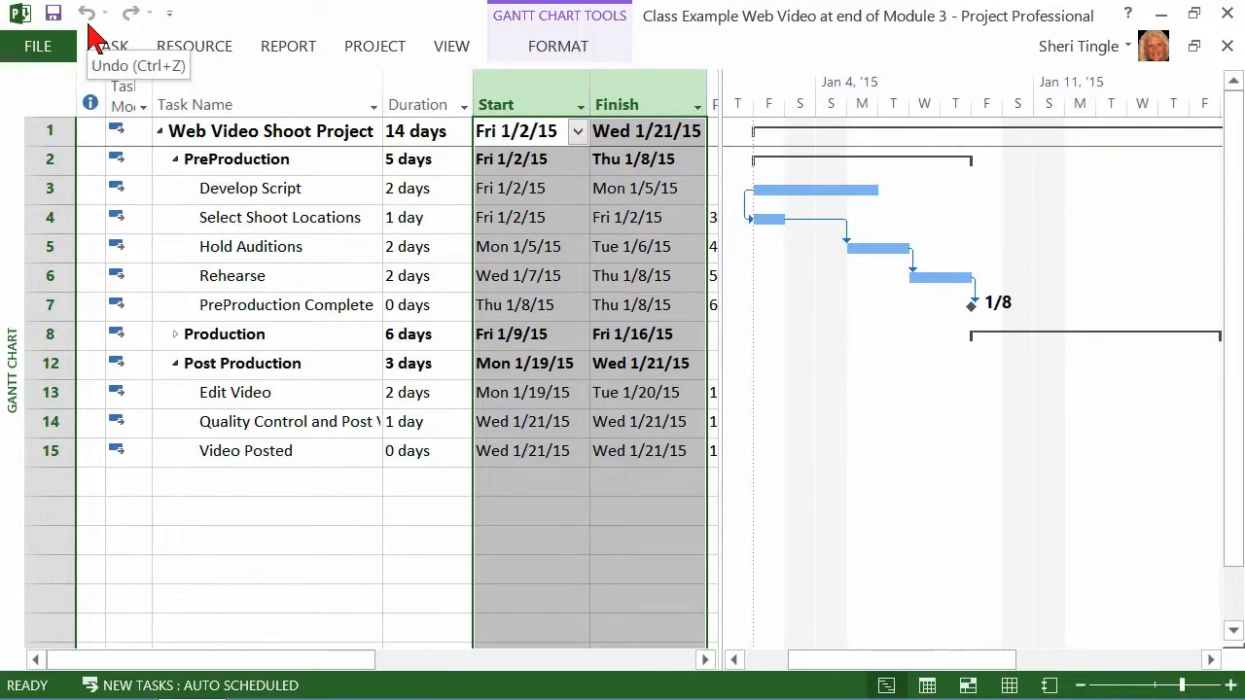
{"action": "mouse_move", "coordinate": [214, 156]}
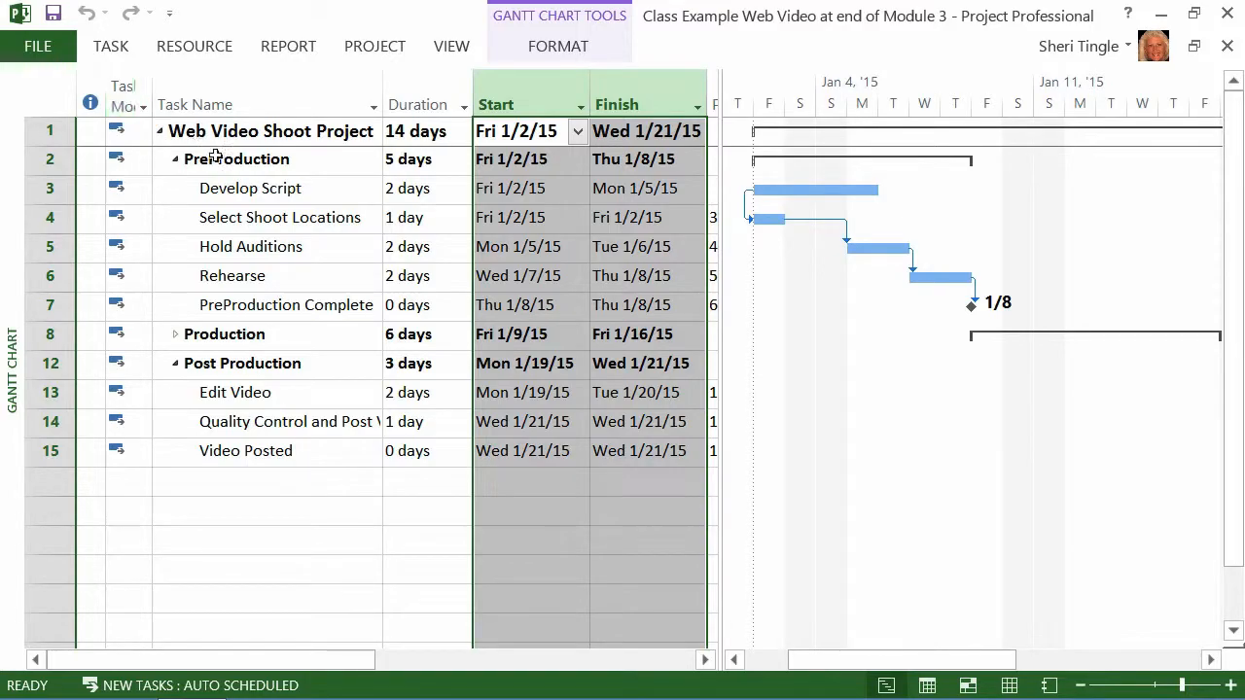
{"action": "mouse_move", "coordinate": [469, 263]}
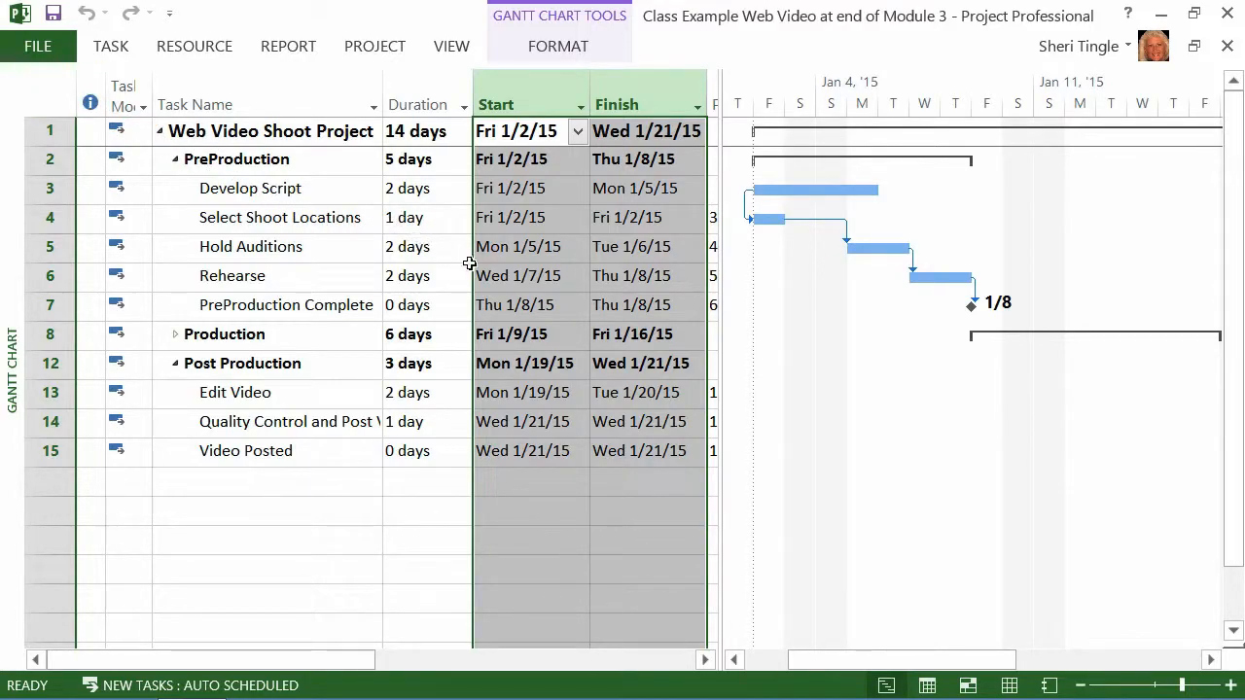
{"action": "mouse_move", "coordinate": [423, 266]}
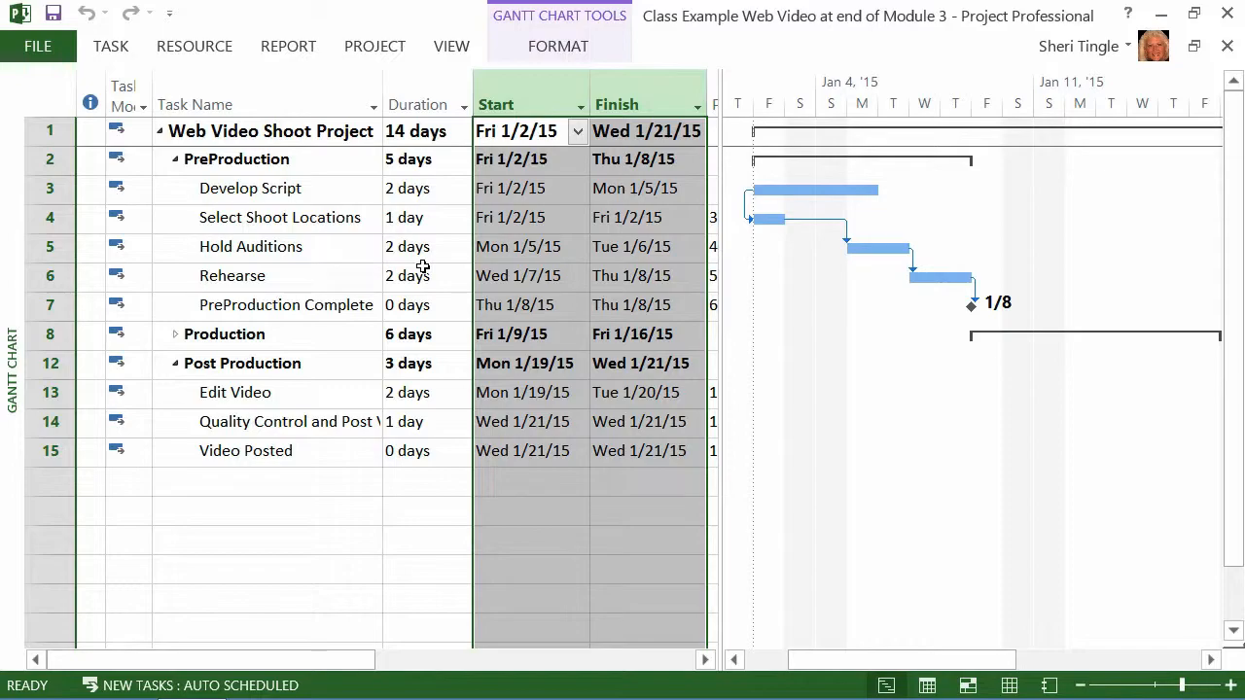
{"action": "mouse_move", "coordinate": [511, 275]}
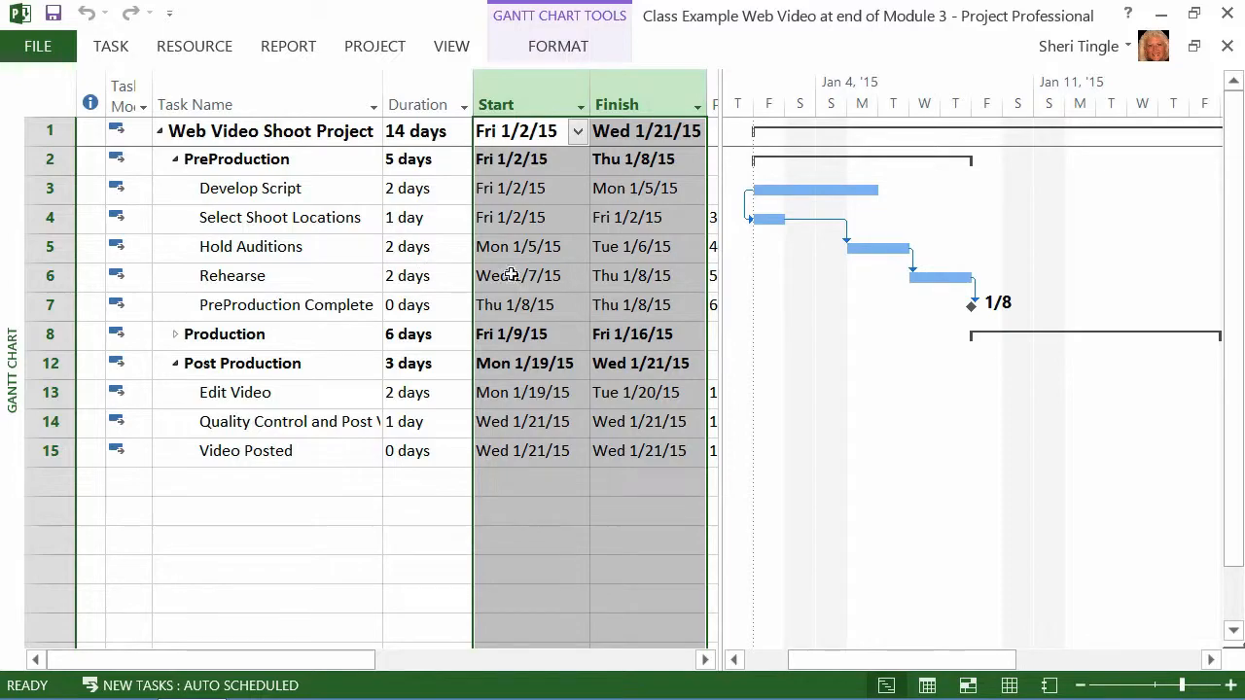
{"action": "left_click", "coordinate": [519, 246]}
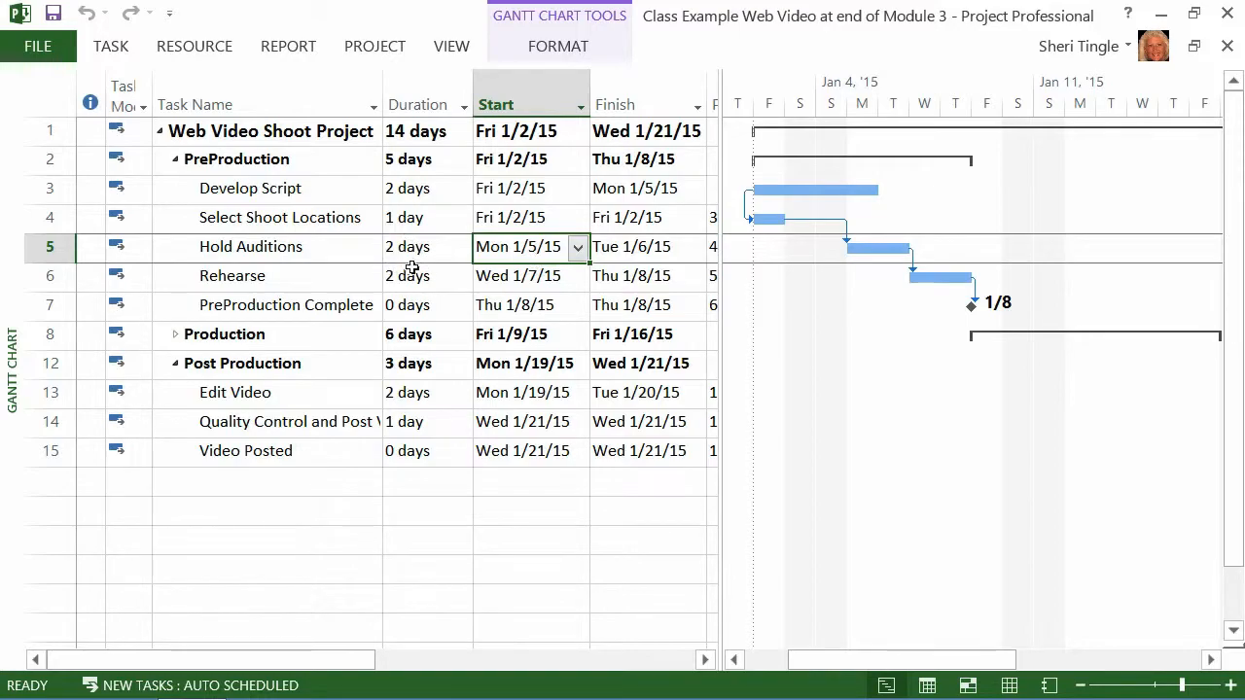
{"action": "mouse_move", "coordinate": [620, 265]}
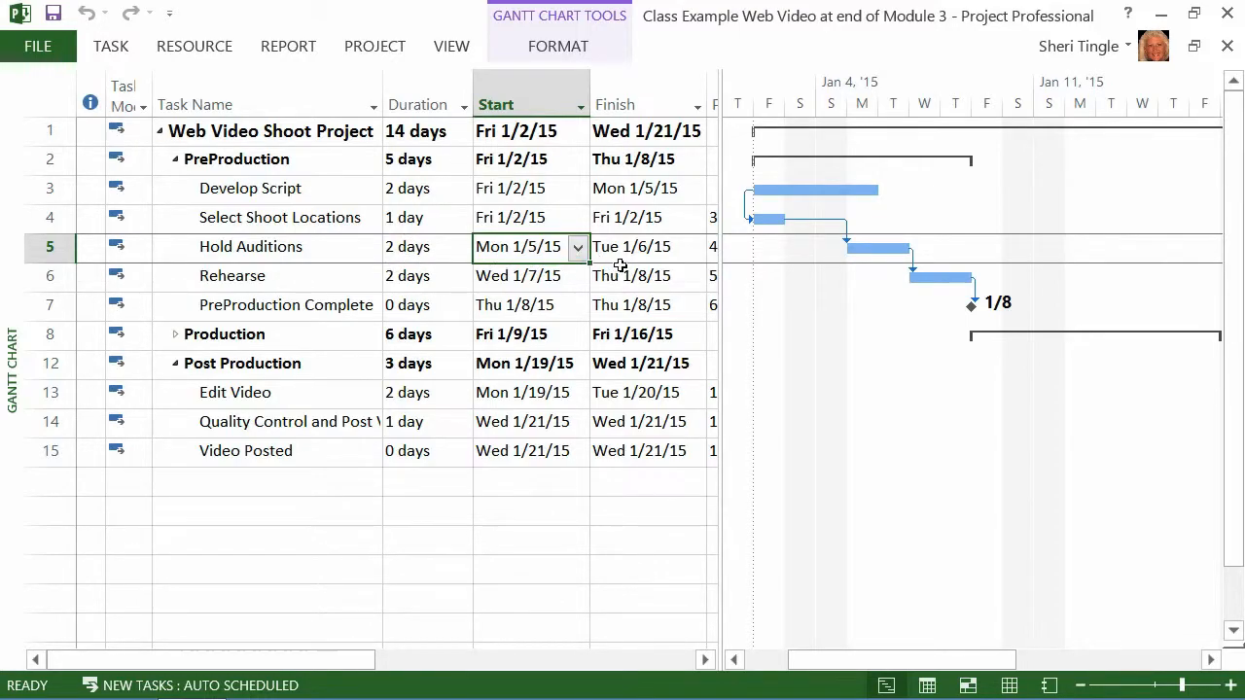
Enter 1/9/2015 as the Hold Auditions finish date.
{"action": "left_click", "coordinate": [637, 246]}
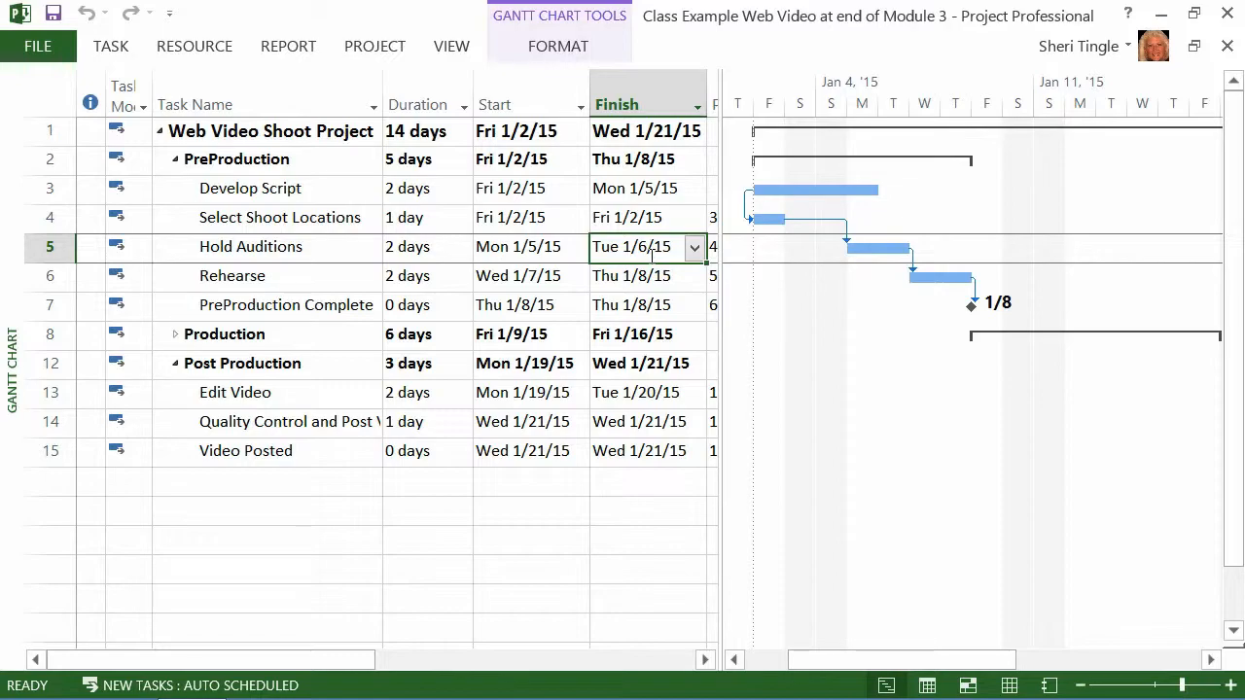
{"action": "left_click", "coordinate": [530, 246]}
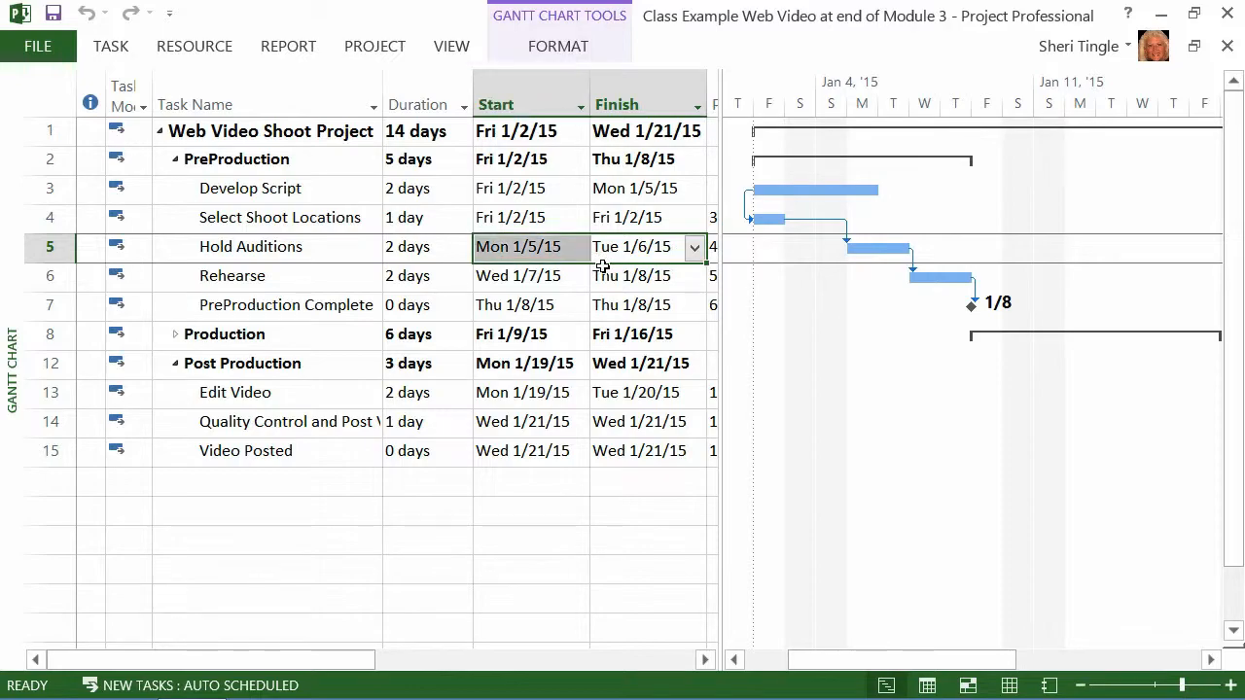
{"action": "left_click", "coordinate": [633, 246]}
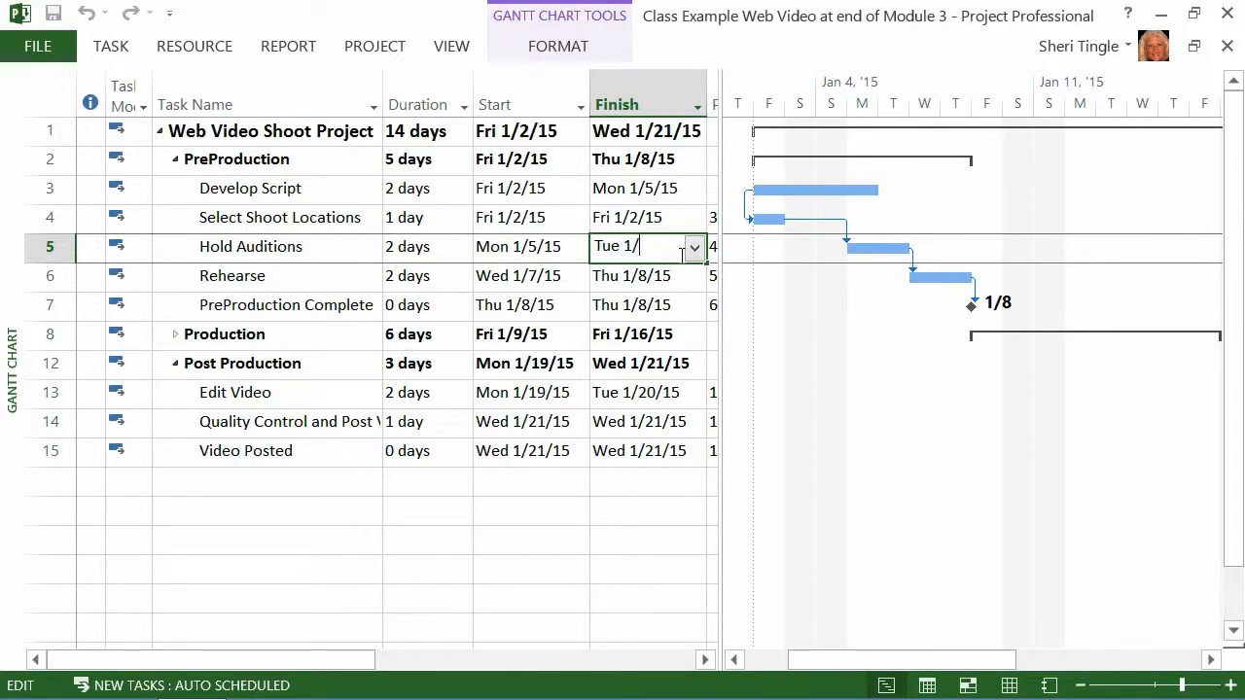
{"action": "type", "text": "9/2015"}
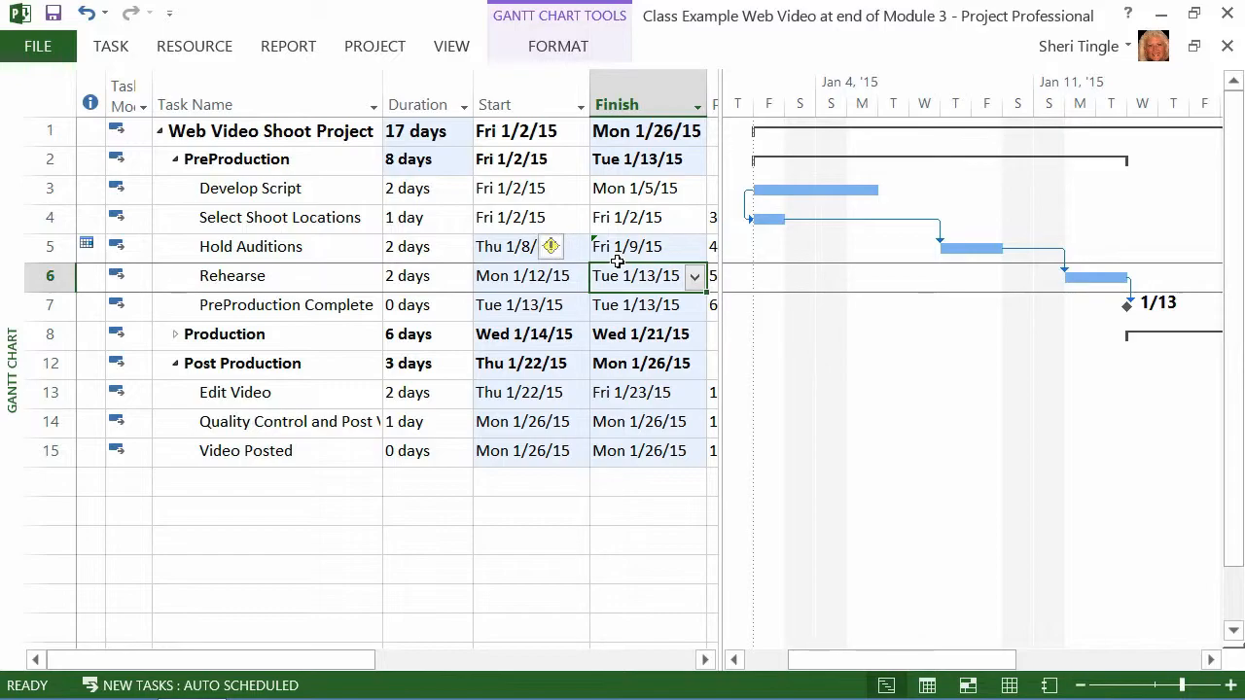
{"action": "mouse_move", "coordinate": [633, 256]}
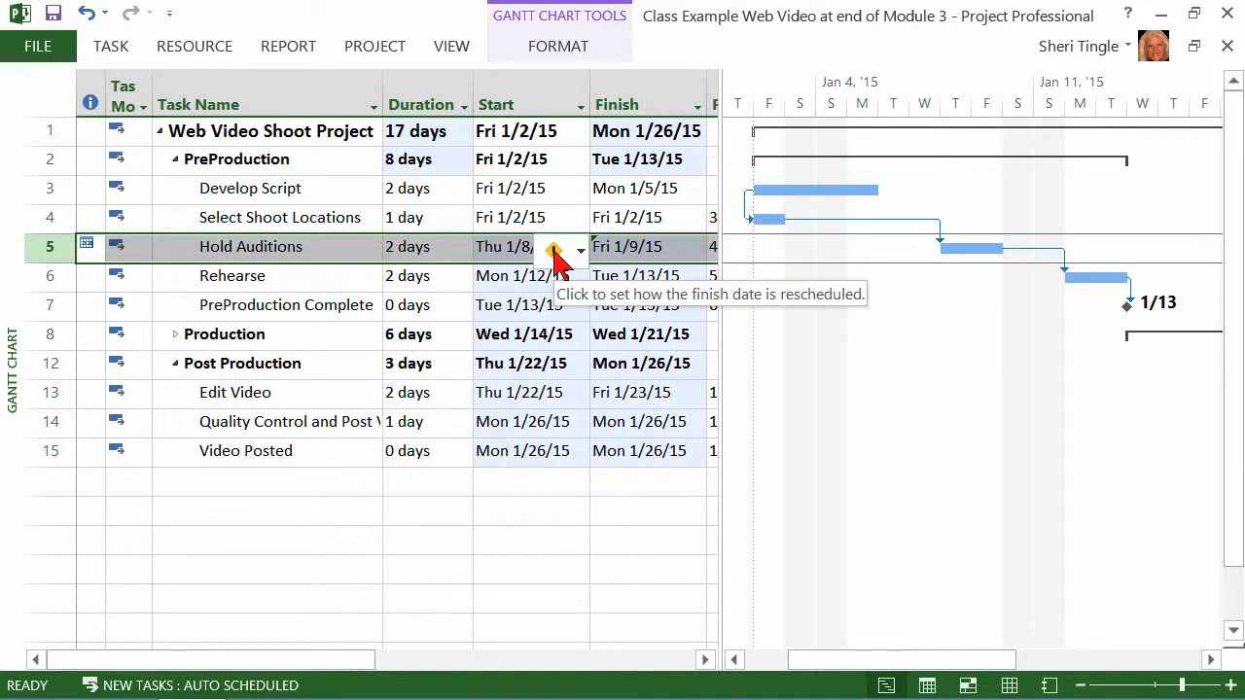
Show the finish-date rescheduling options for Hold Auditions and reopen the constraint choices.
{"action": "left_click", "coordinate": [559, 248]}
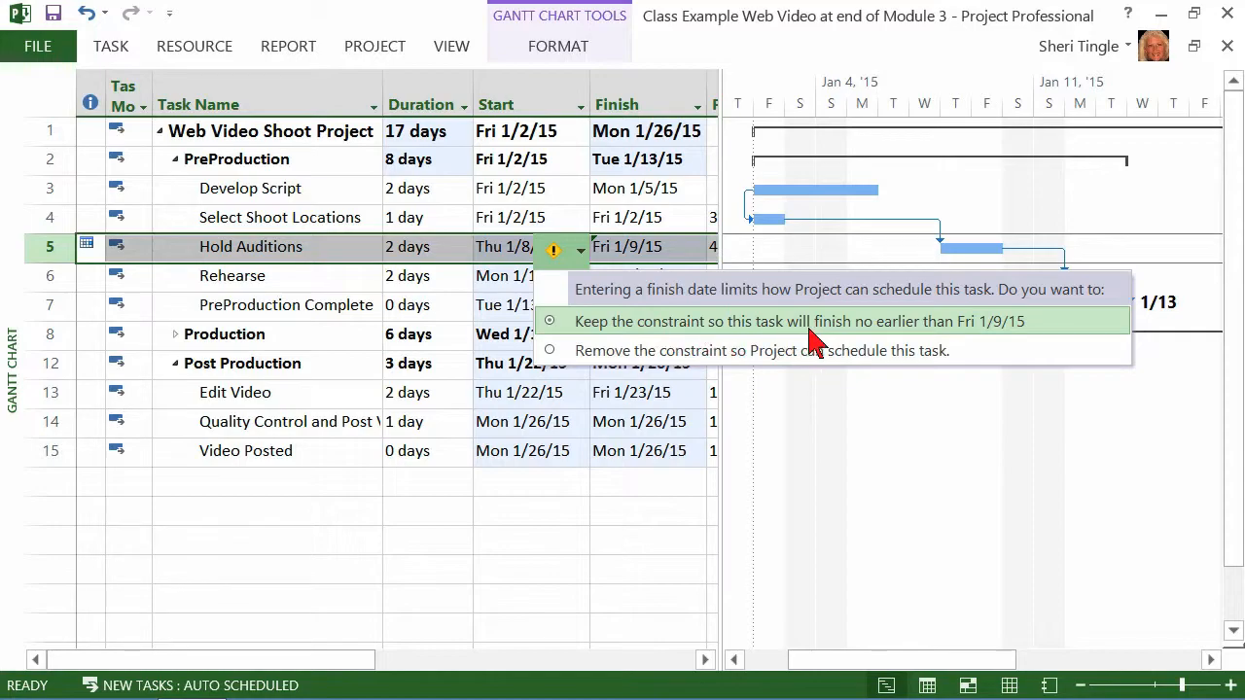
{"action": "mouse_move", "coordinate": [1018, 340]}
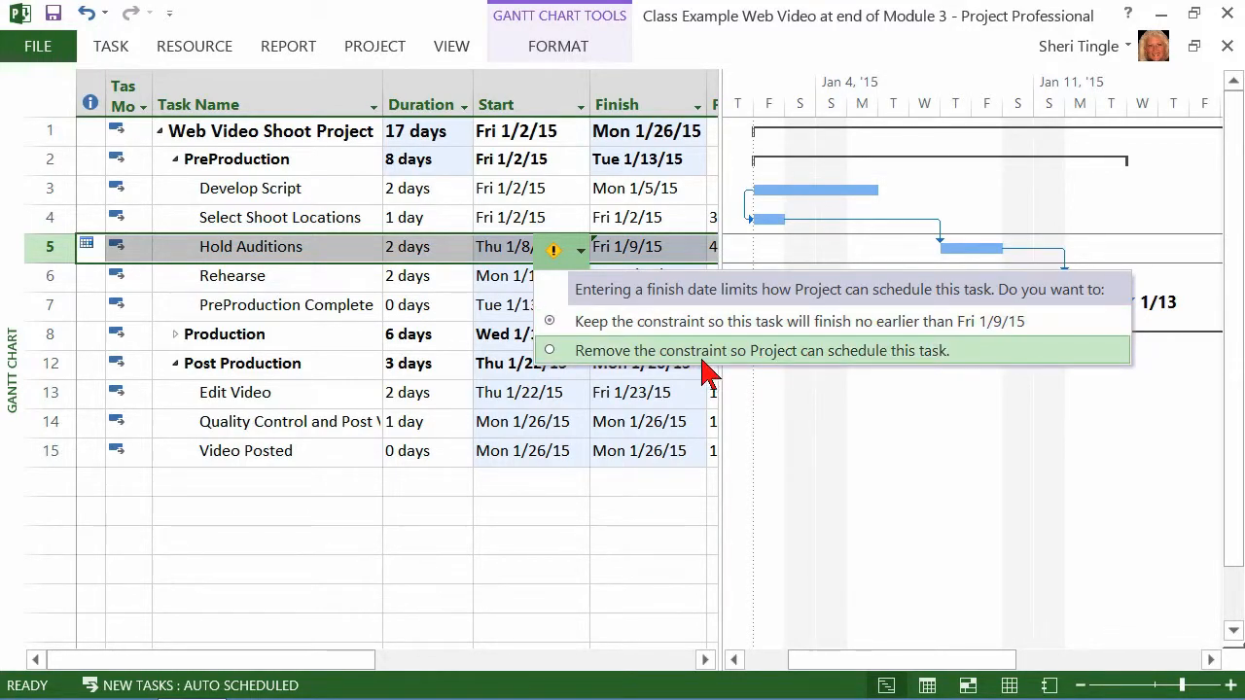
{"action": "mouse_move", "coordinate": [705, 380]}
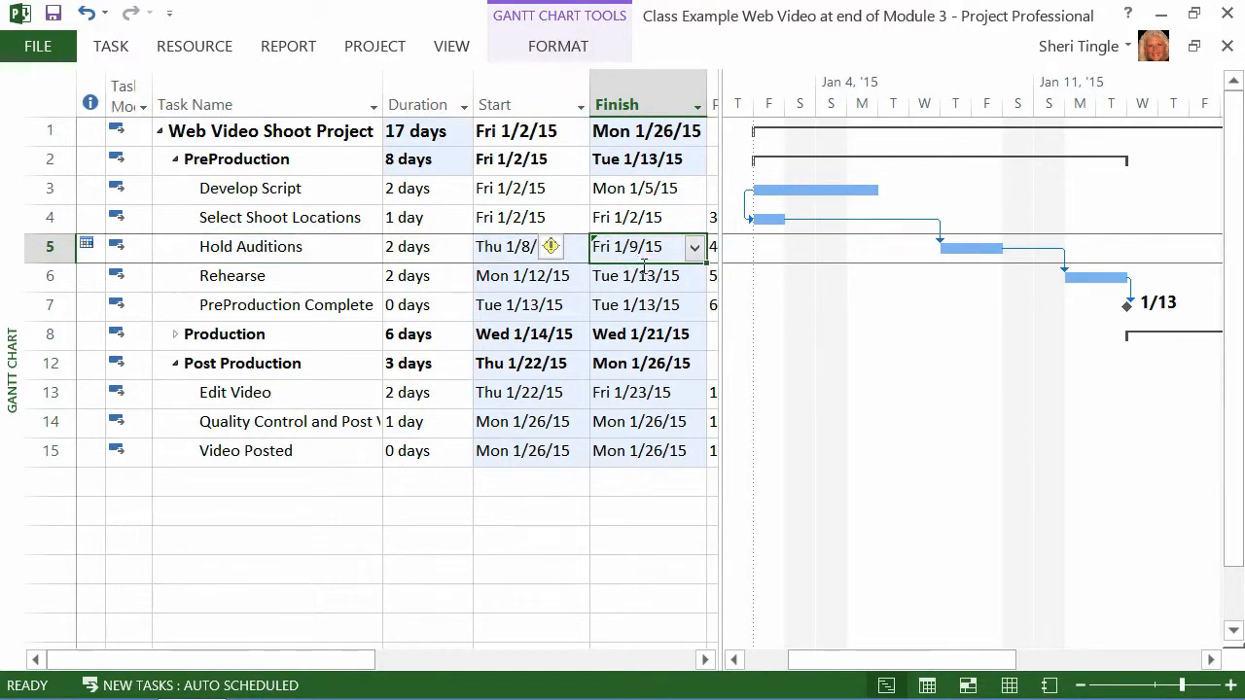
{"action": "mouse_move", "coordinate": [657, 290]}
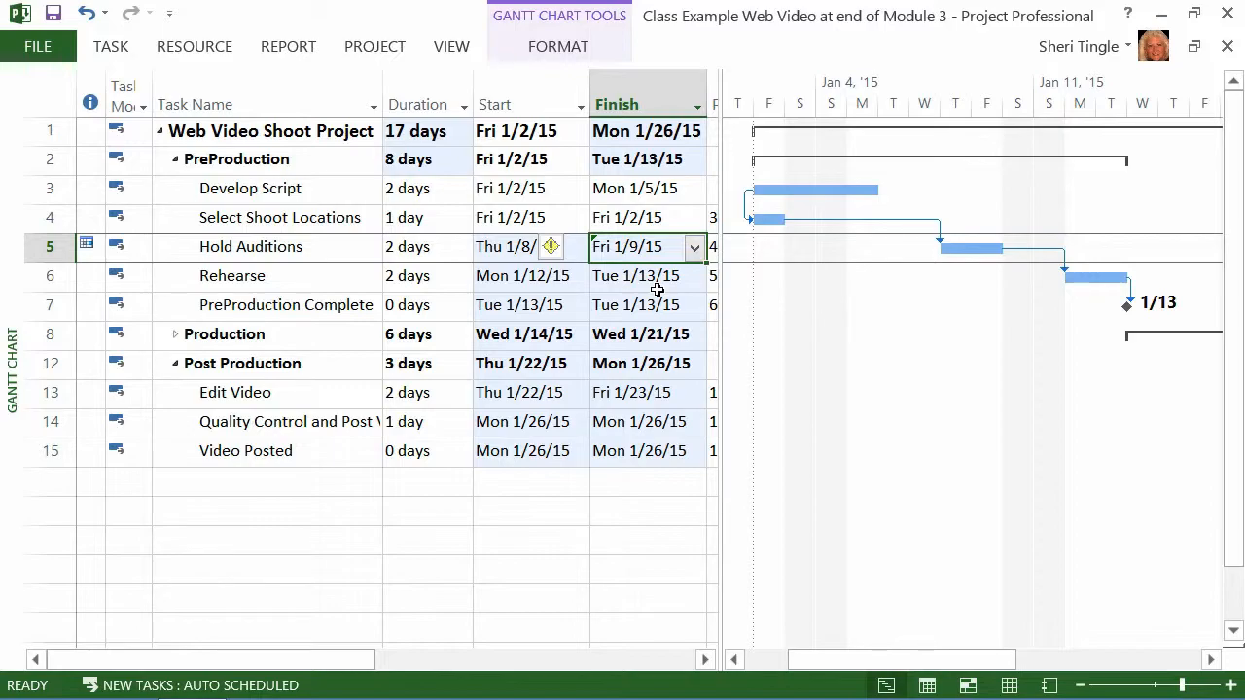
{"action": "mouse_move", "coordinate": [513, 158]}
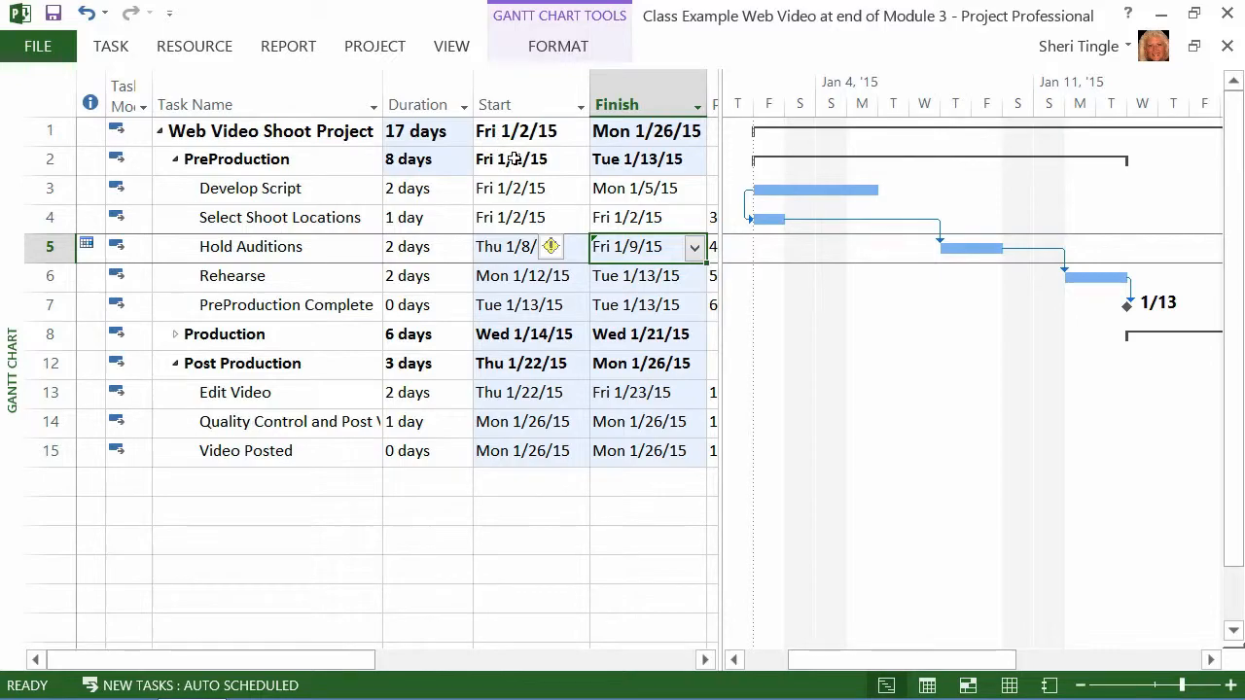
{"action": "mouse_move", "coordinate": [632, 265]}
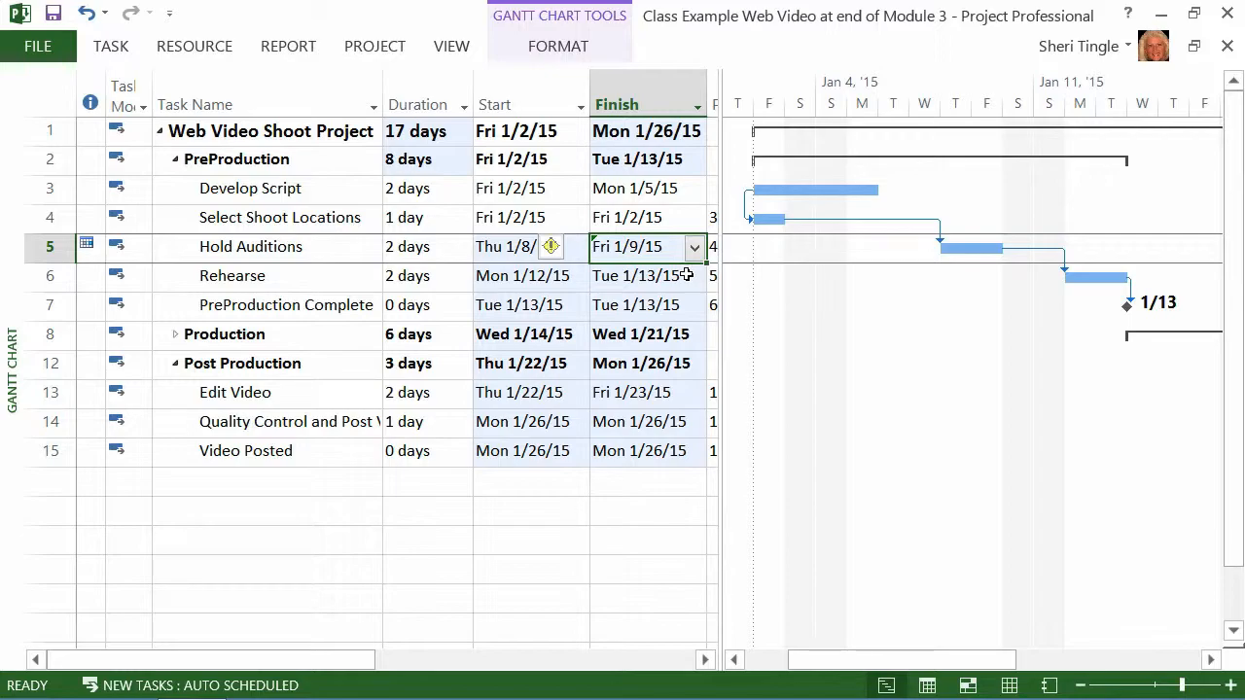
{"action": "left_click", "coordinate": [48, 246]}
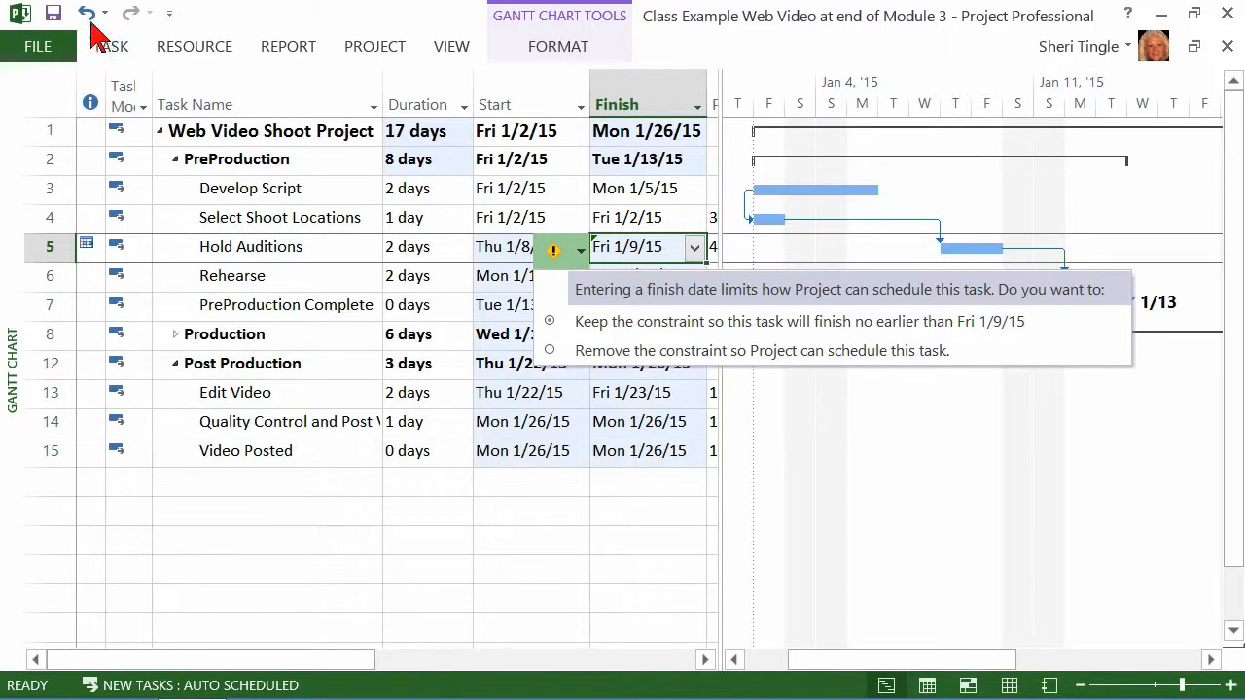
{"action": "mouse_move", "coordinate": [567, 271]}
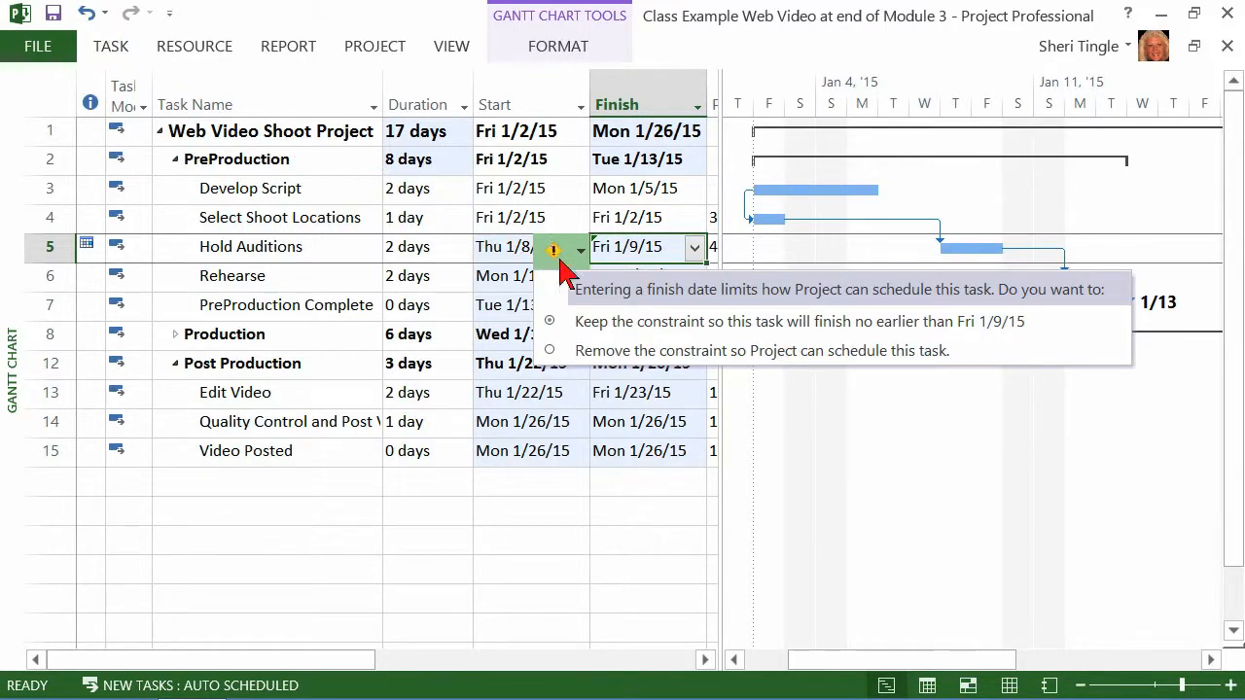
Remove Hold Auditions' finish-date constraint and select its Duration cell.
{"action": "left_click", "coordinate": [548, 350]}
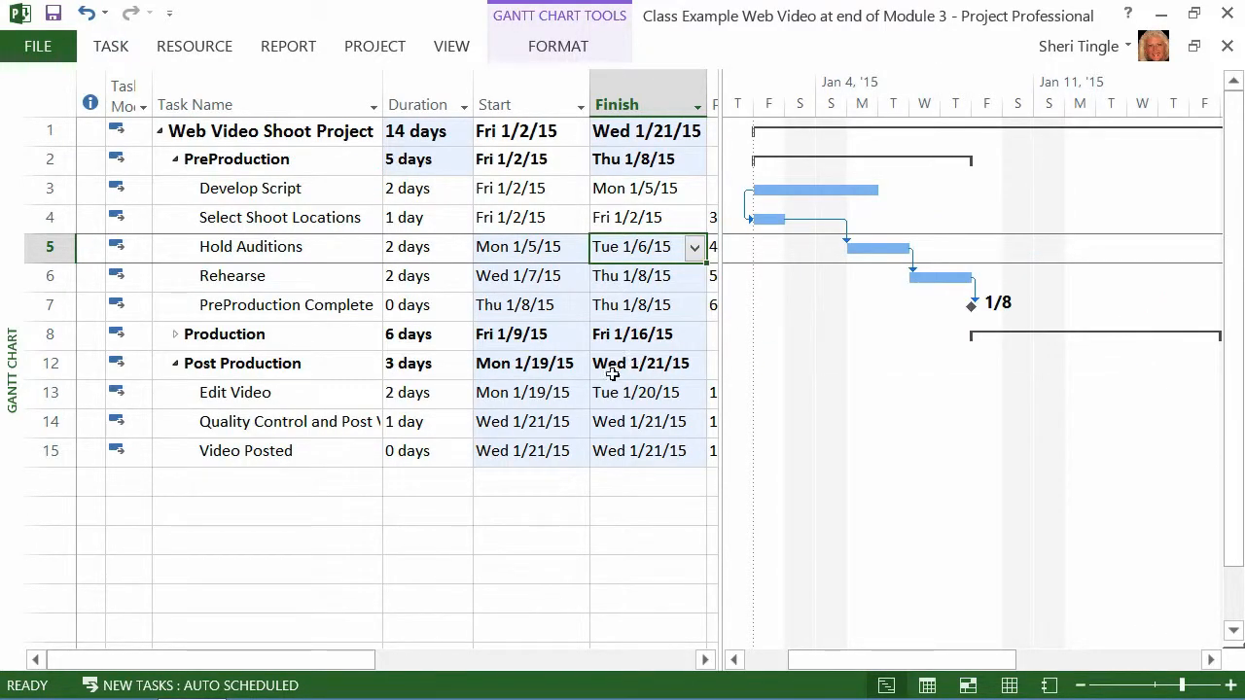
{"action": "mouse_move", "coordinate": [605, 379]}
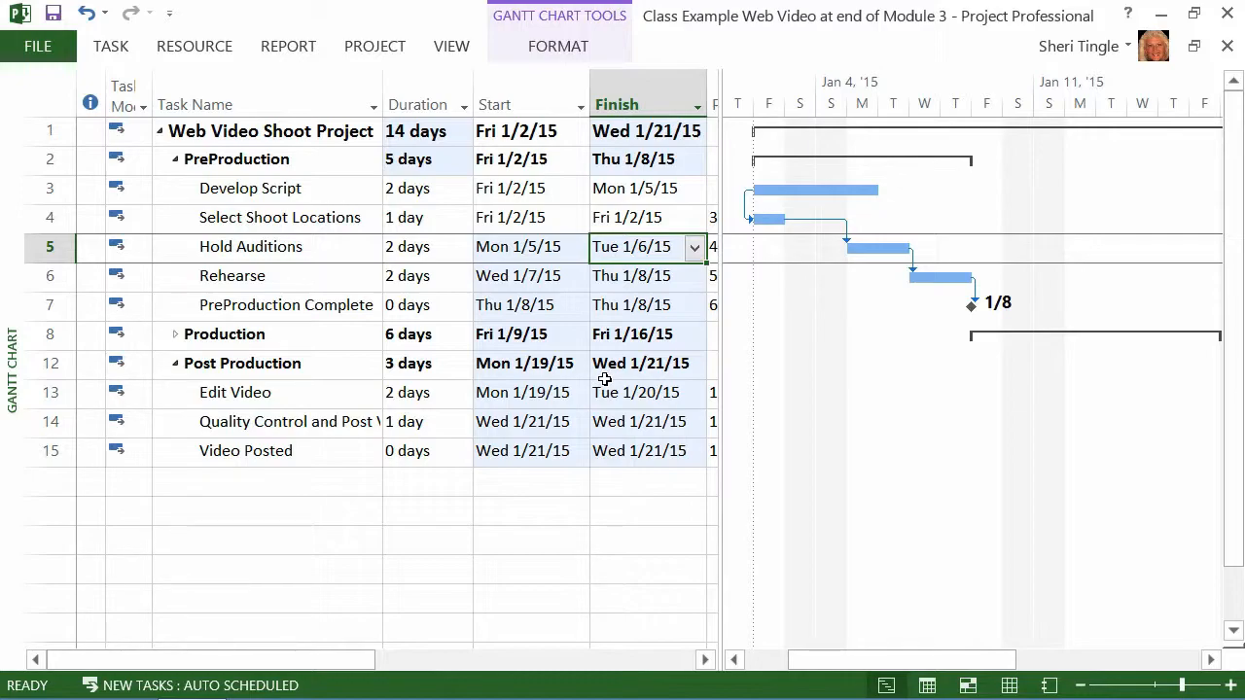
{"action": "left_click", "coordinate": [426, 246]}
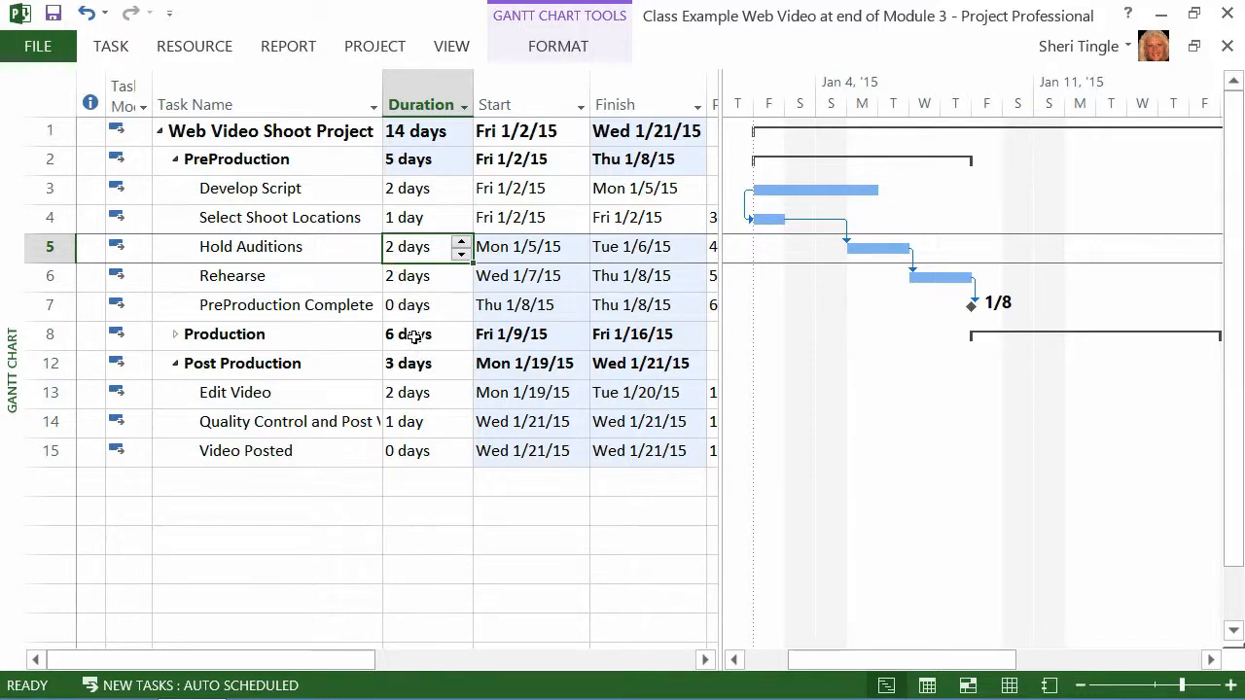